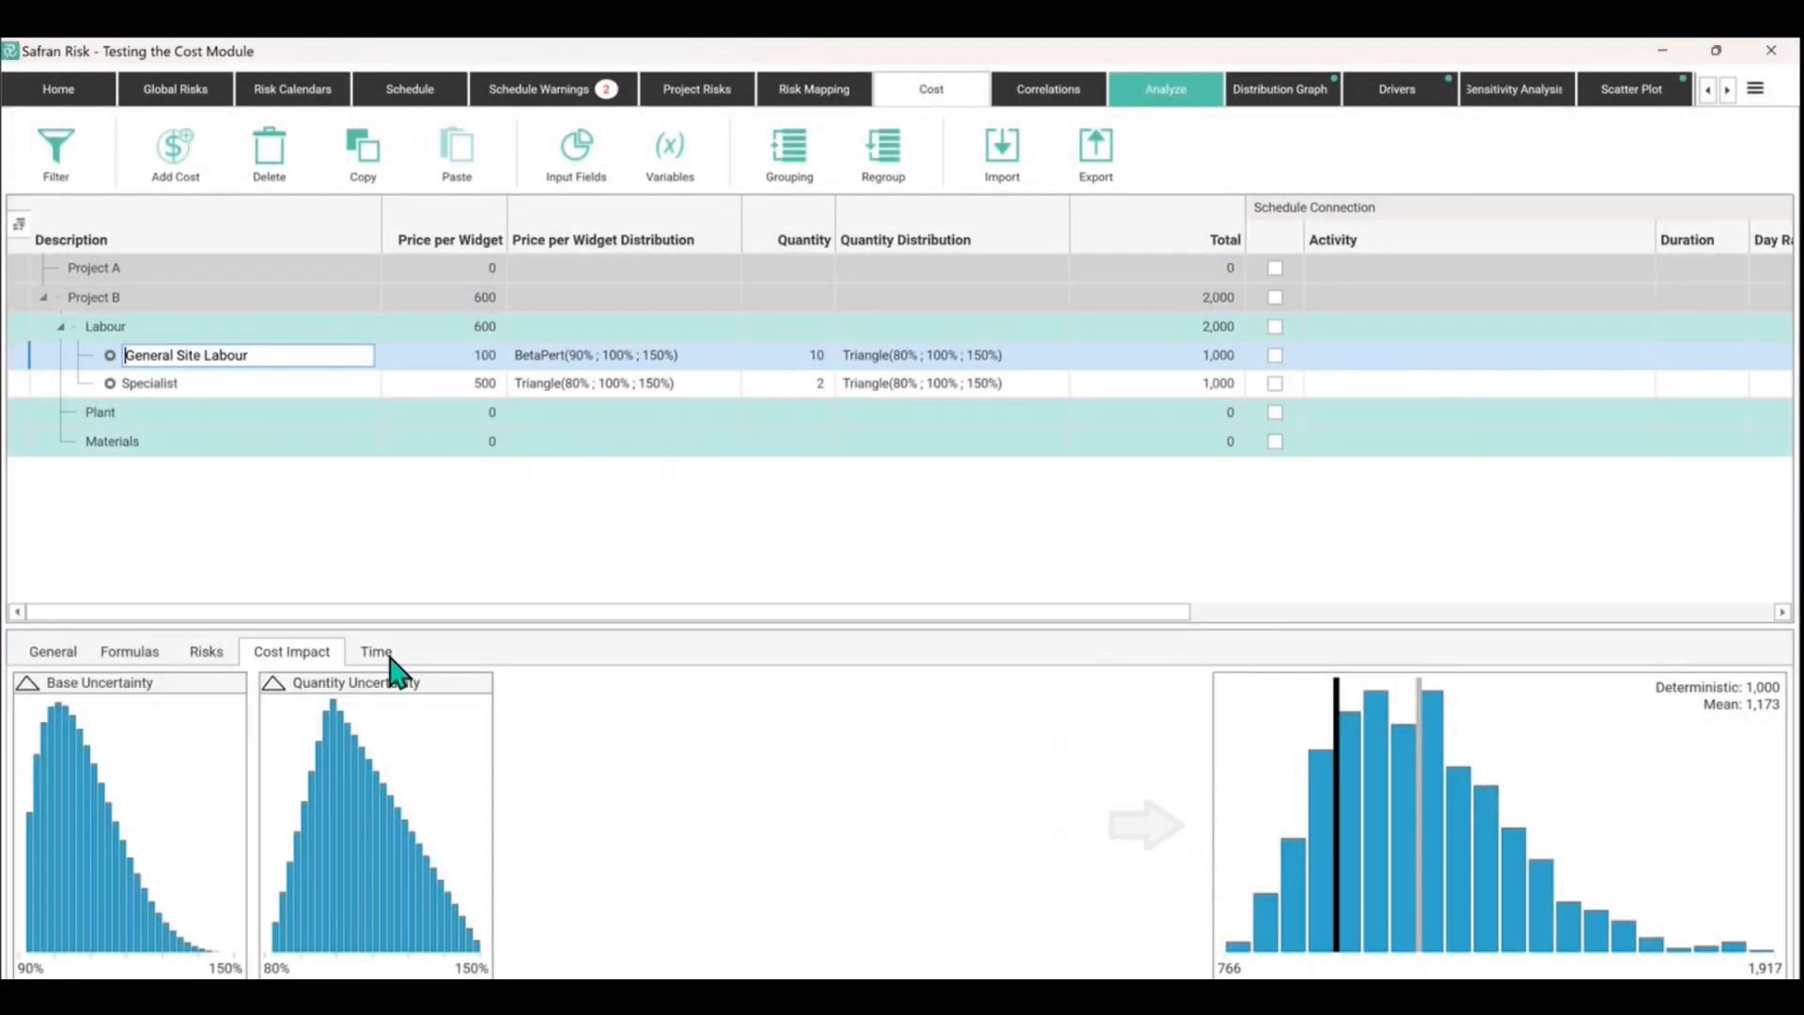
Step: Show the Time tab cost histogram and inspect the Specialist item's spread for 20/04/2023
left_click(375, 651)
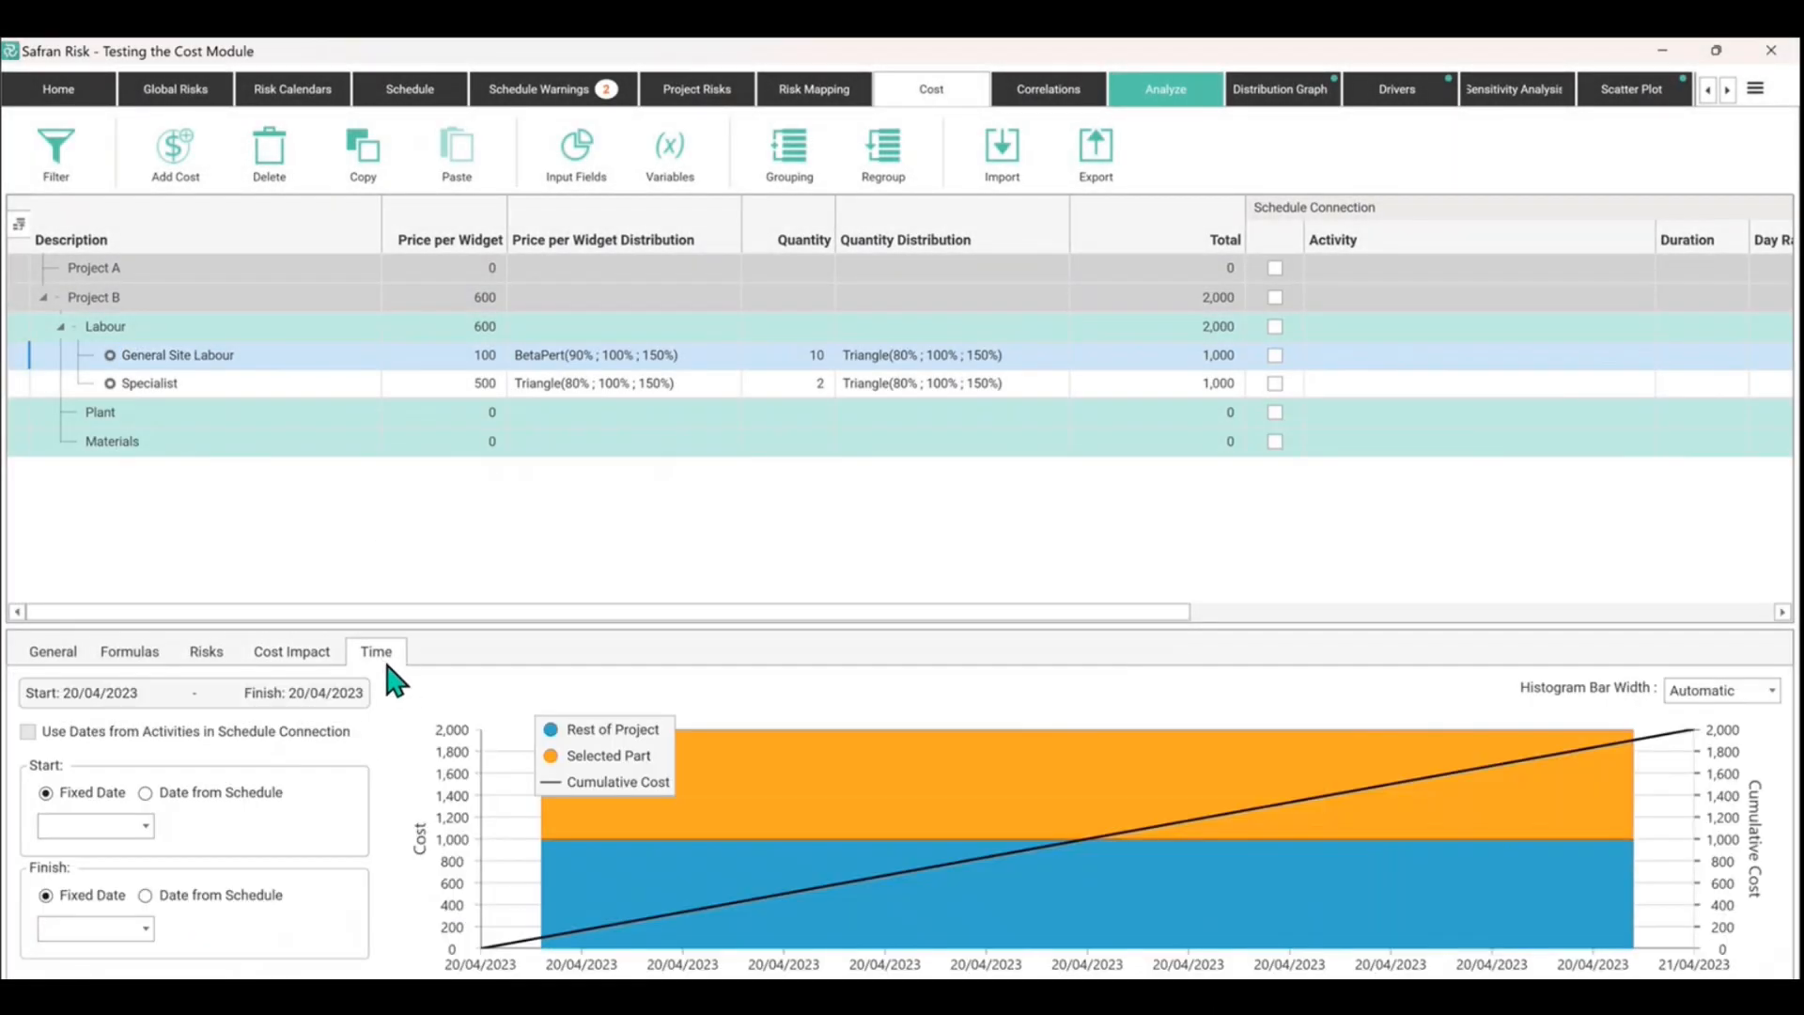
mouse_move(772, 816)
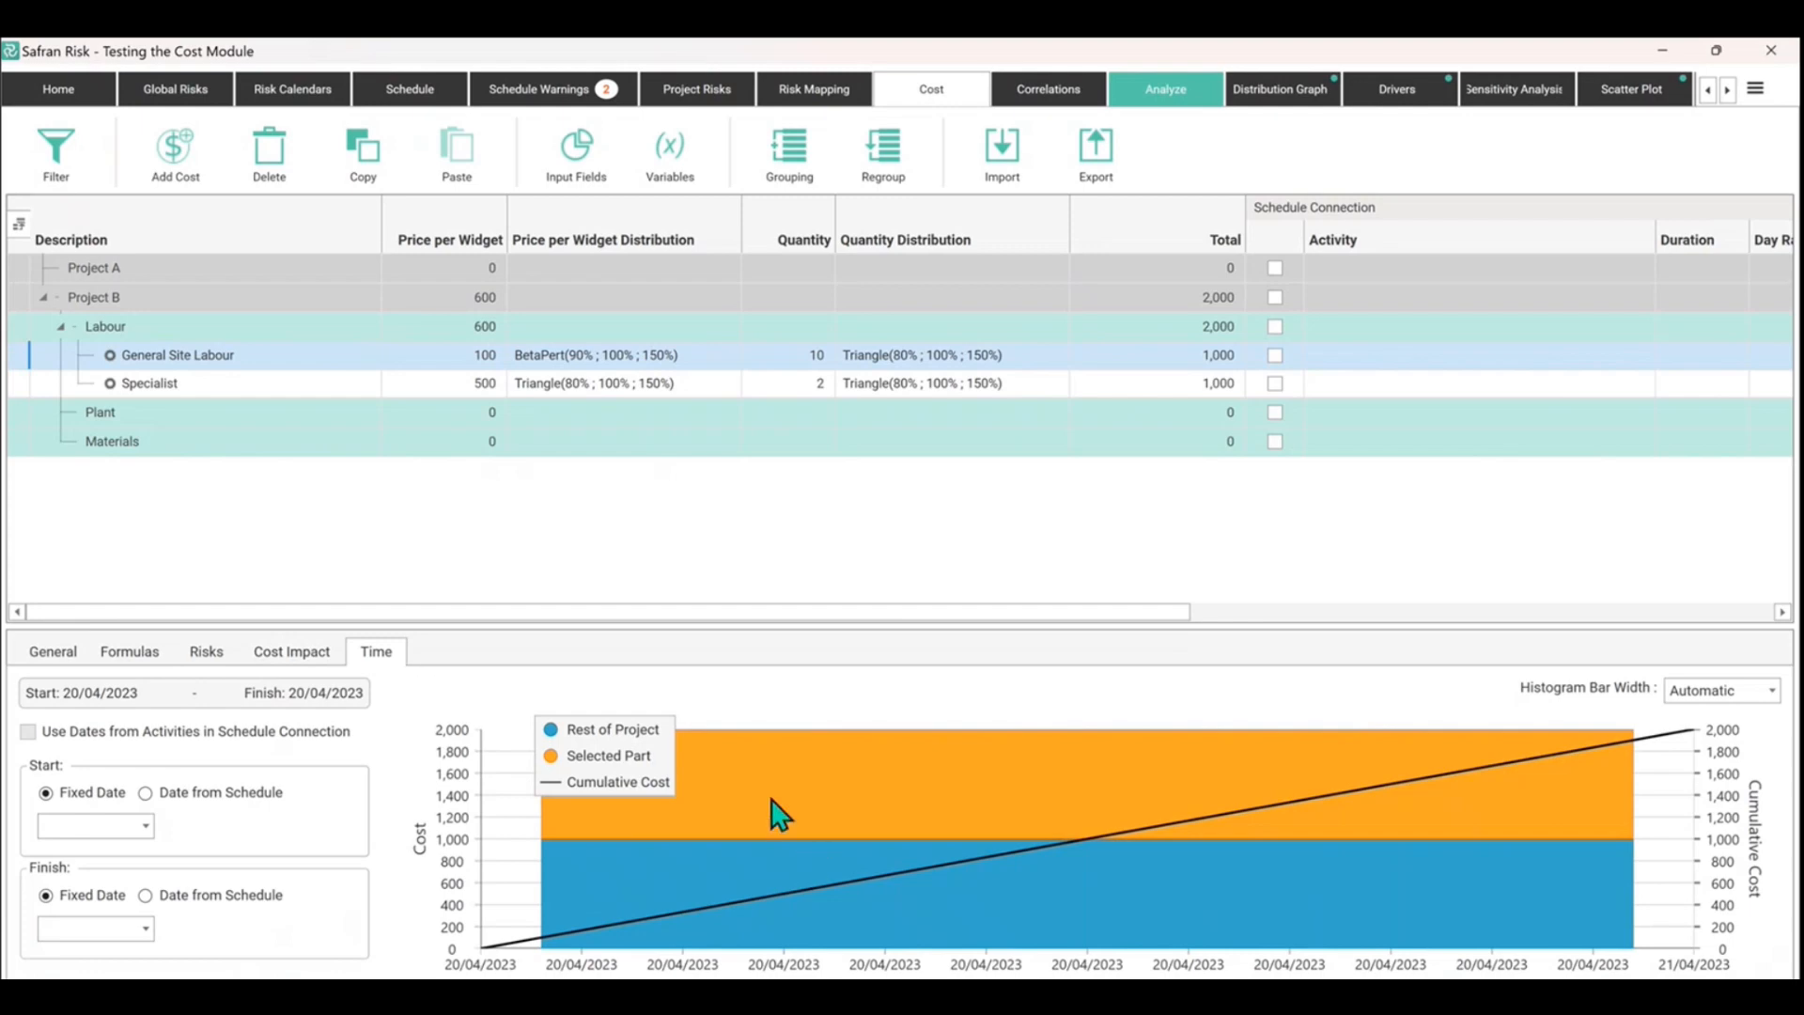
mouse_move(744, 837)
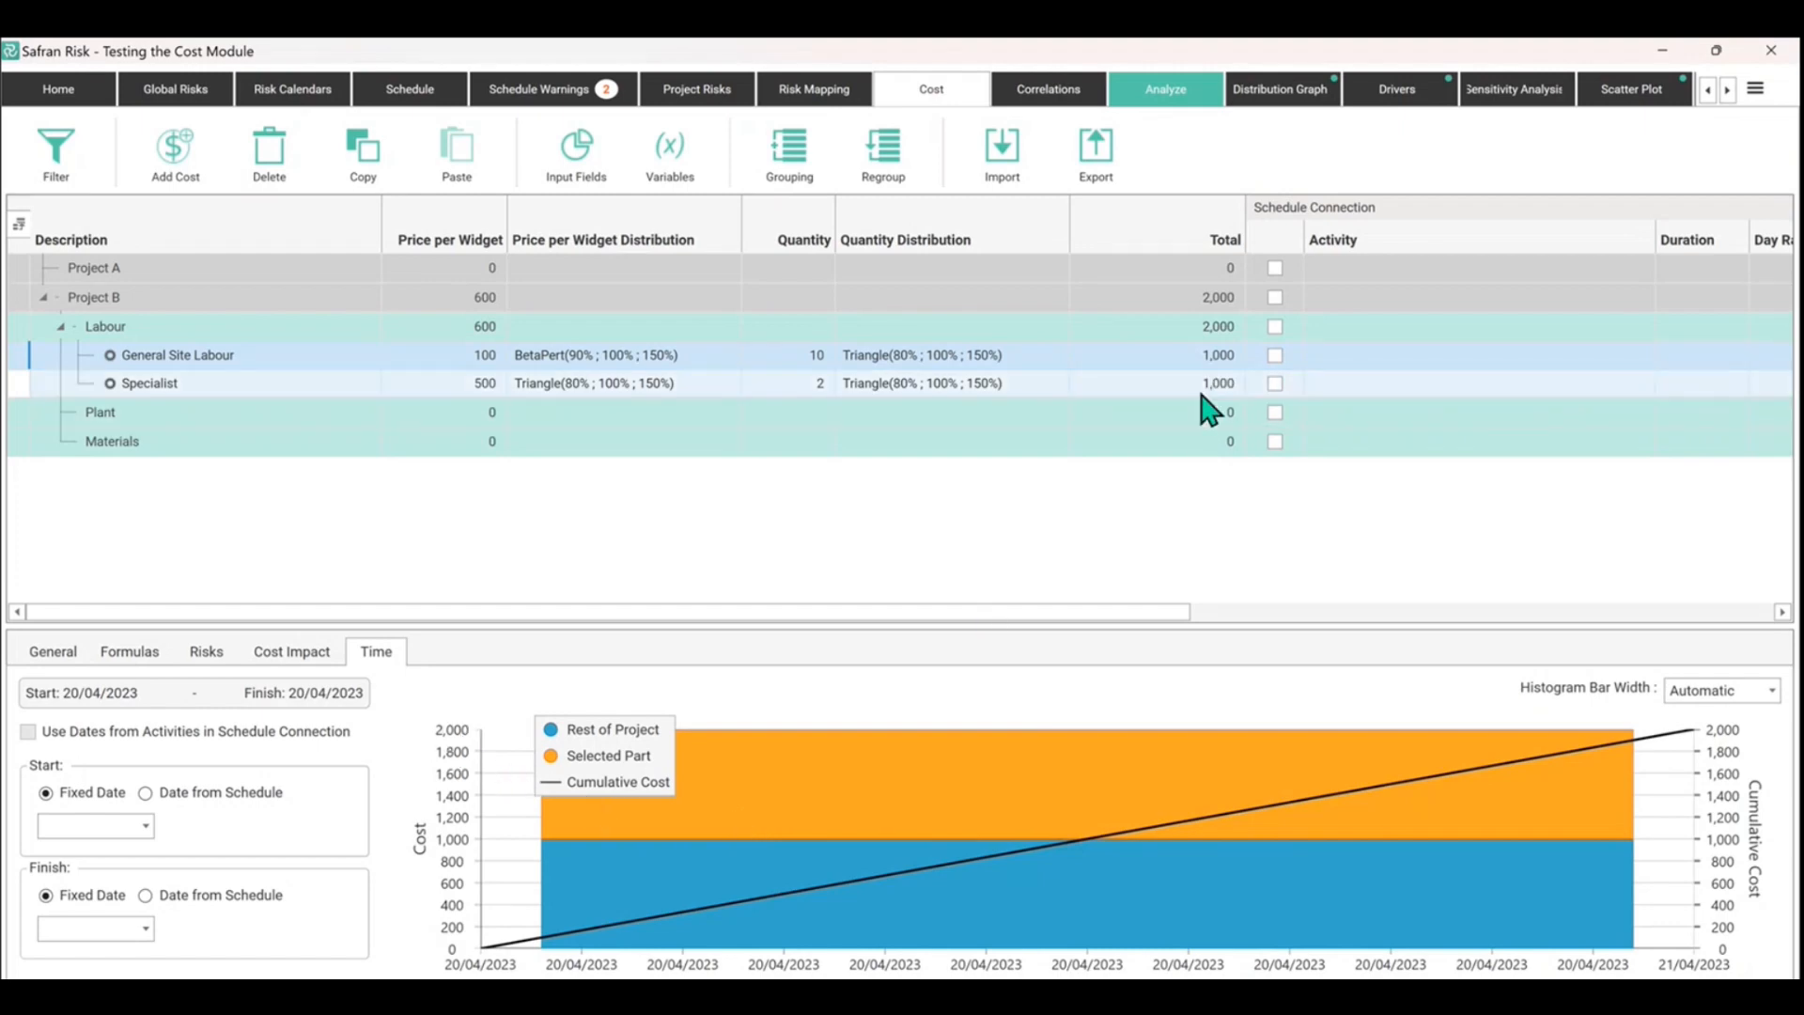
double_click(148, 383)
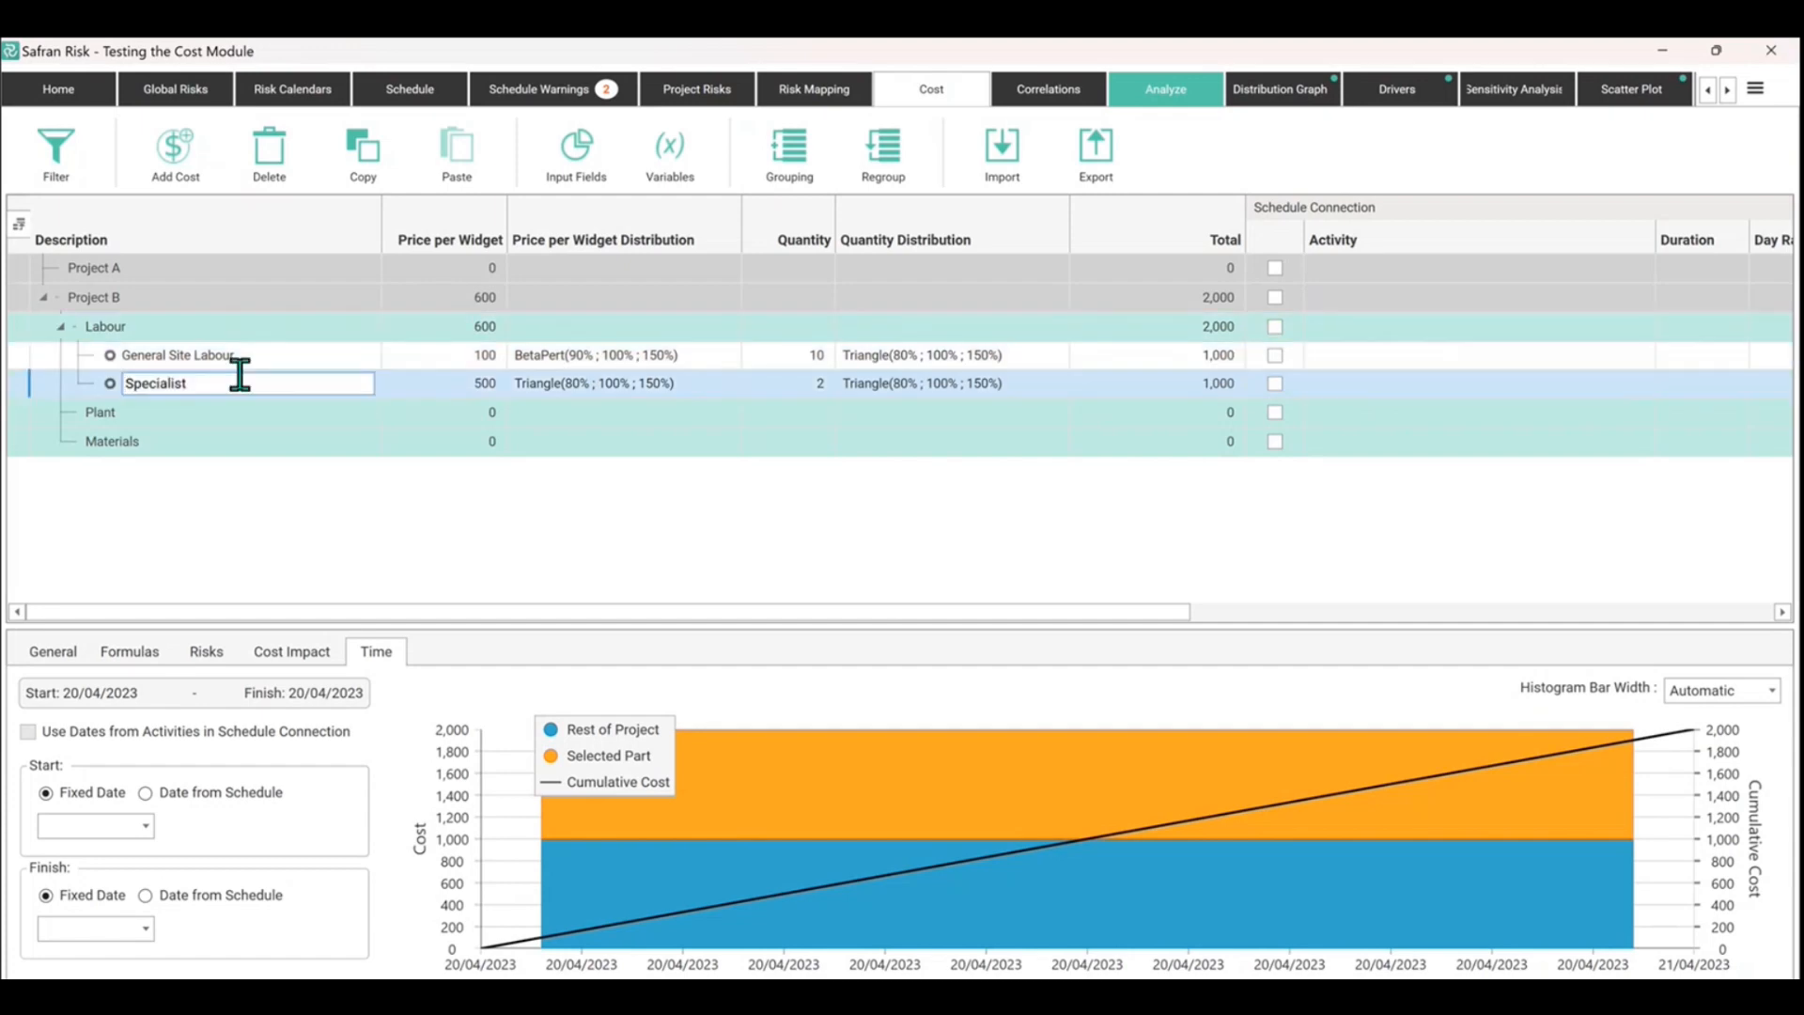
mouse_move(624, 794)
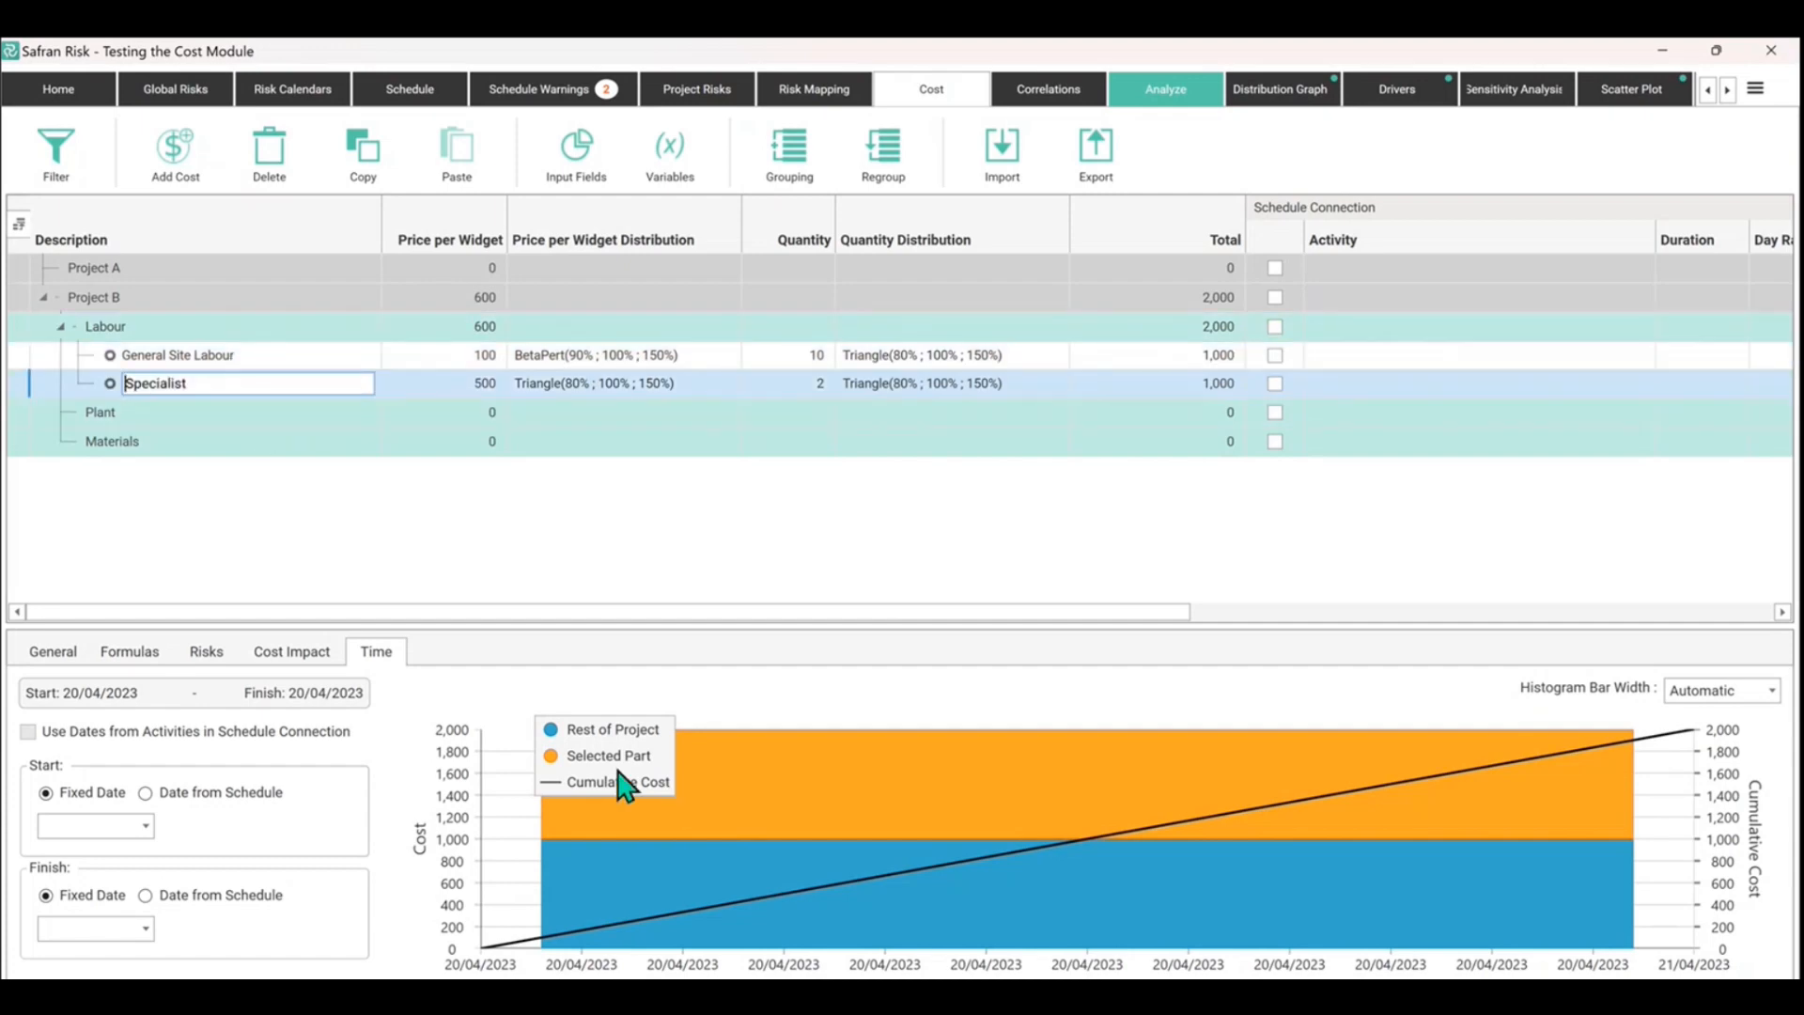
mouse_move(562, 775)
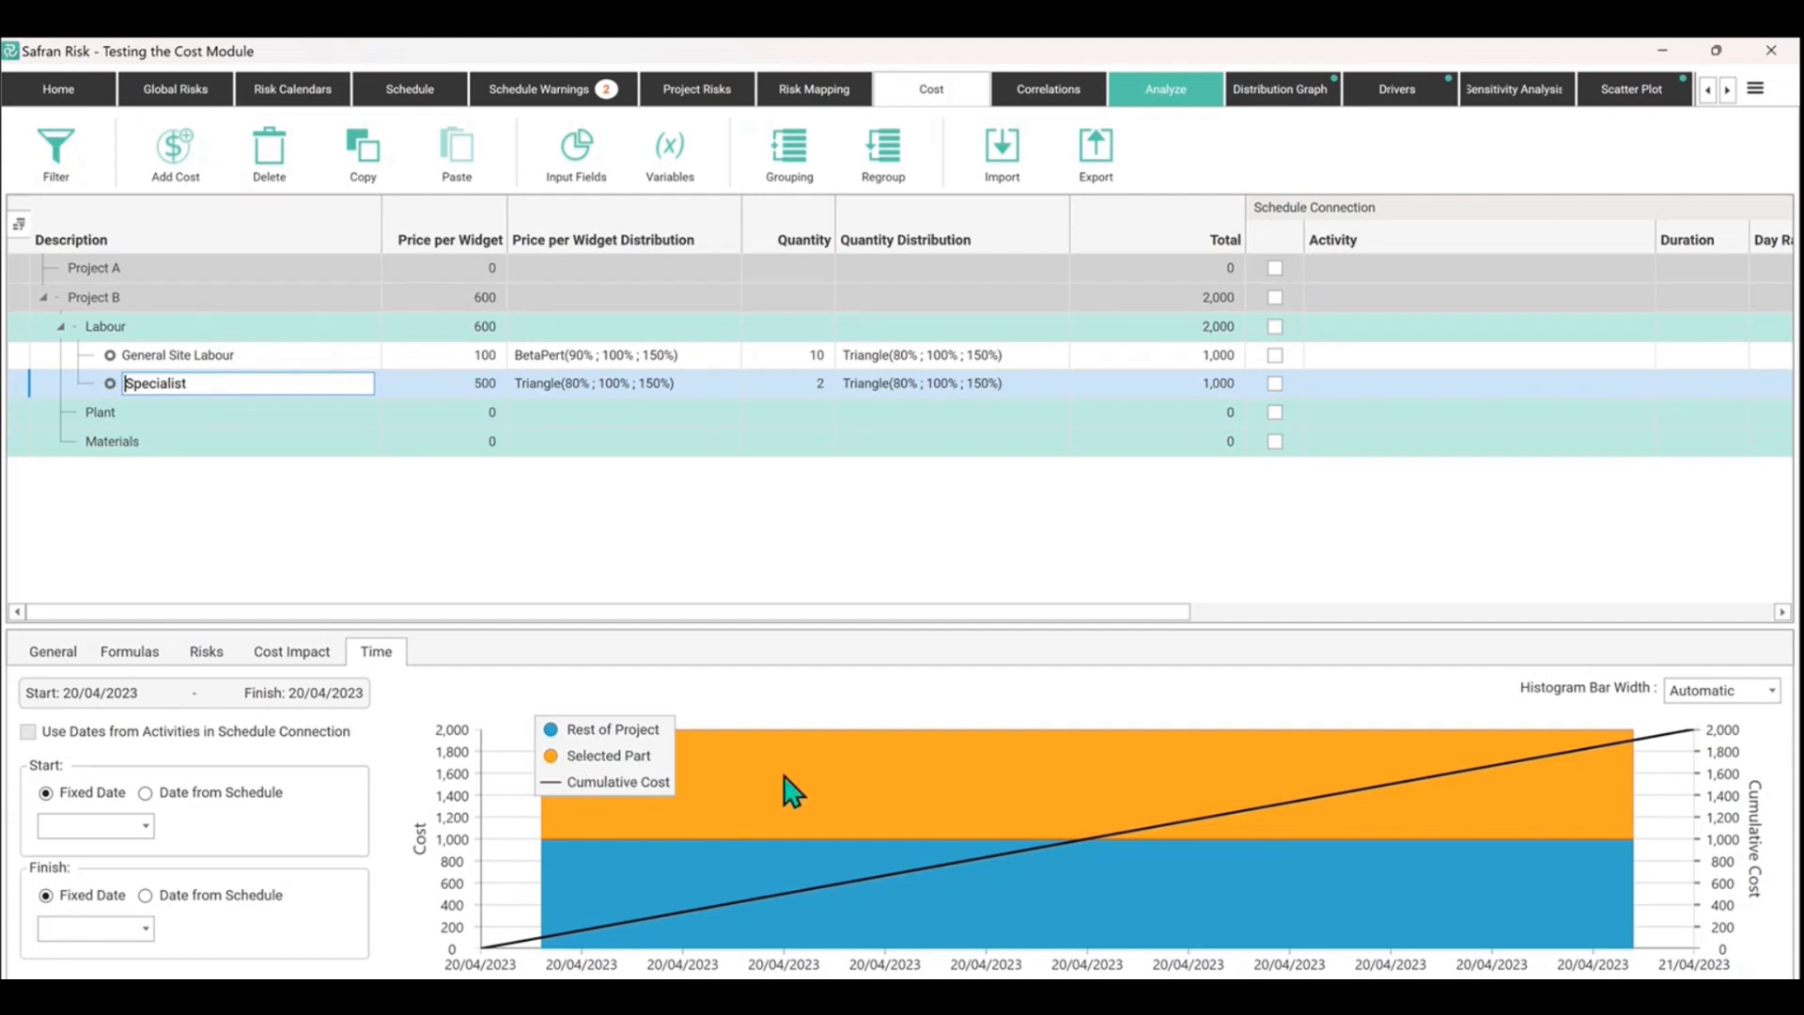
mouse_move(694, 779)
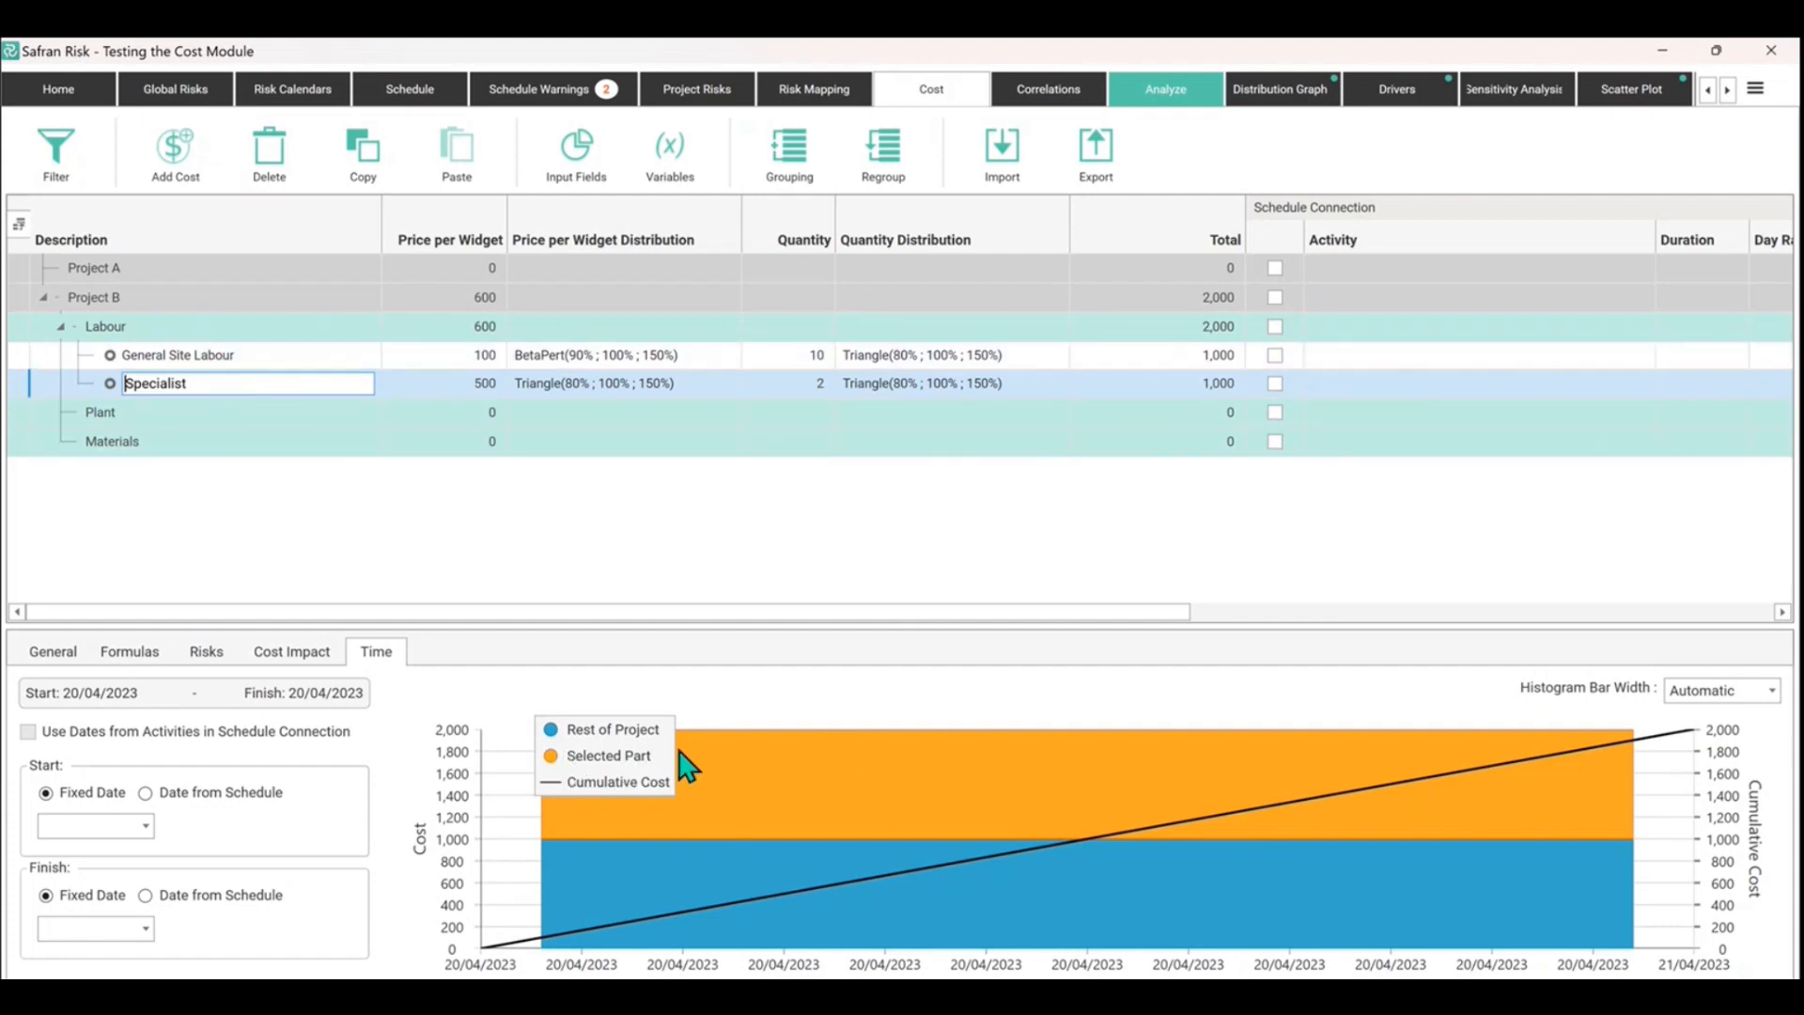
mouse_move(604, 903)
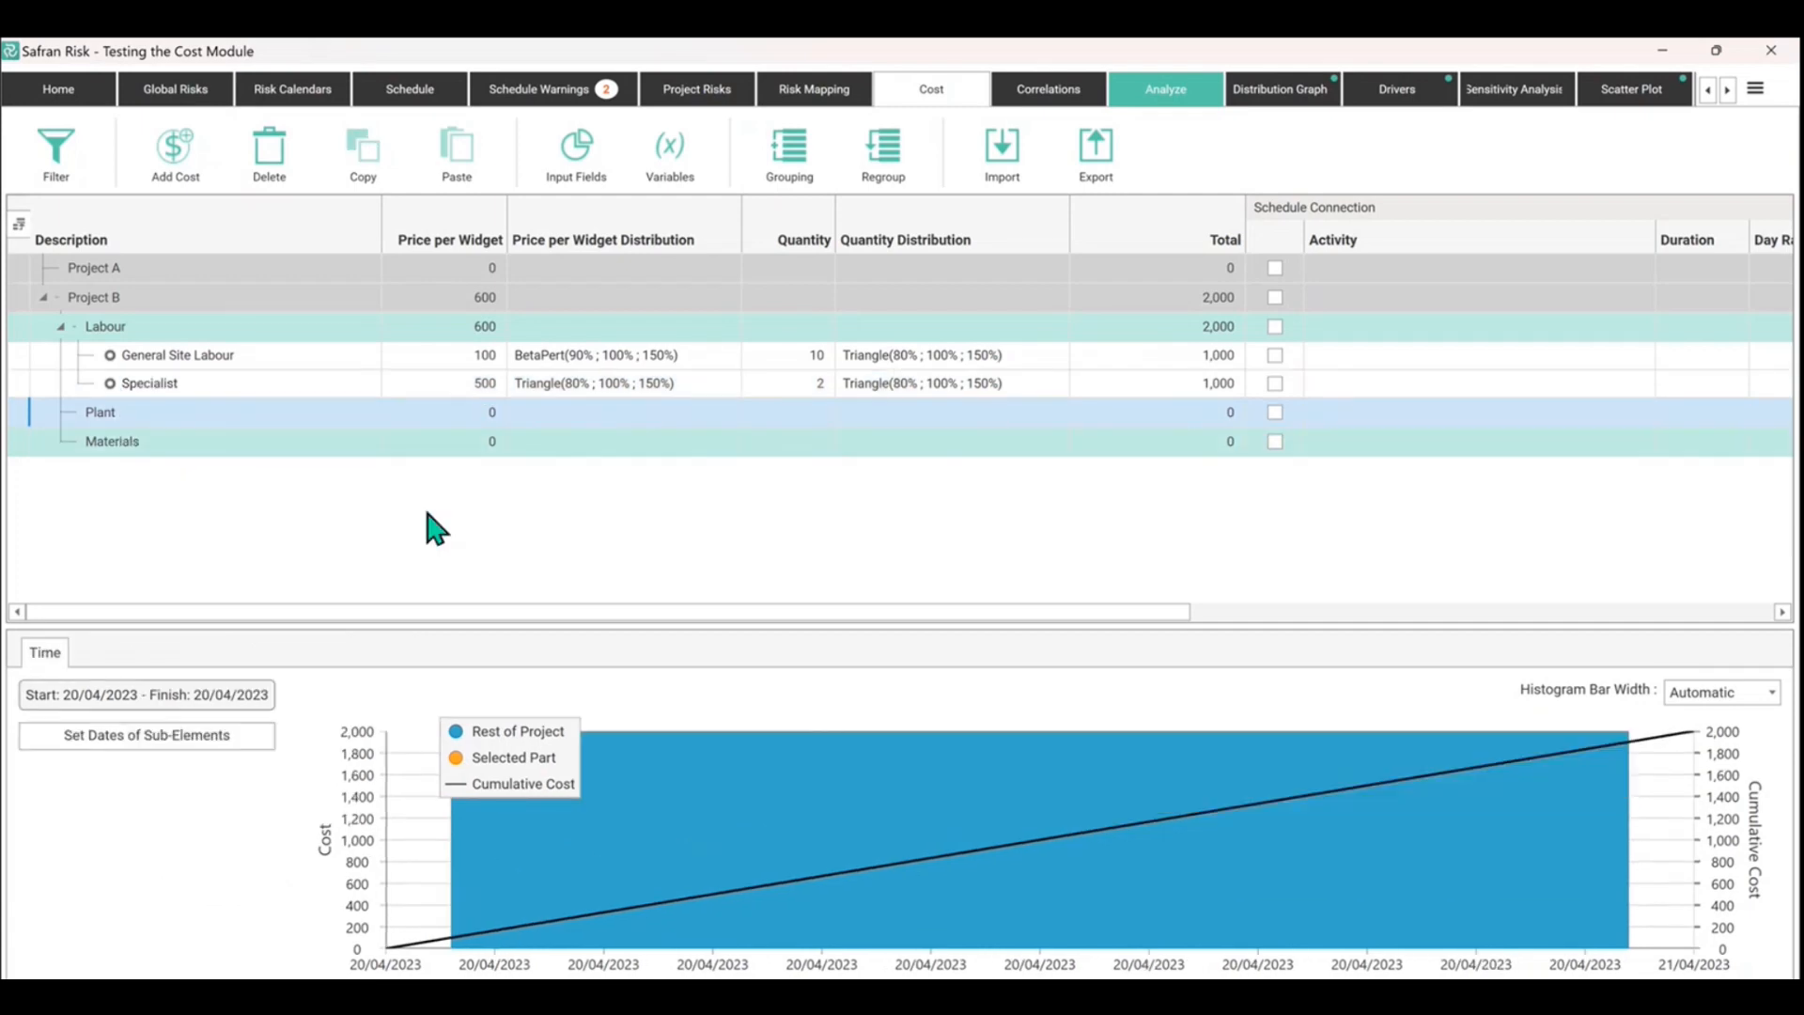
Step: Add a Dumper Trucks cost item under Plant with a price of 3,000
left_click(63, 412)
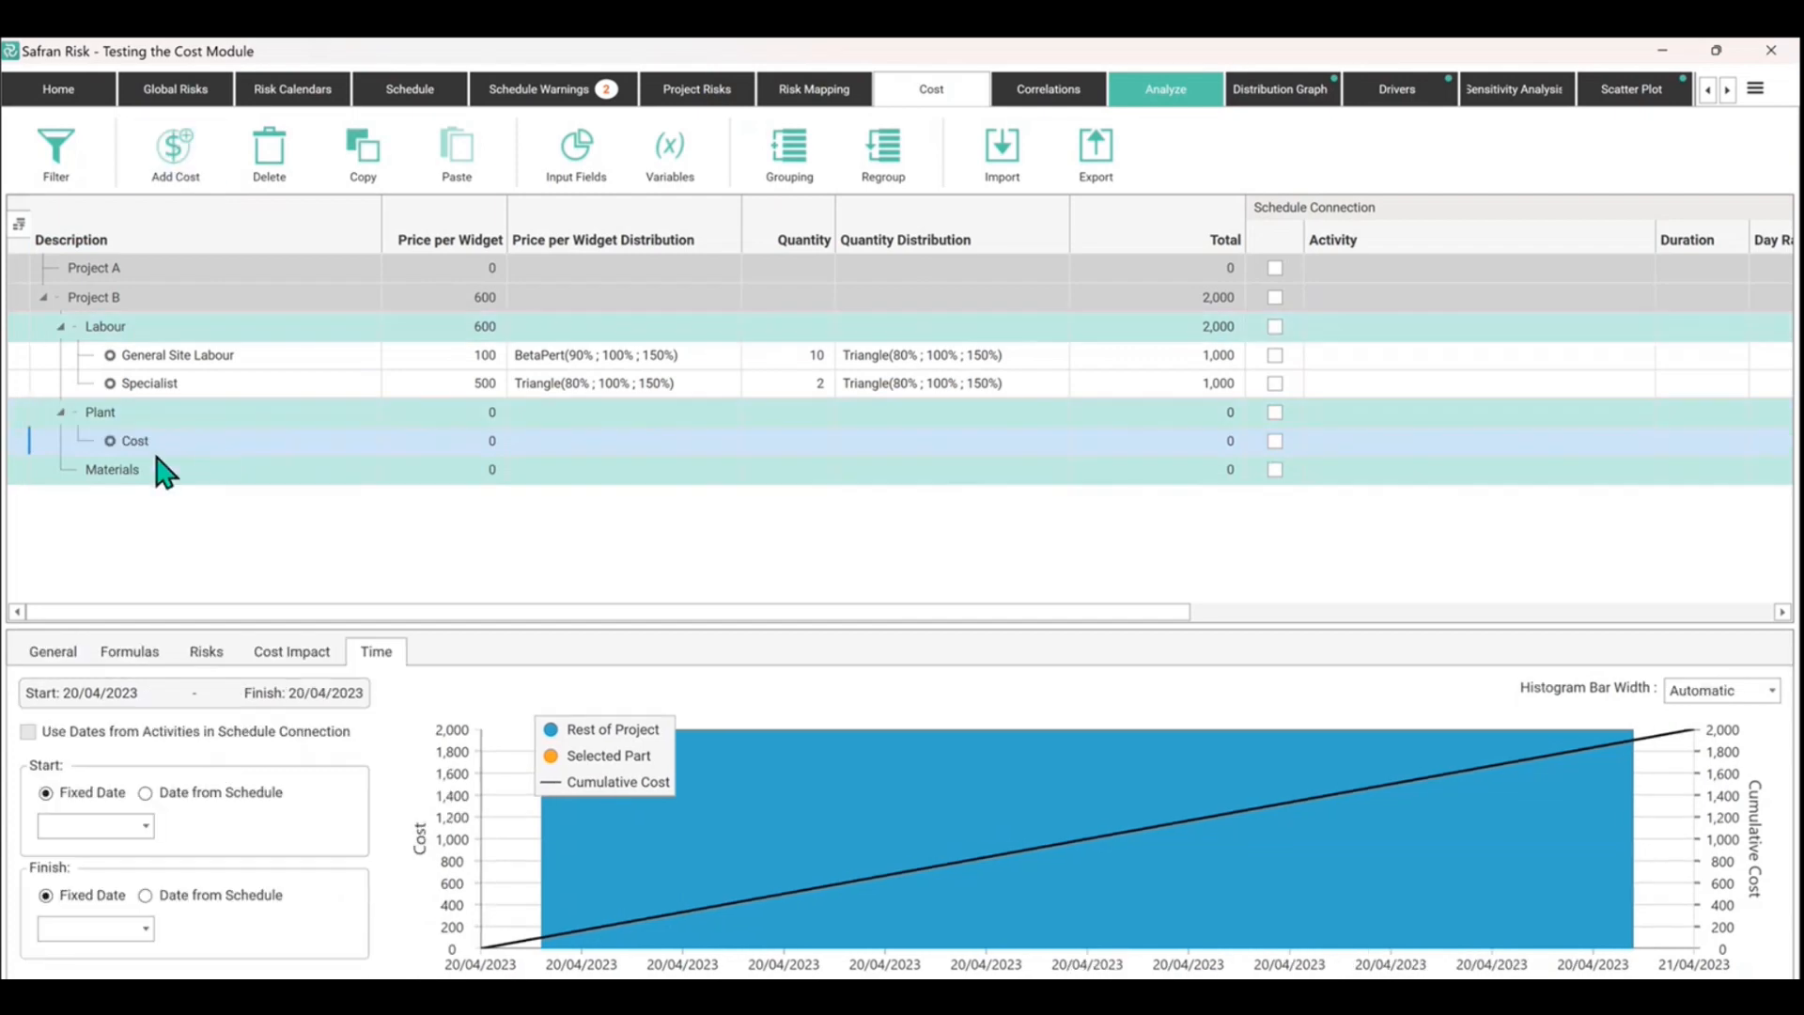
double_click(134, 441)
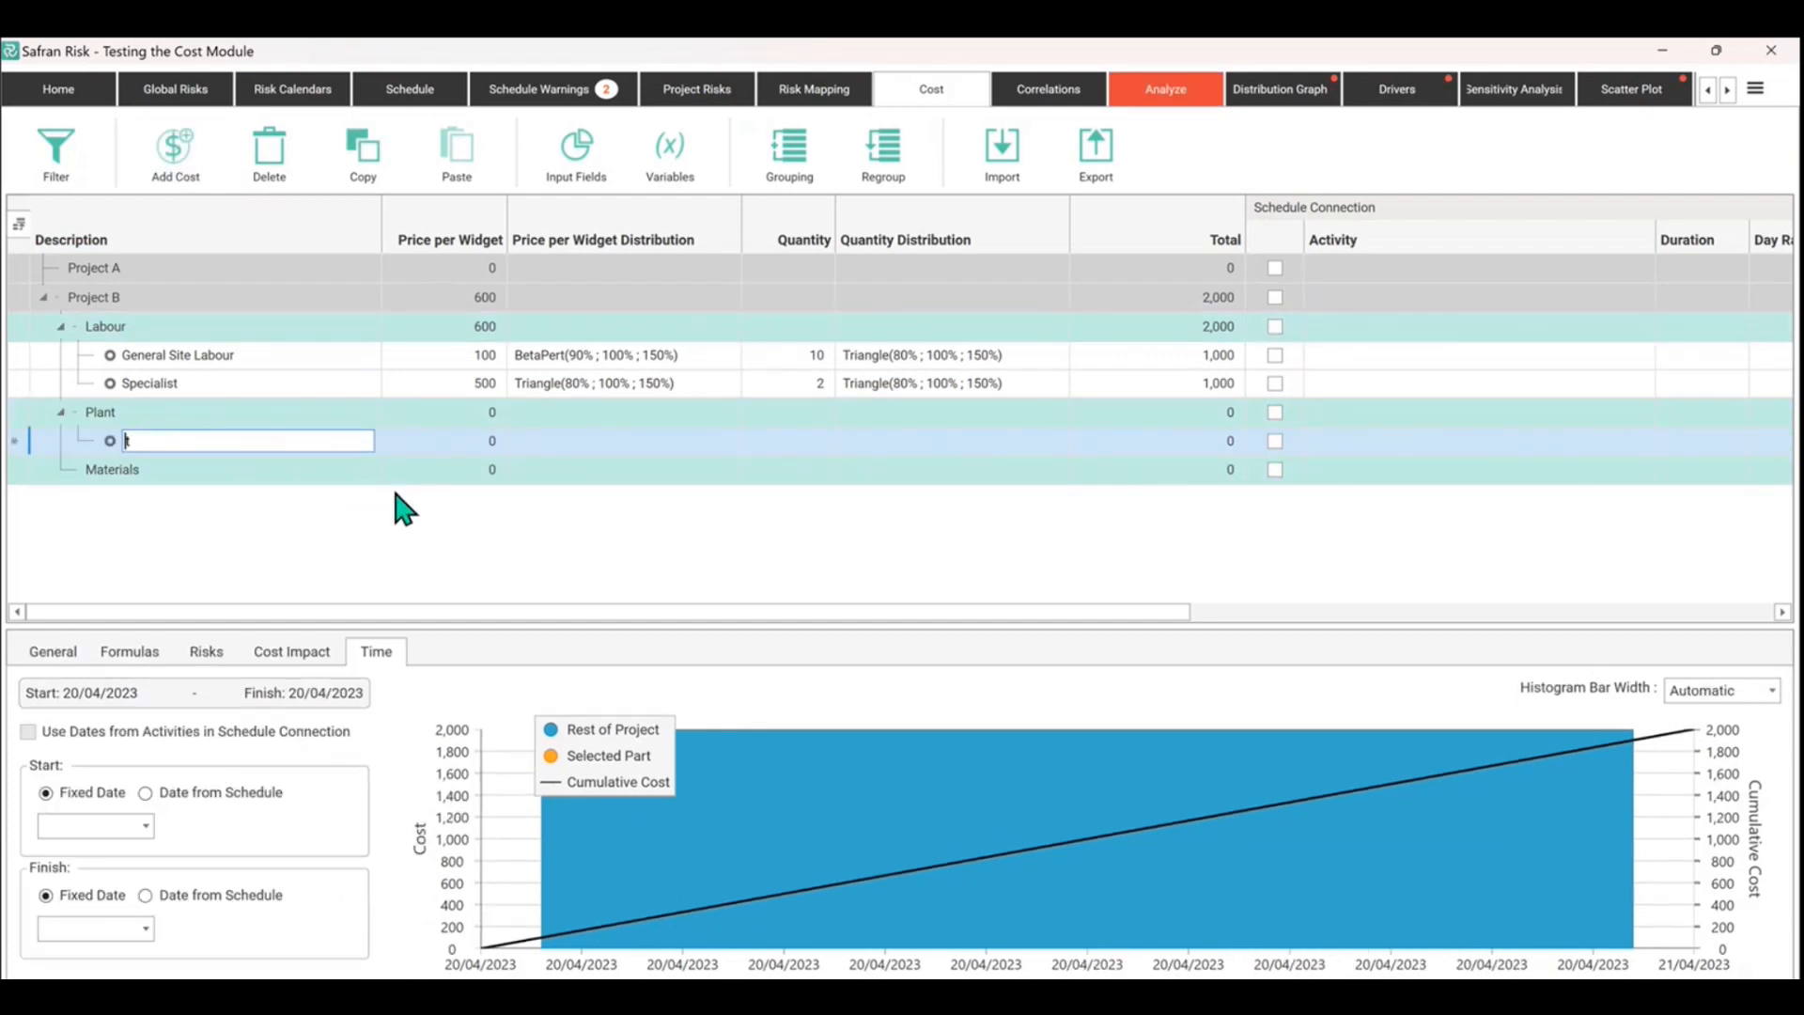
type("Dumper Trucks")
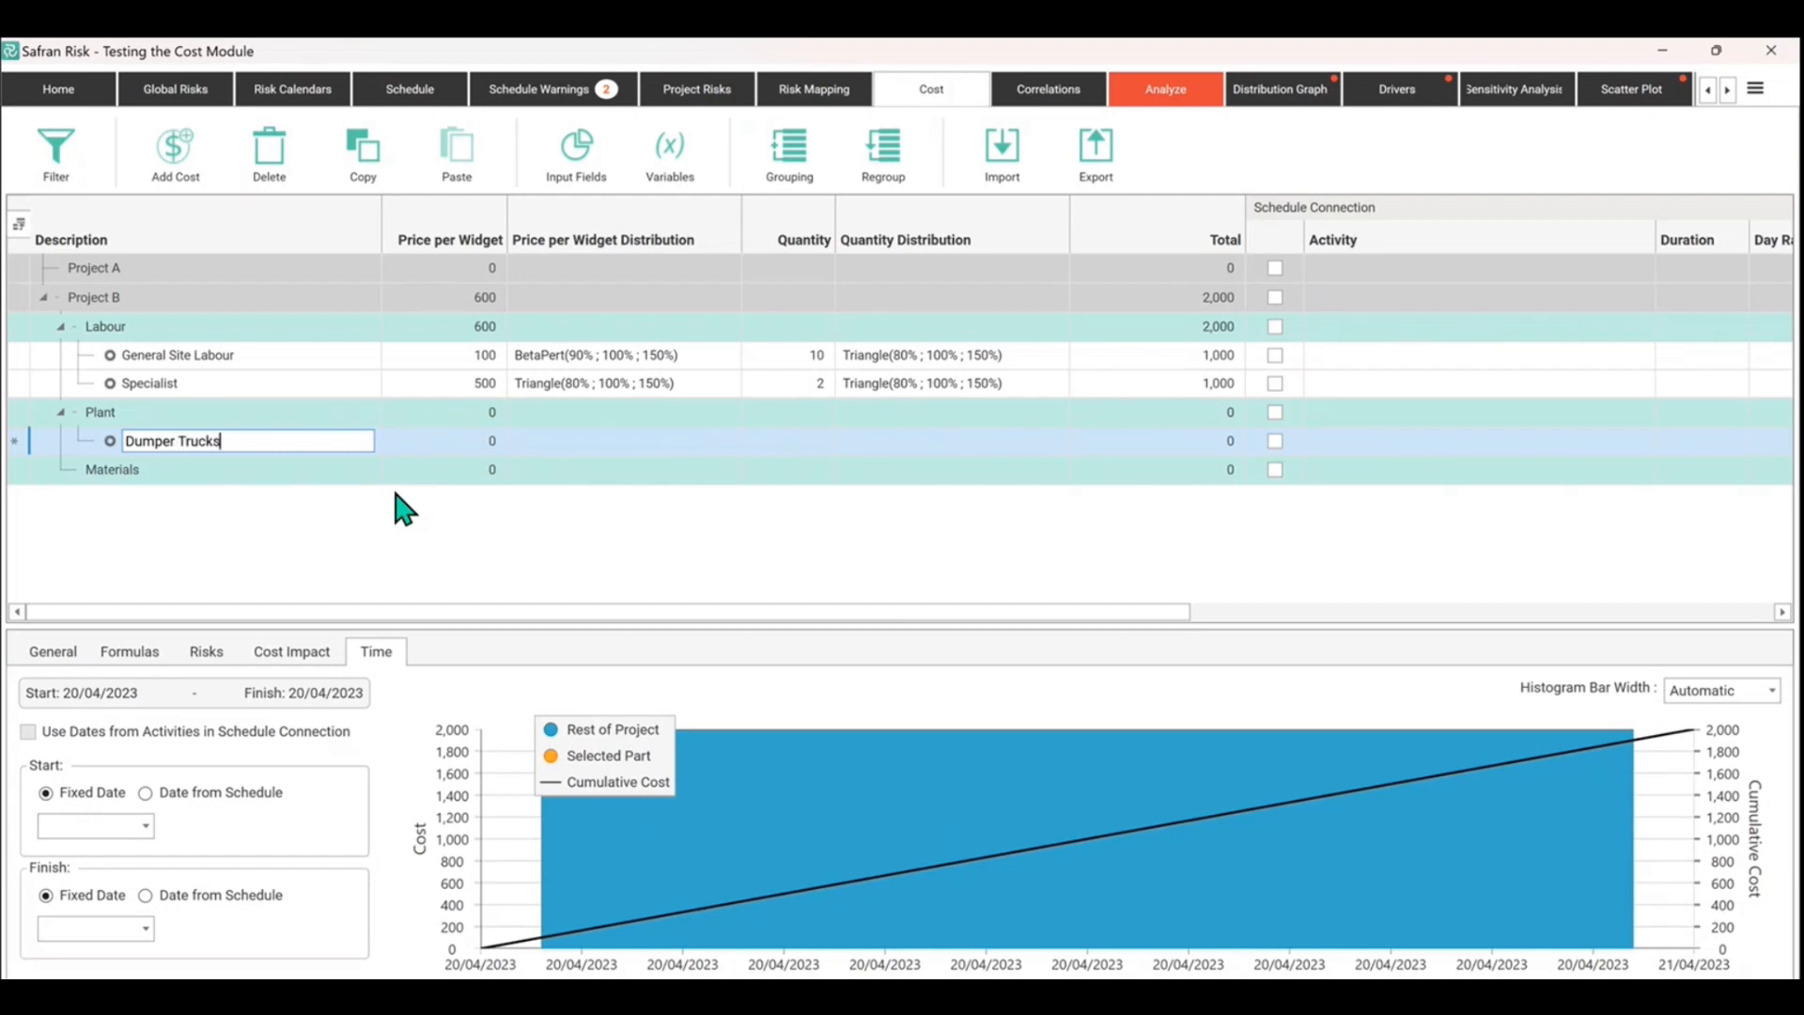
left_click(443, 441)
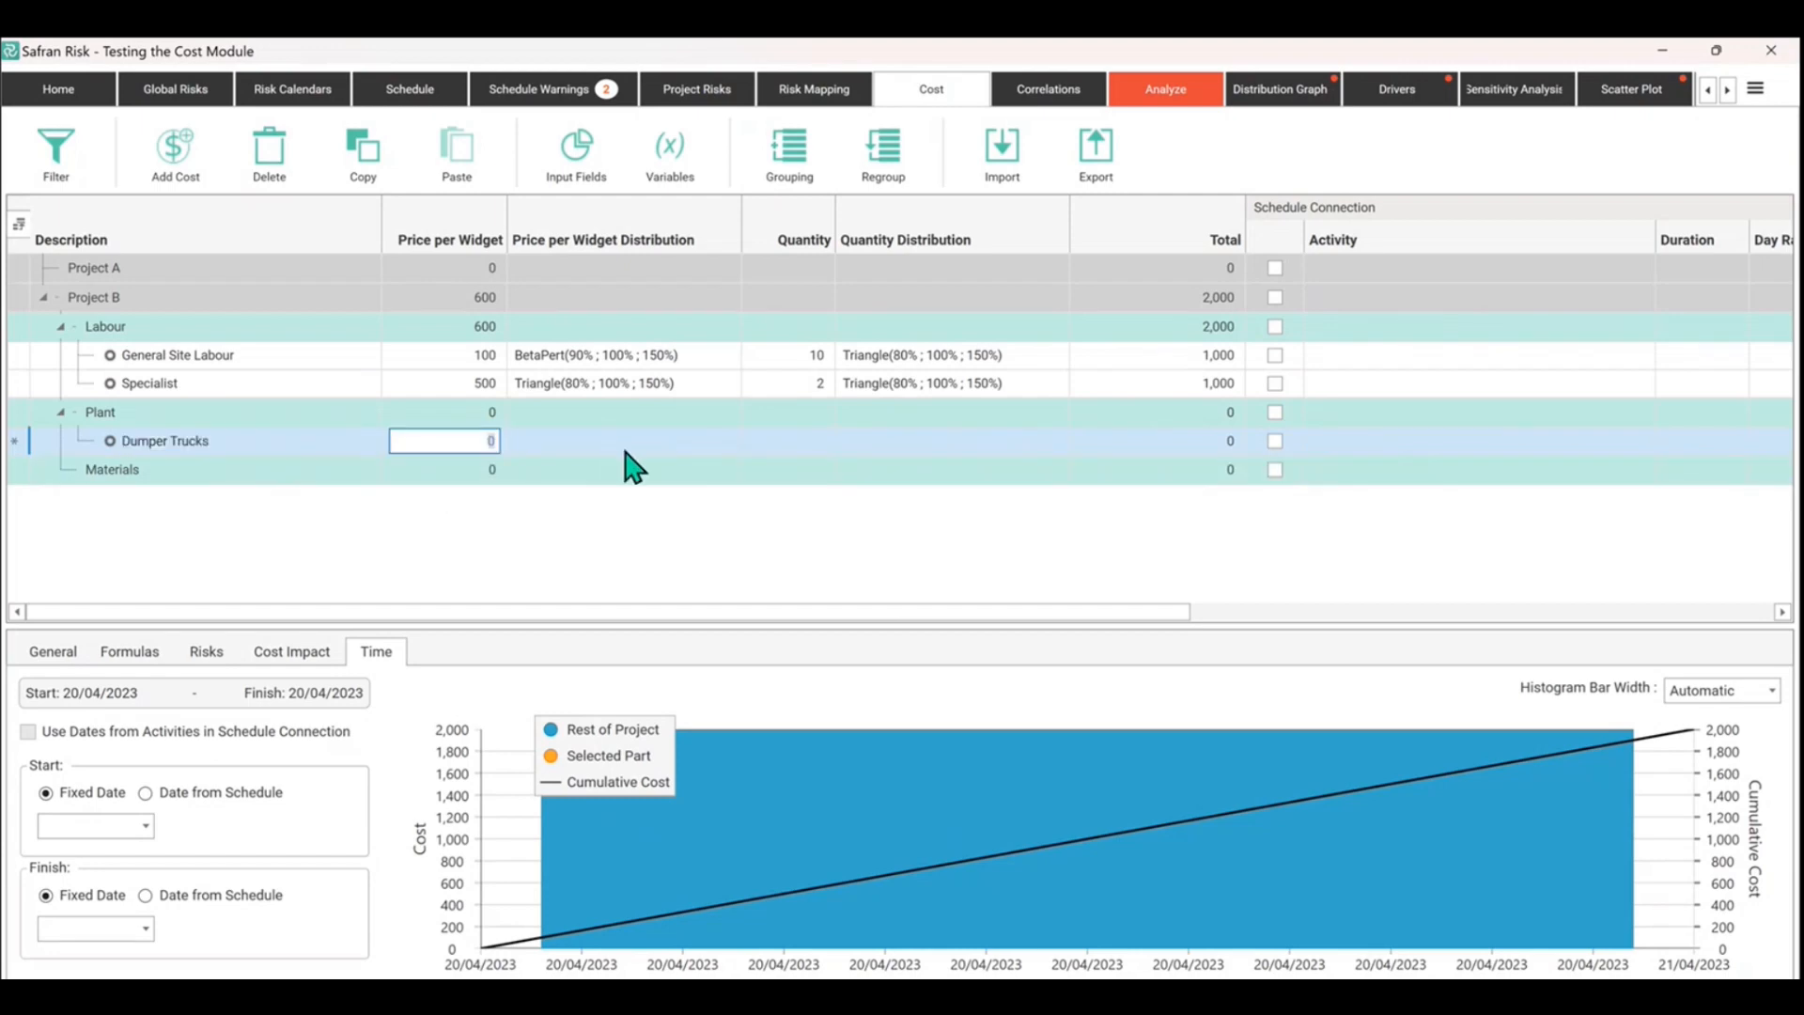
type("30")
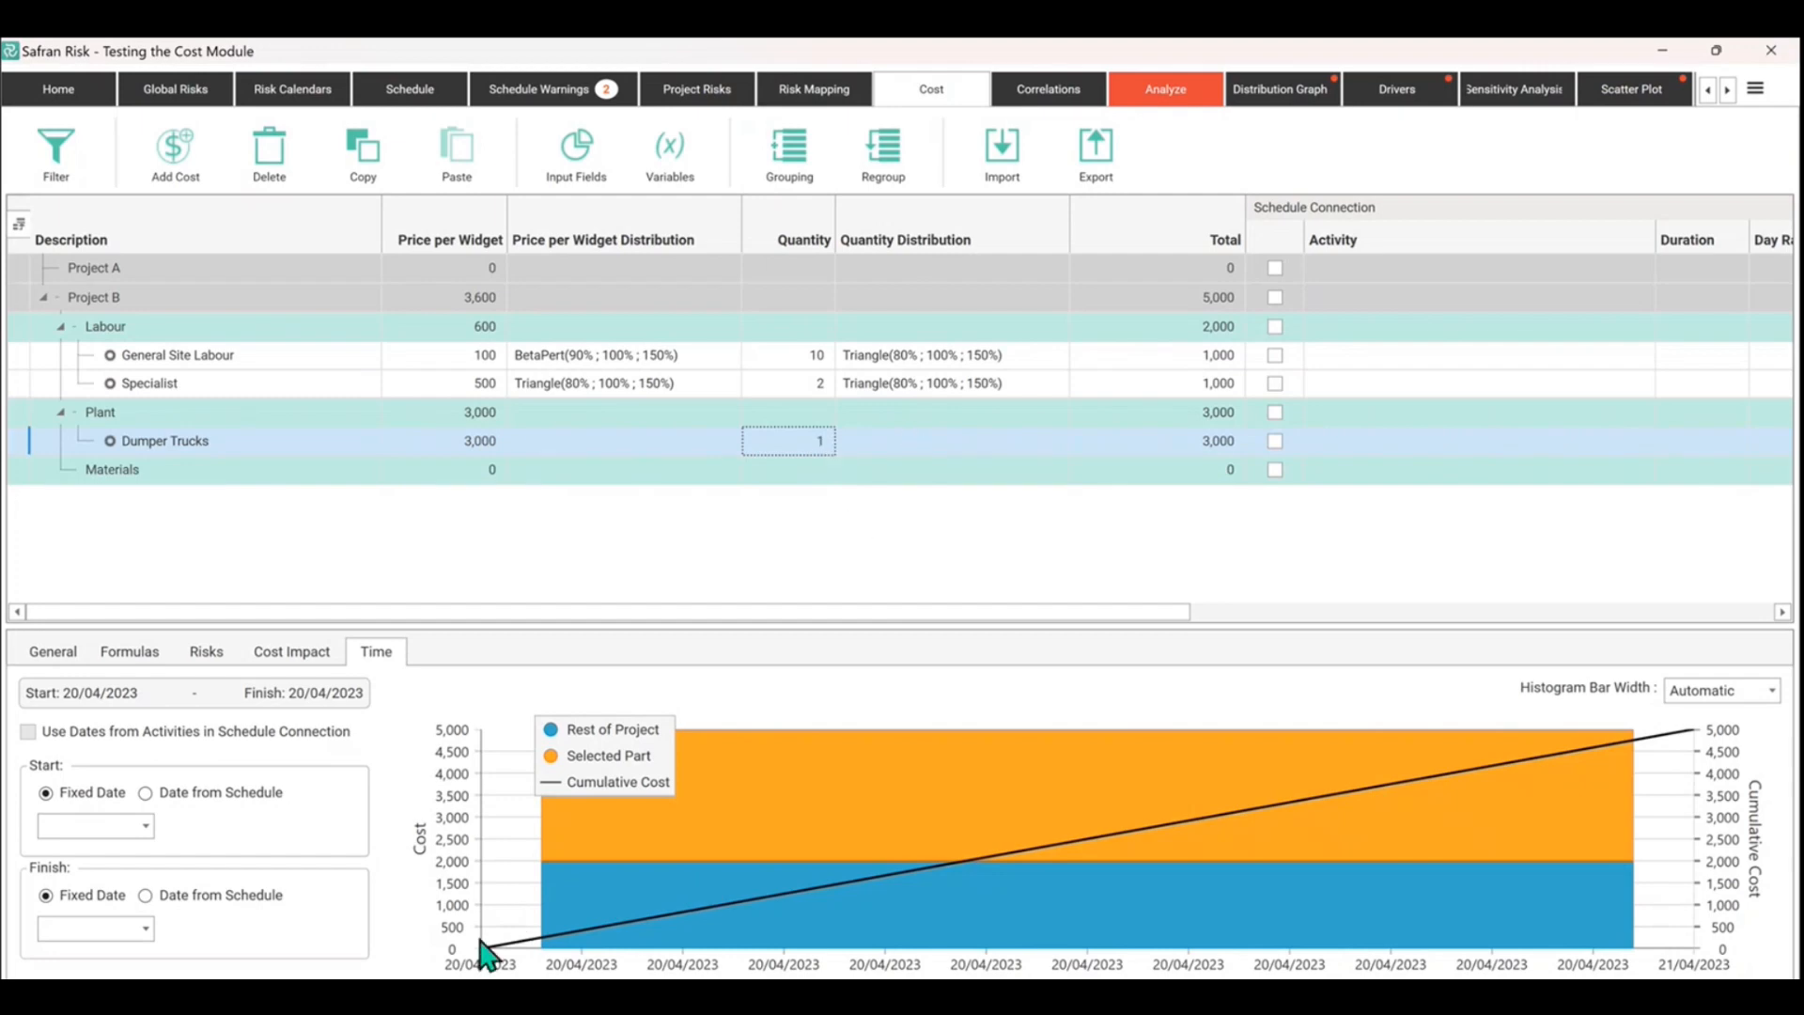
mouse_move(205, 339)
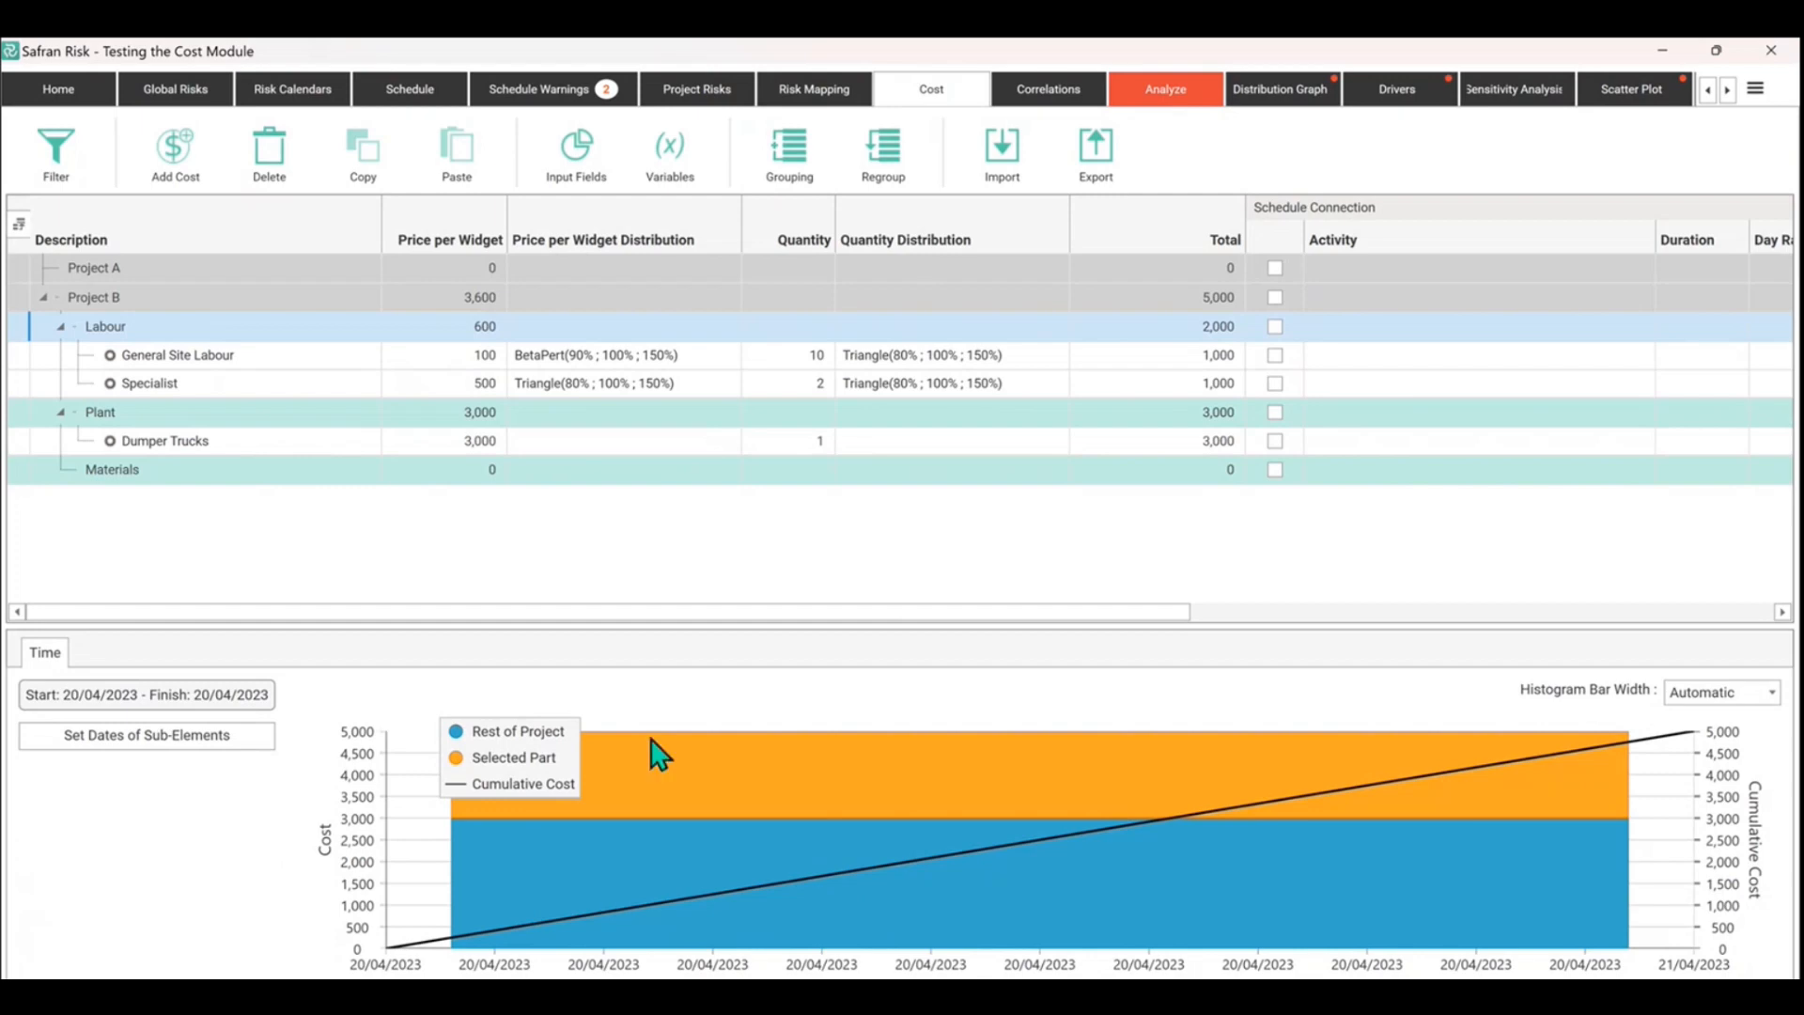
mouse_move(545, 867)
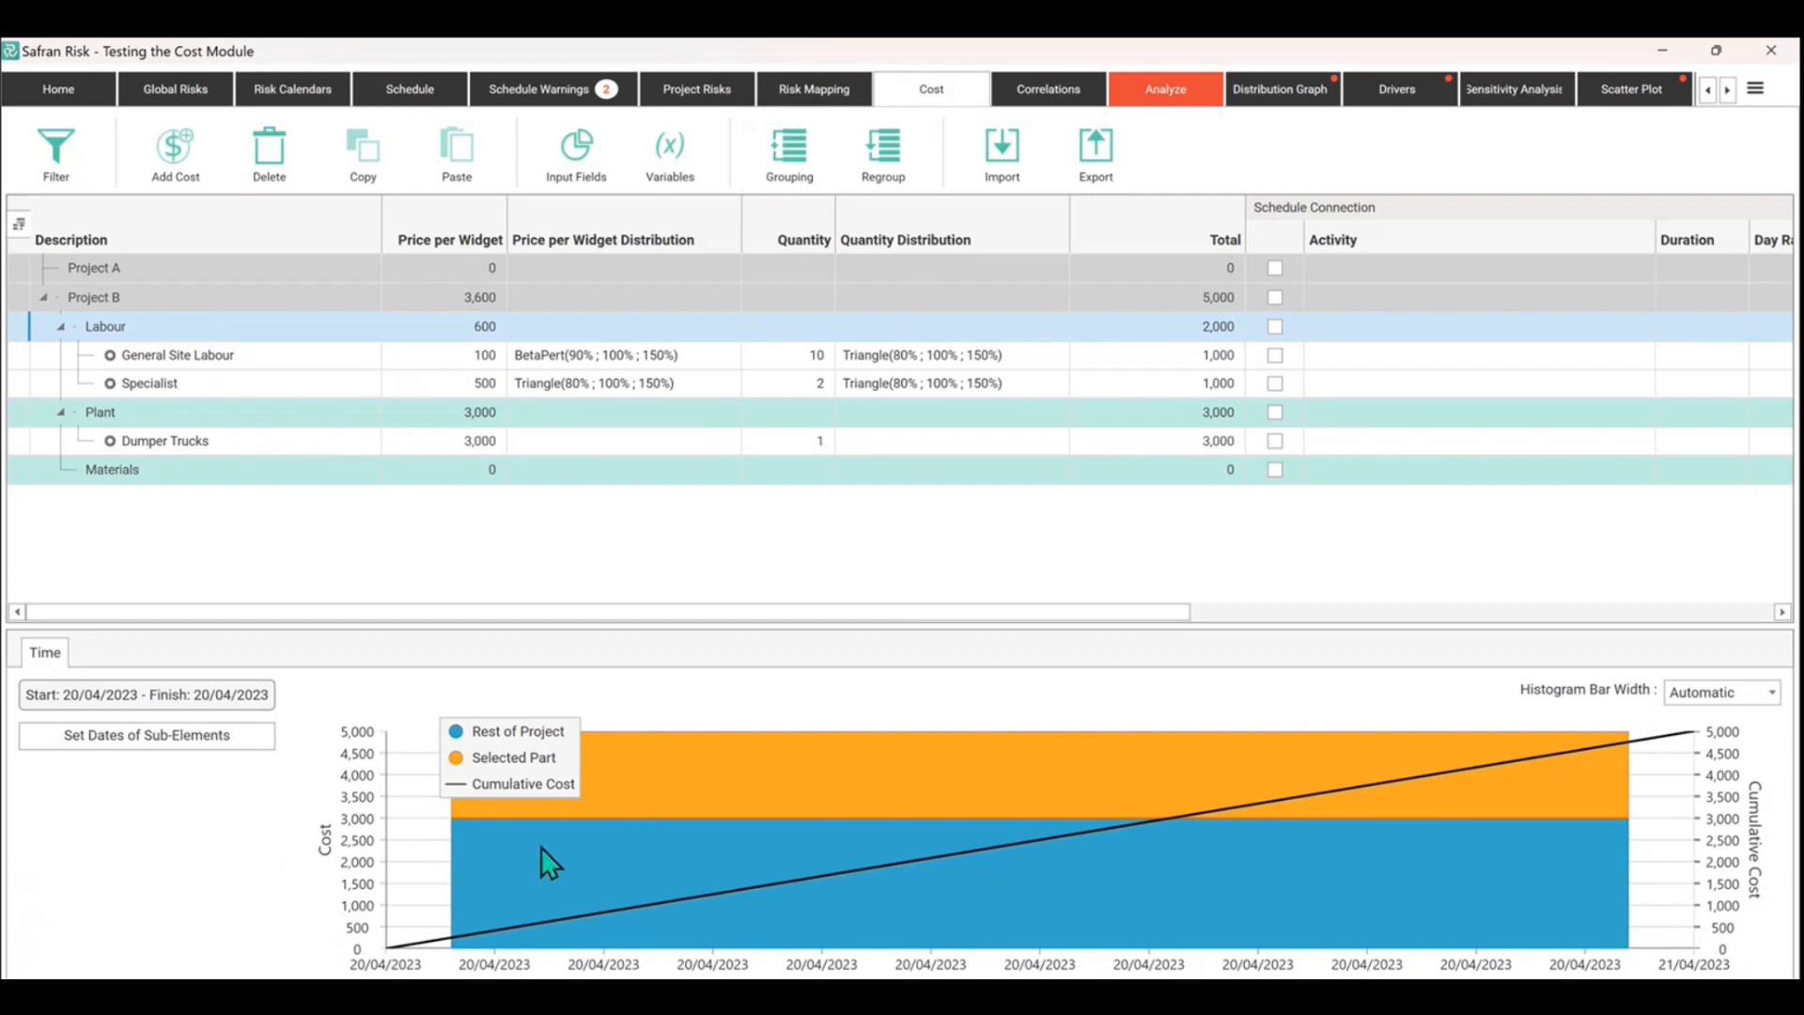
mouse_move(523, 841)
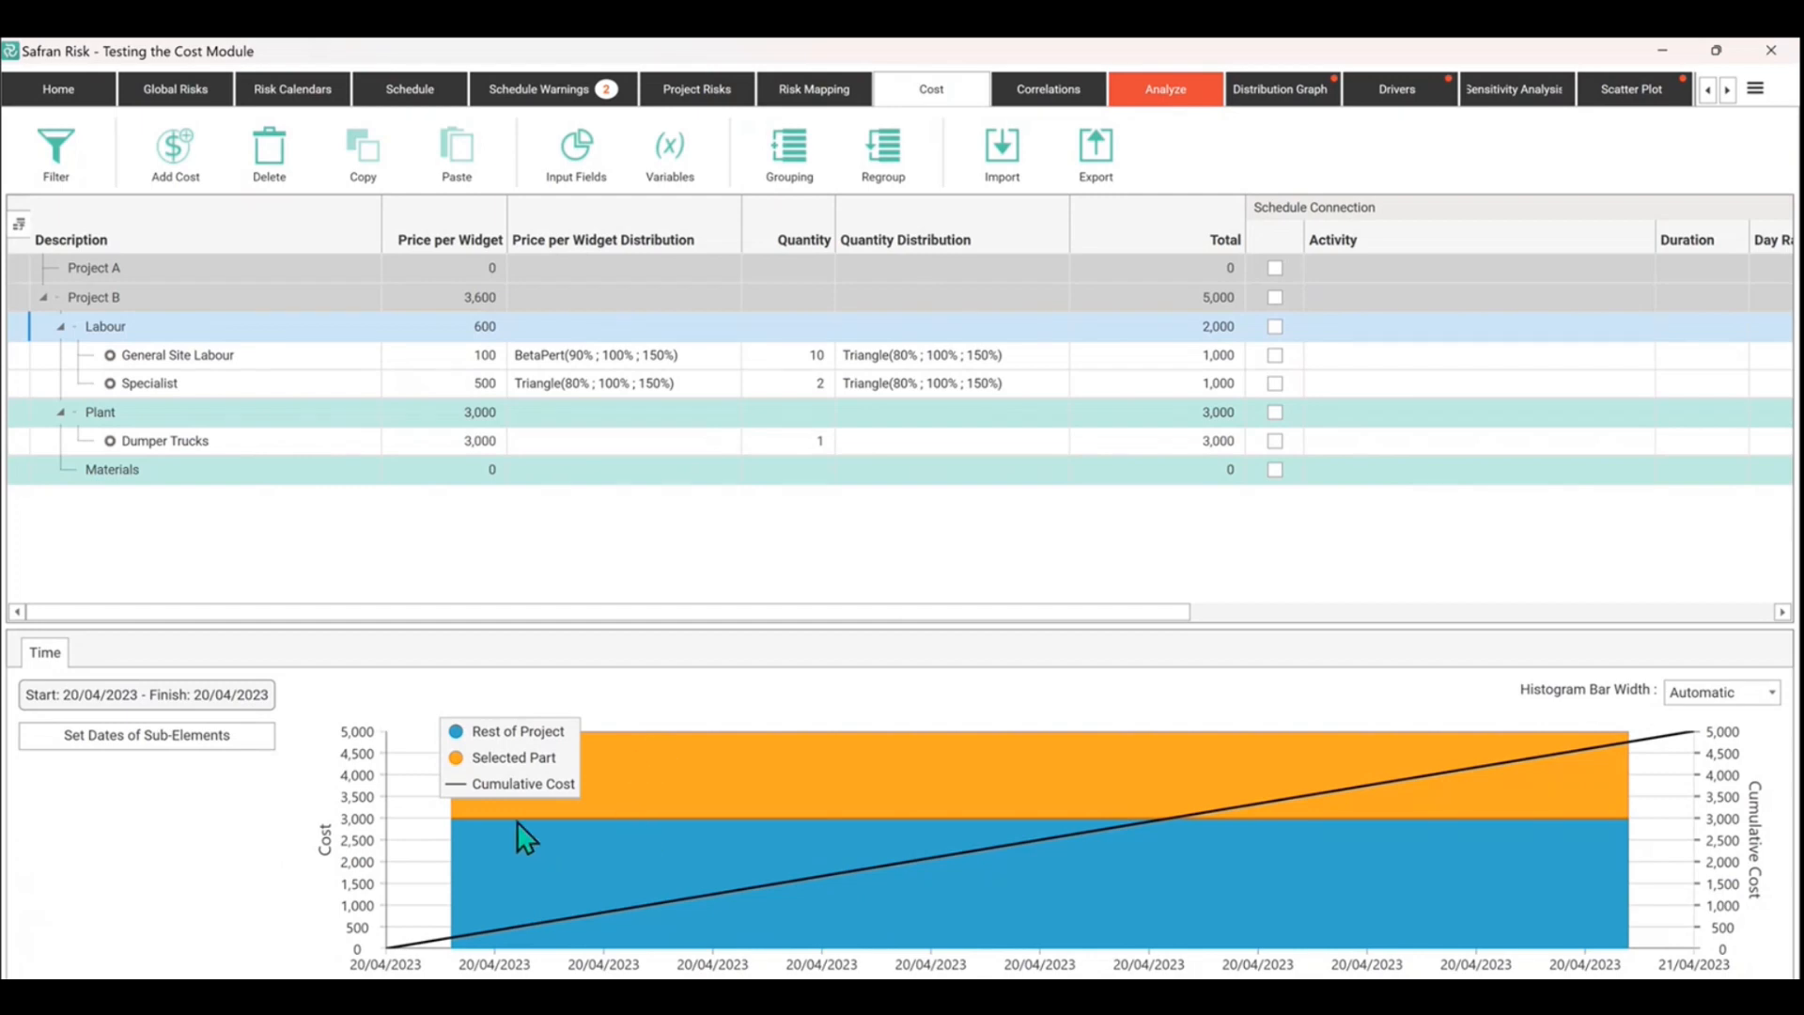
mouse_move(627, 835)
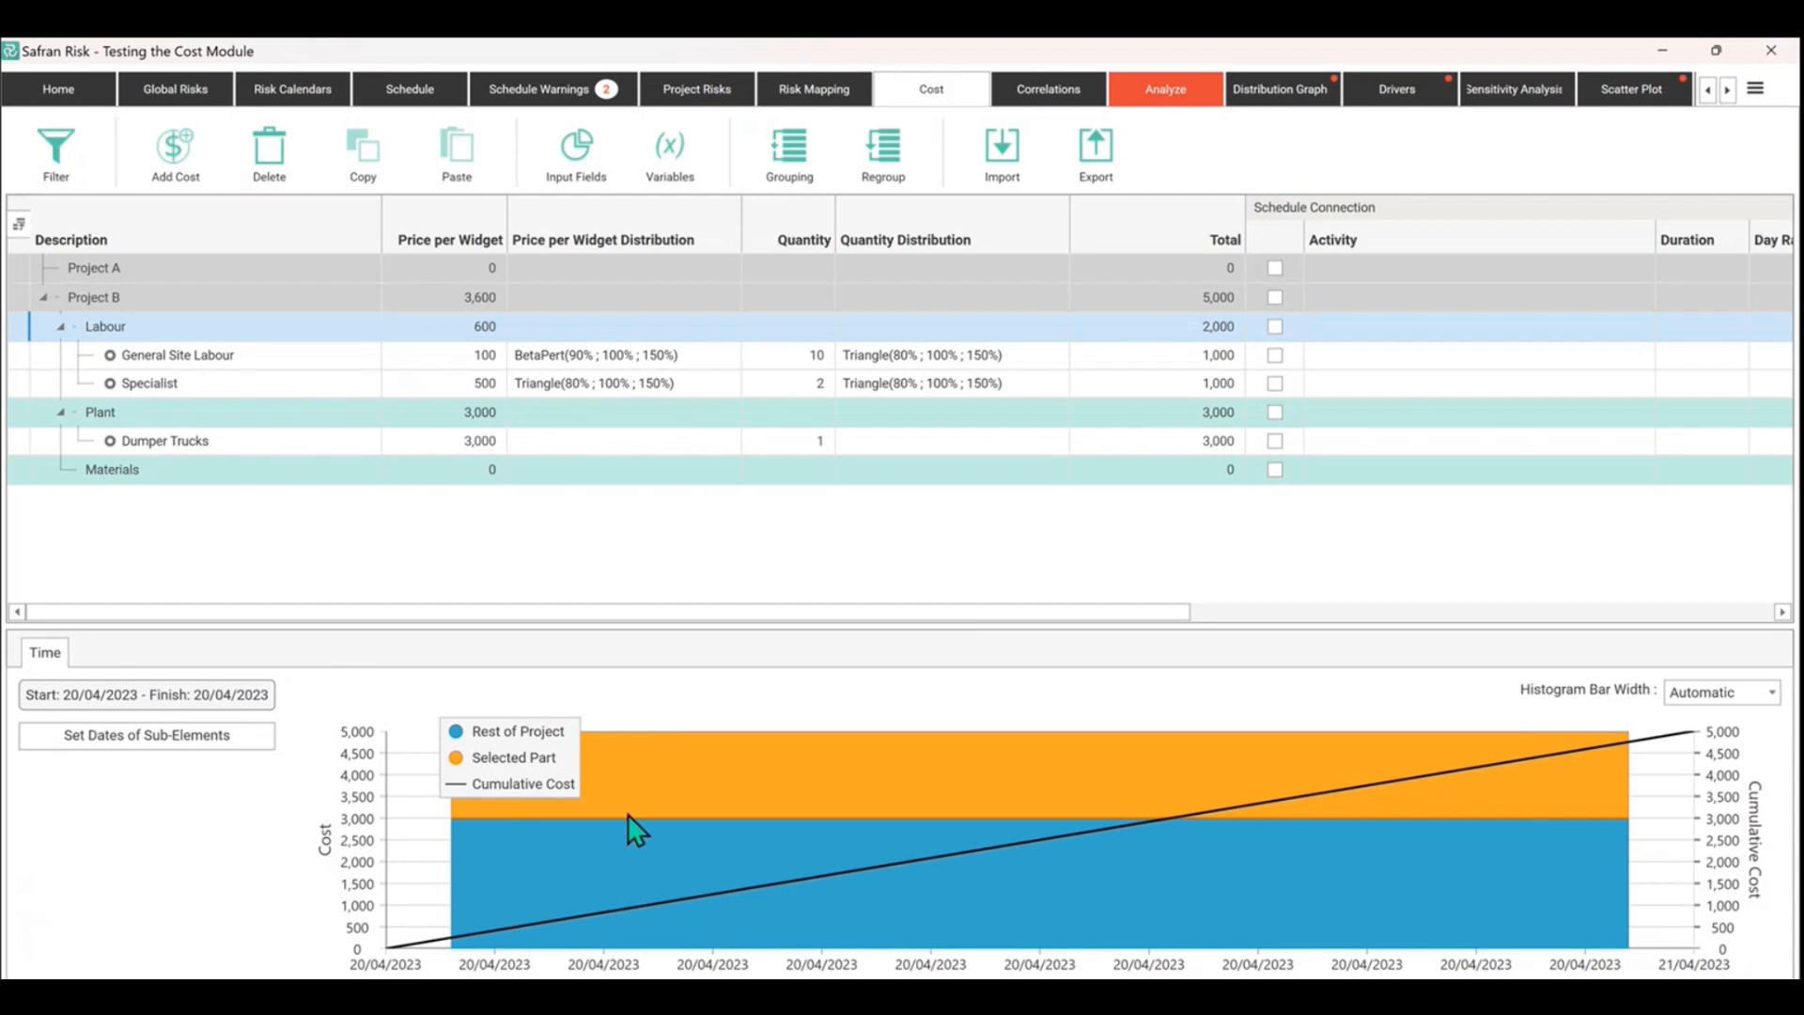
mouse_move(632, 800)
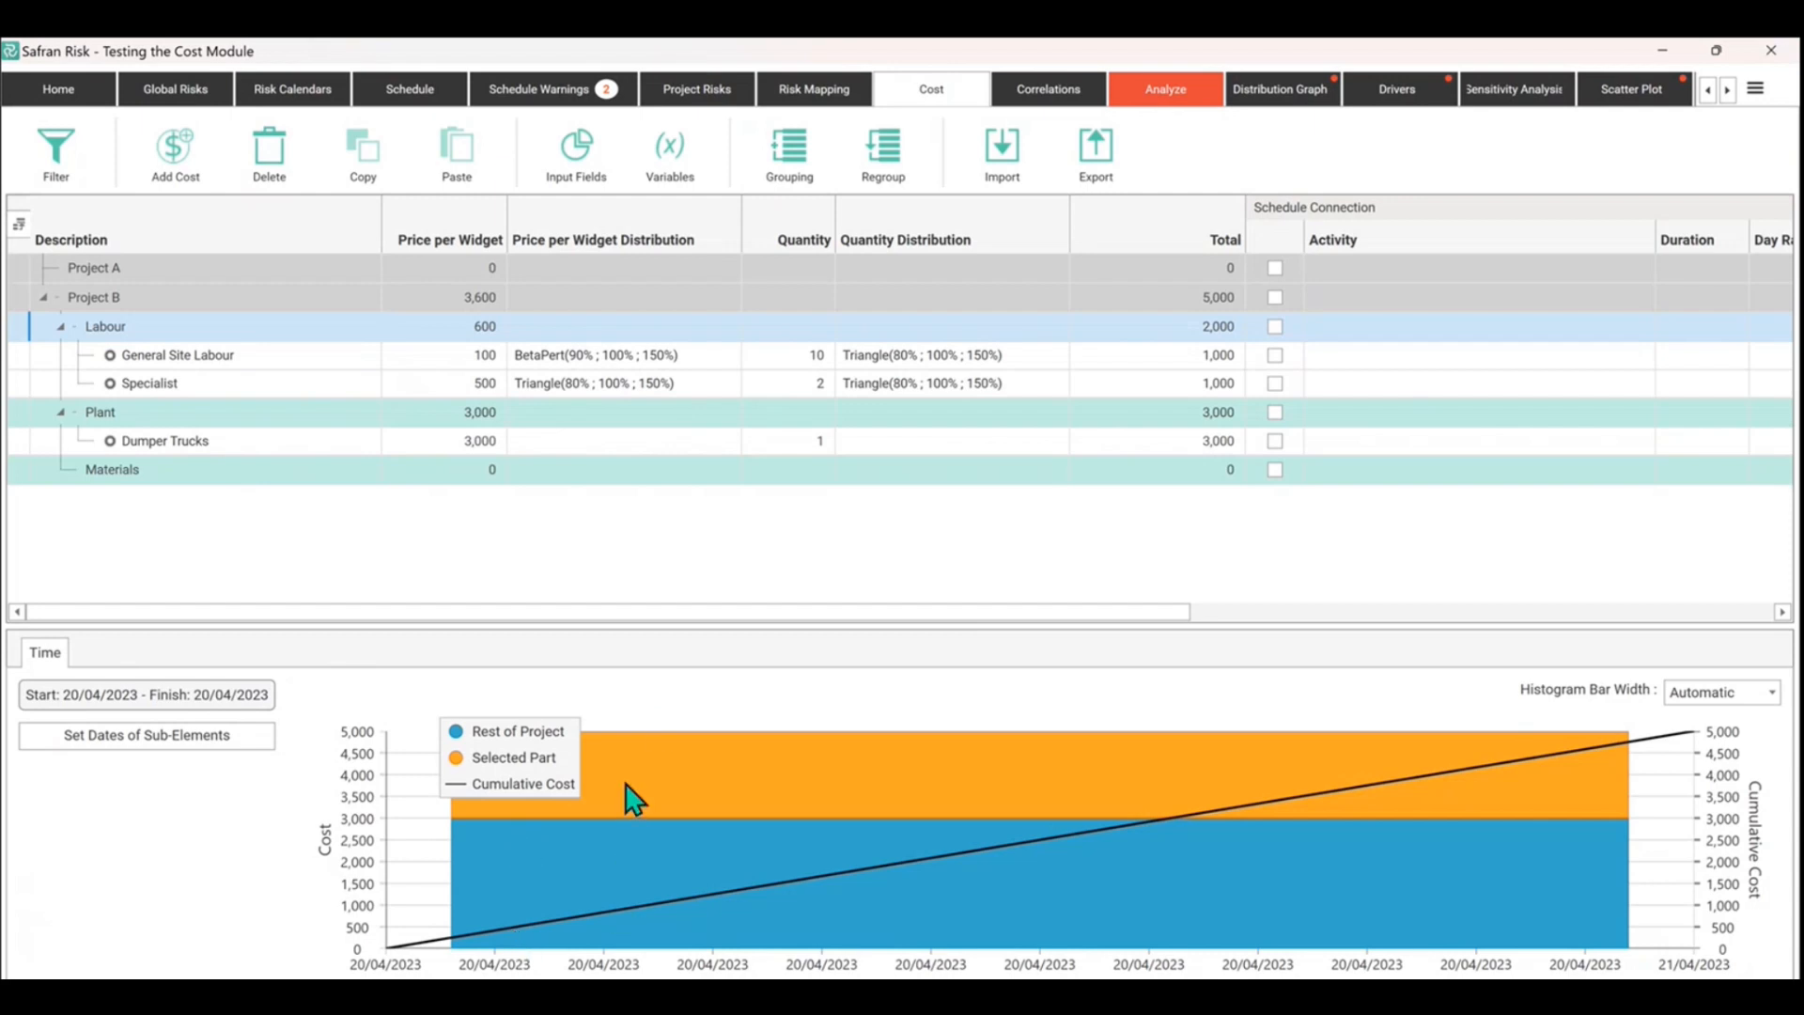
mouse_move(171, 455)
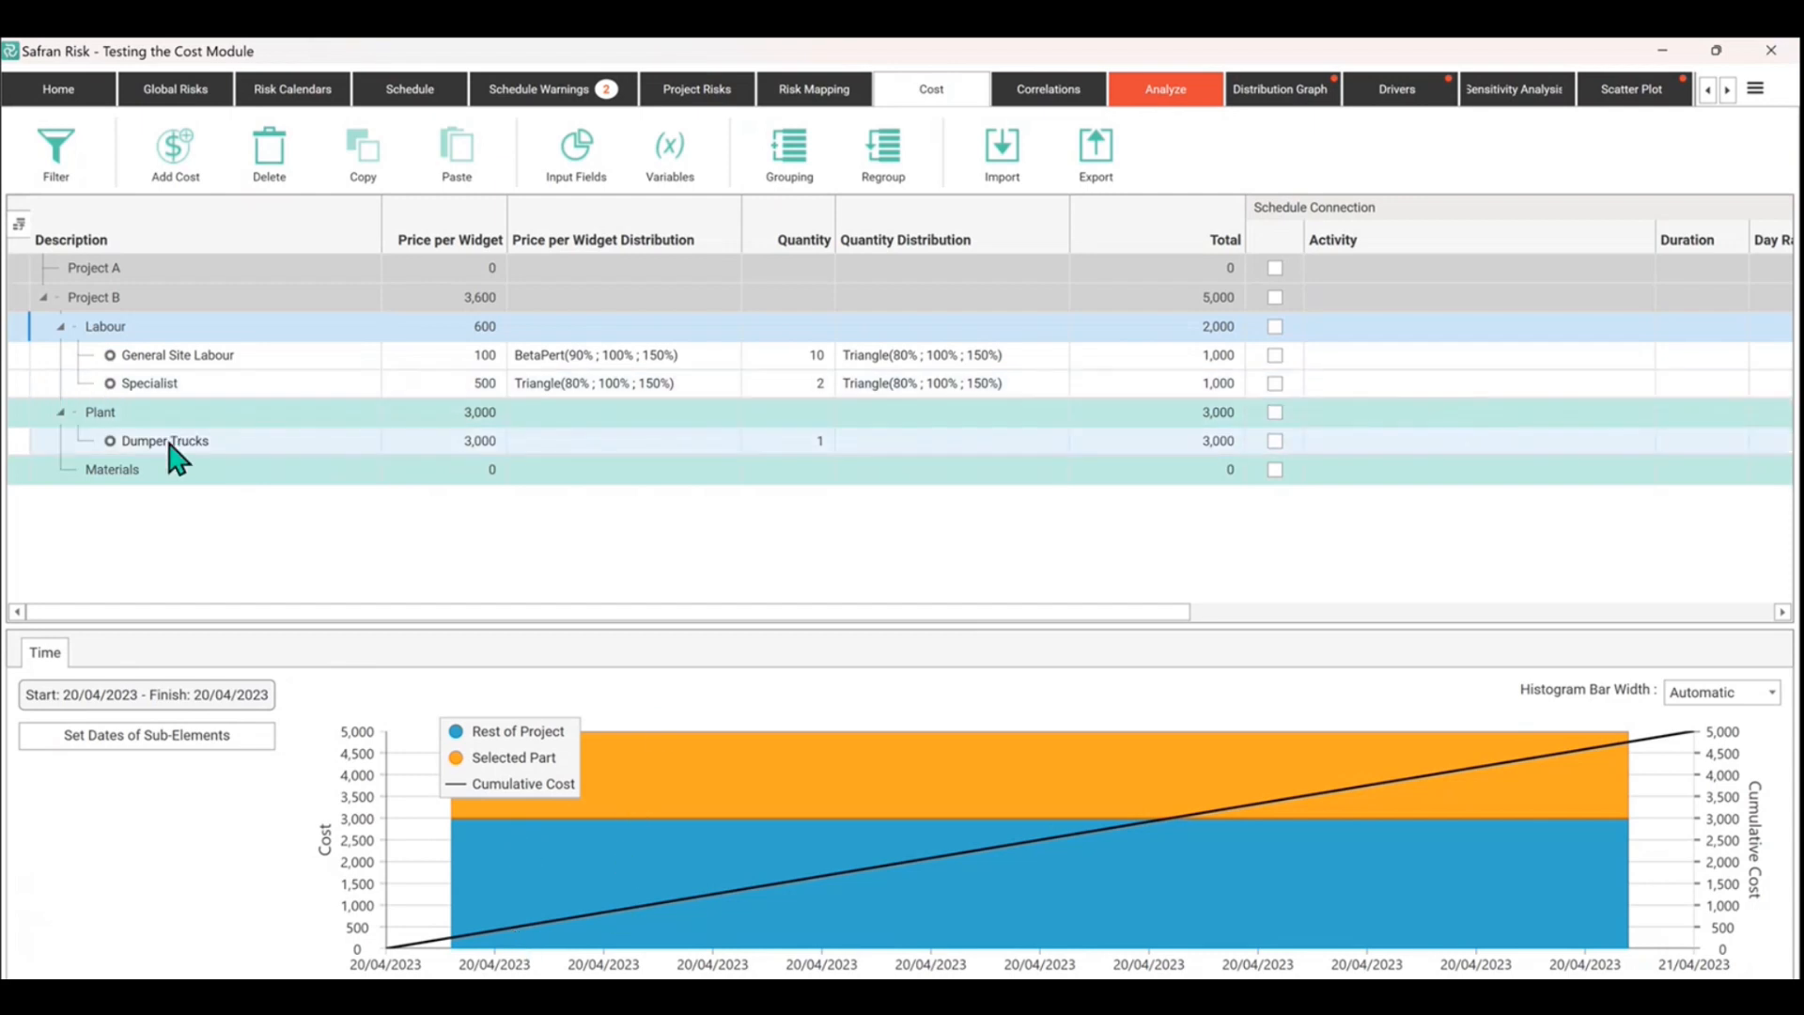
Step: Select Dumper Trucks to view its 3,000 cost on the single day 20/04/2023
double_click(165, 441)
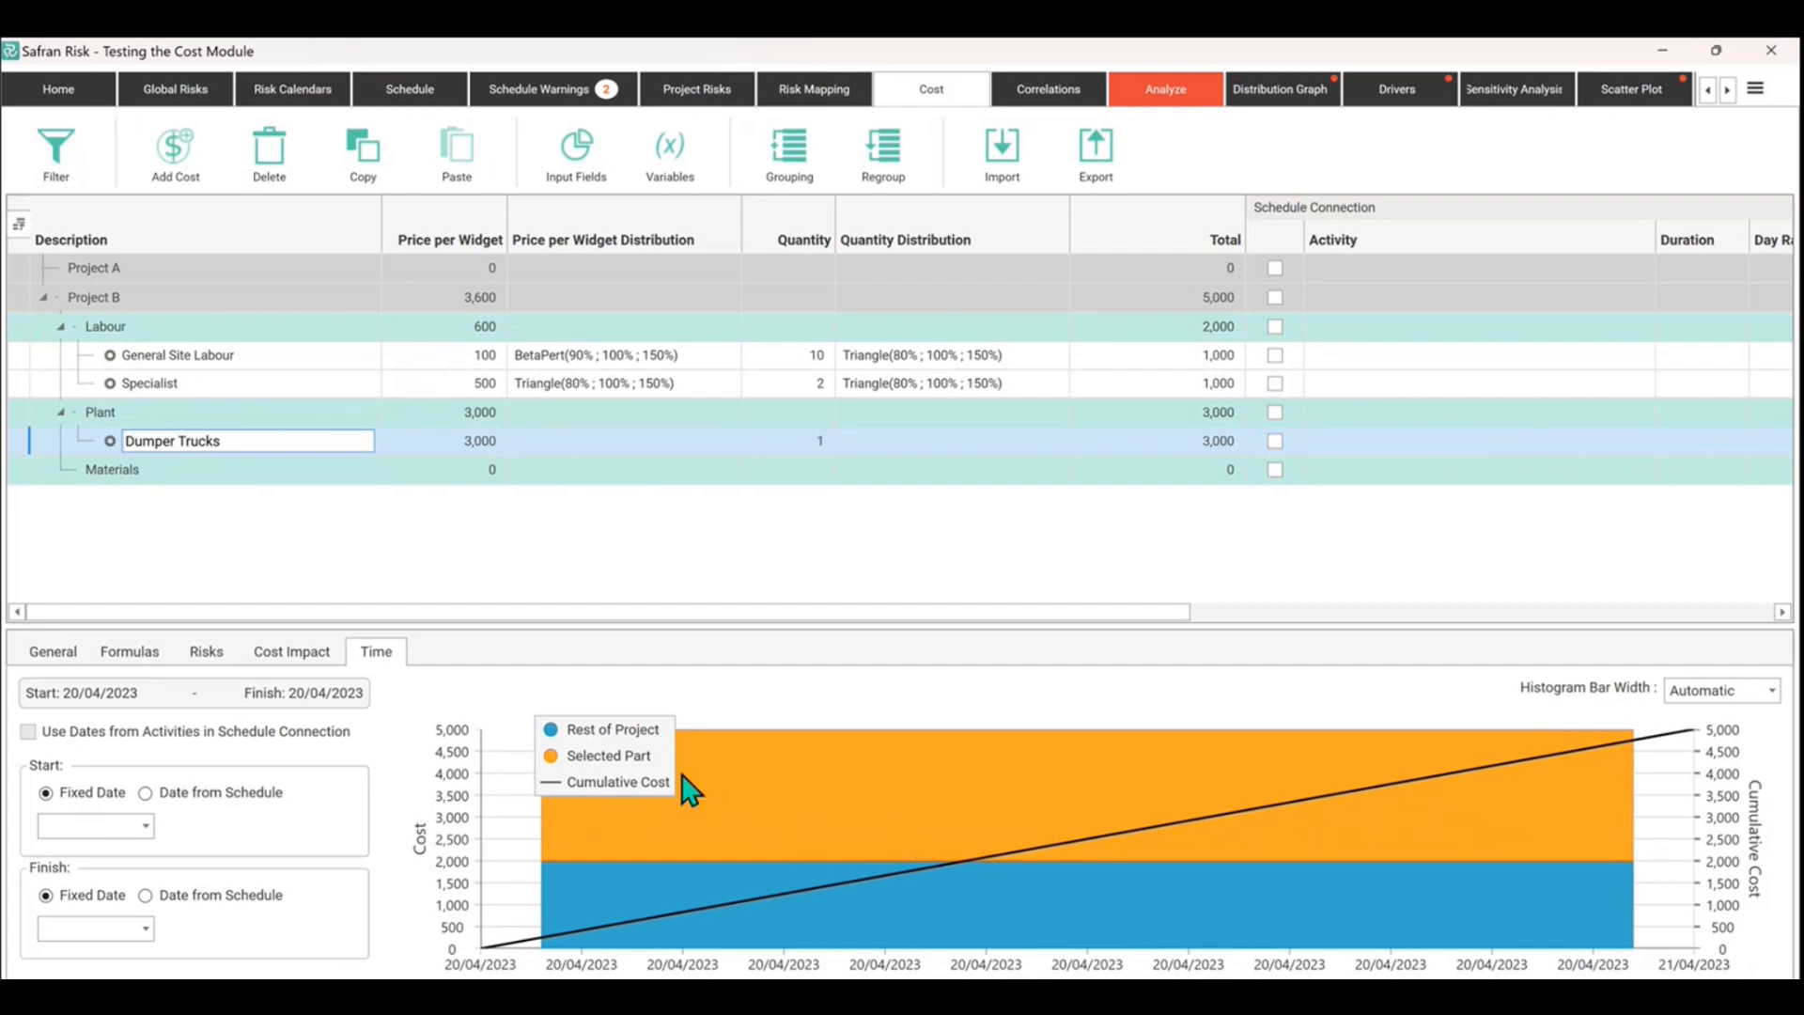
mouse_move(759, 775)
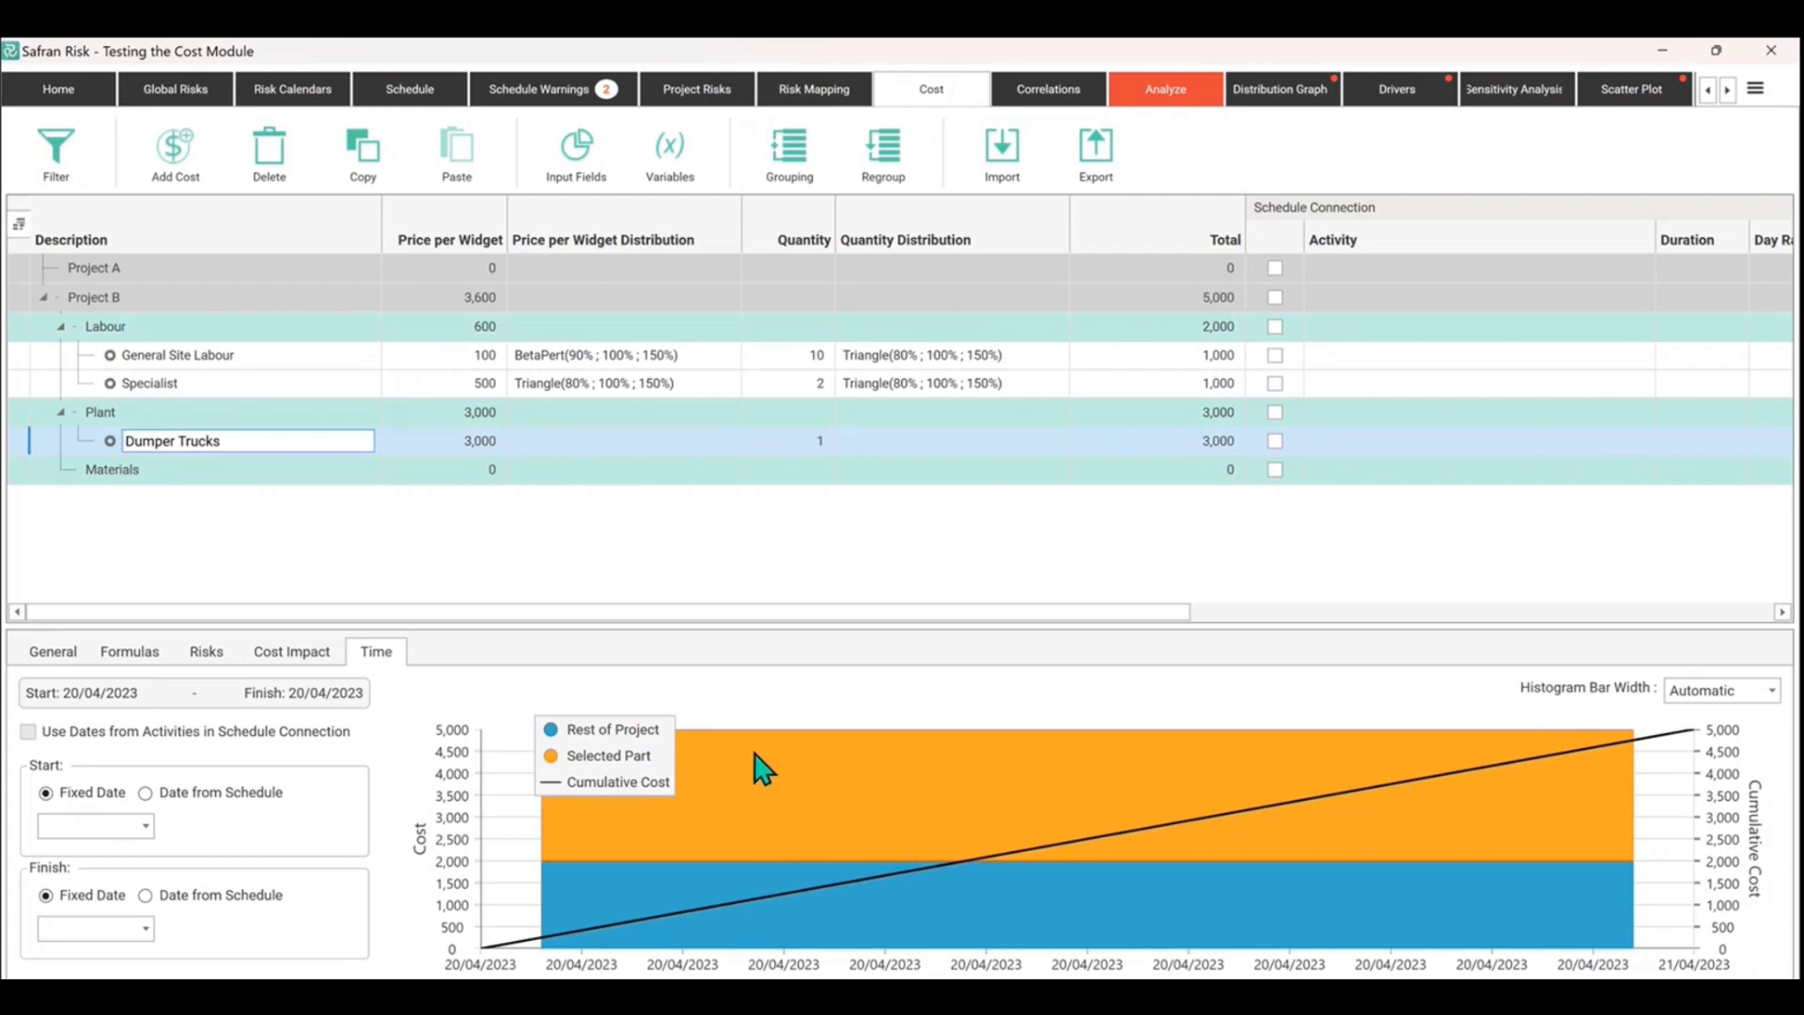
mouse_move(535, 926)
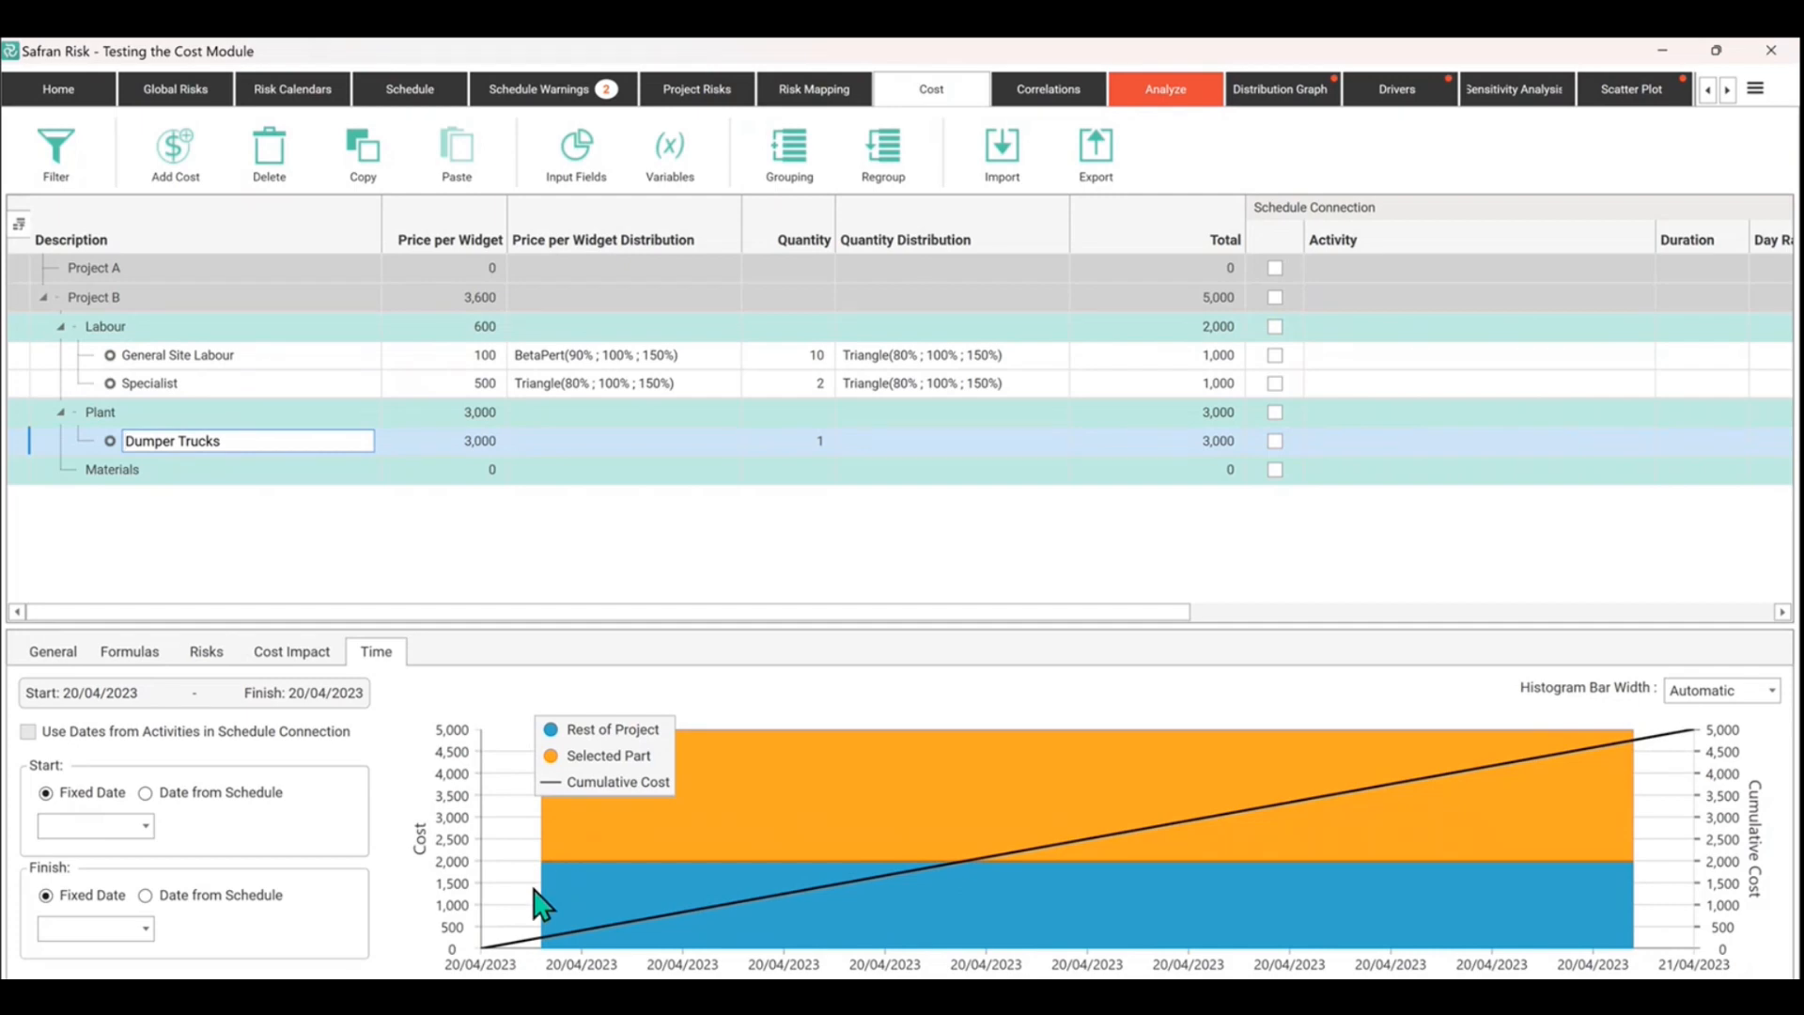
mouse_move(553, 889)
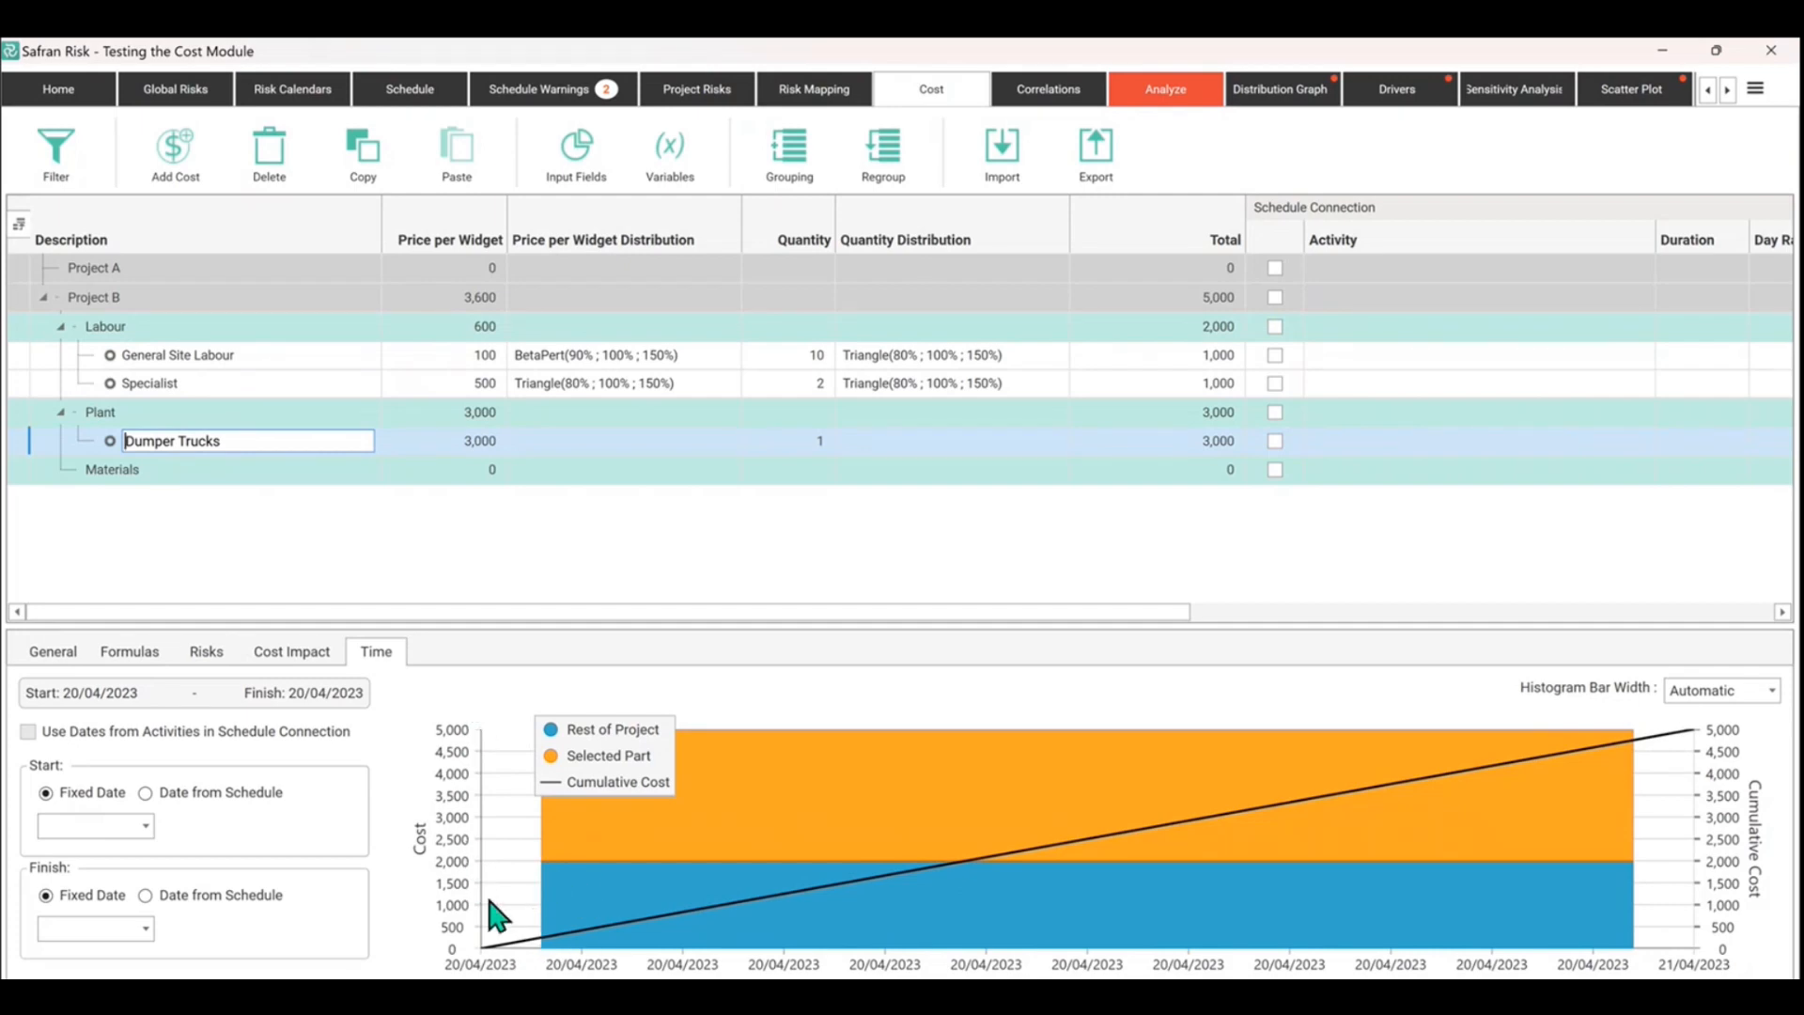
mouse_move(520, 893)
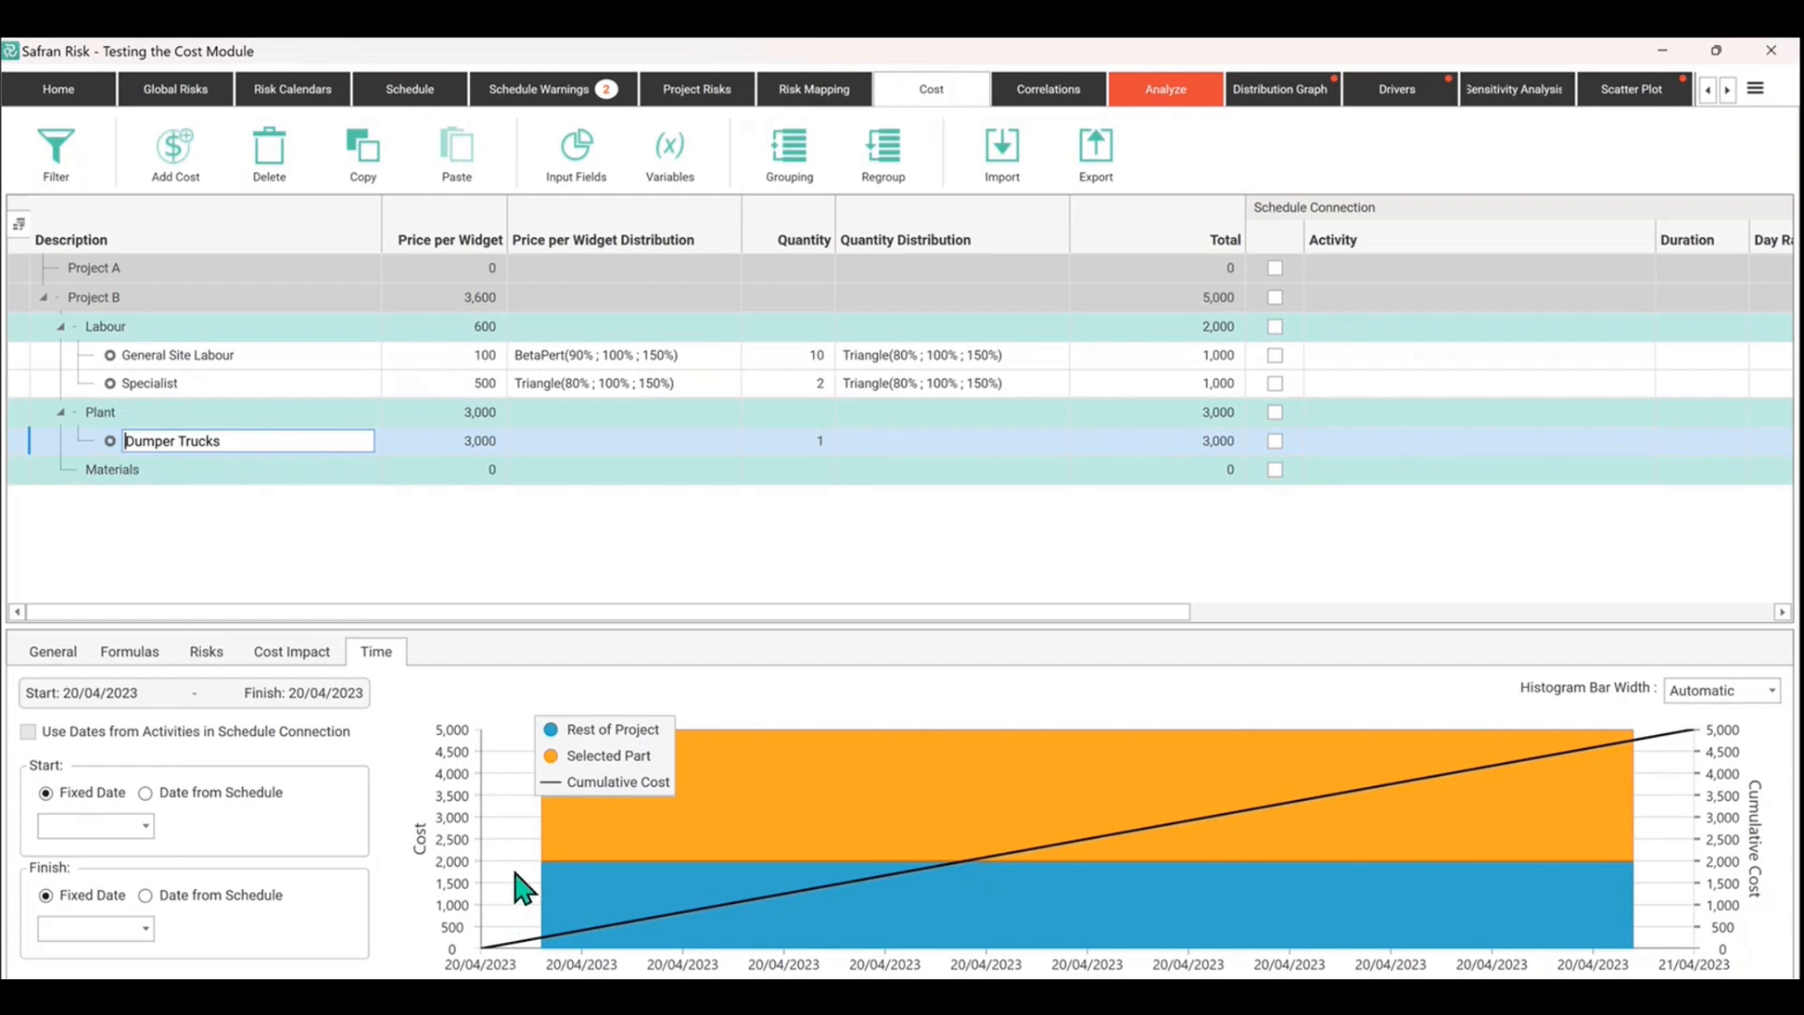
mouse_move(89, 804)
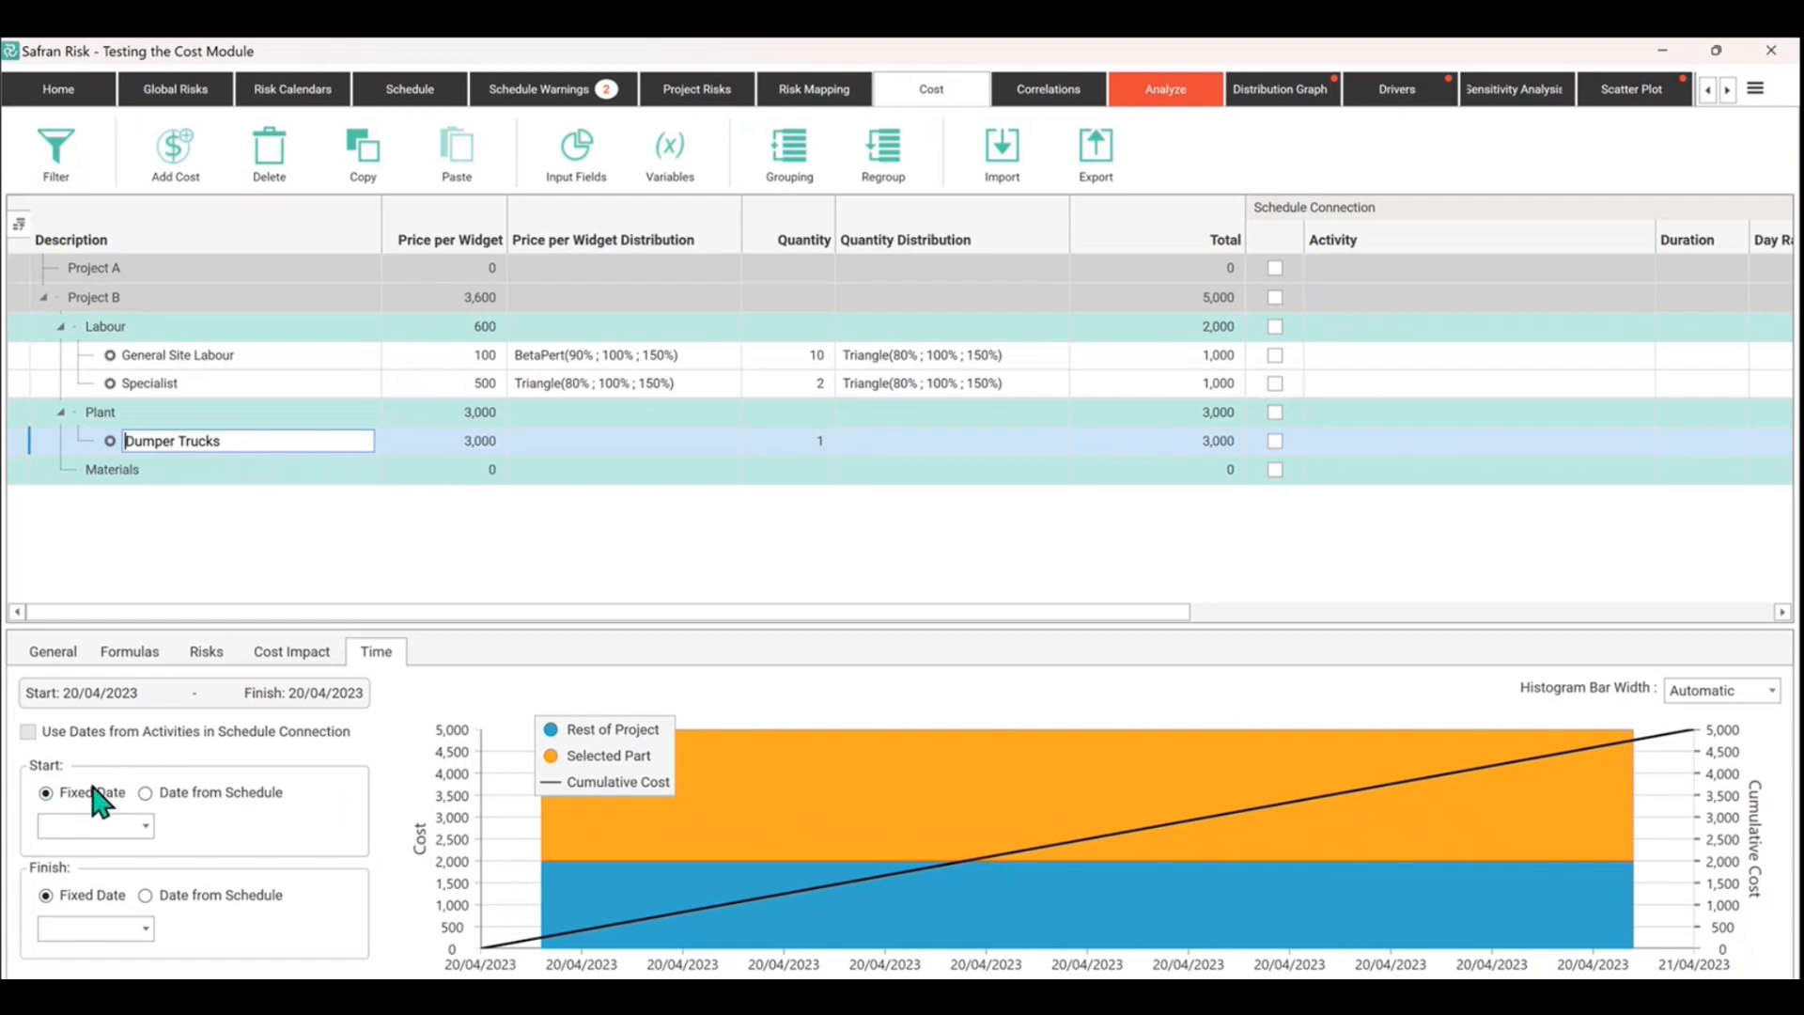
mouse_move(141, 728)
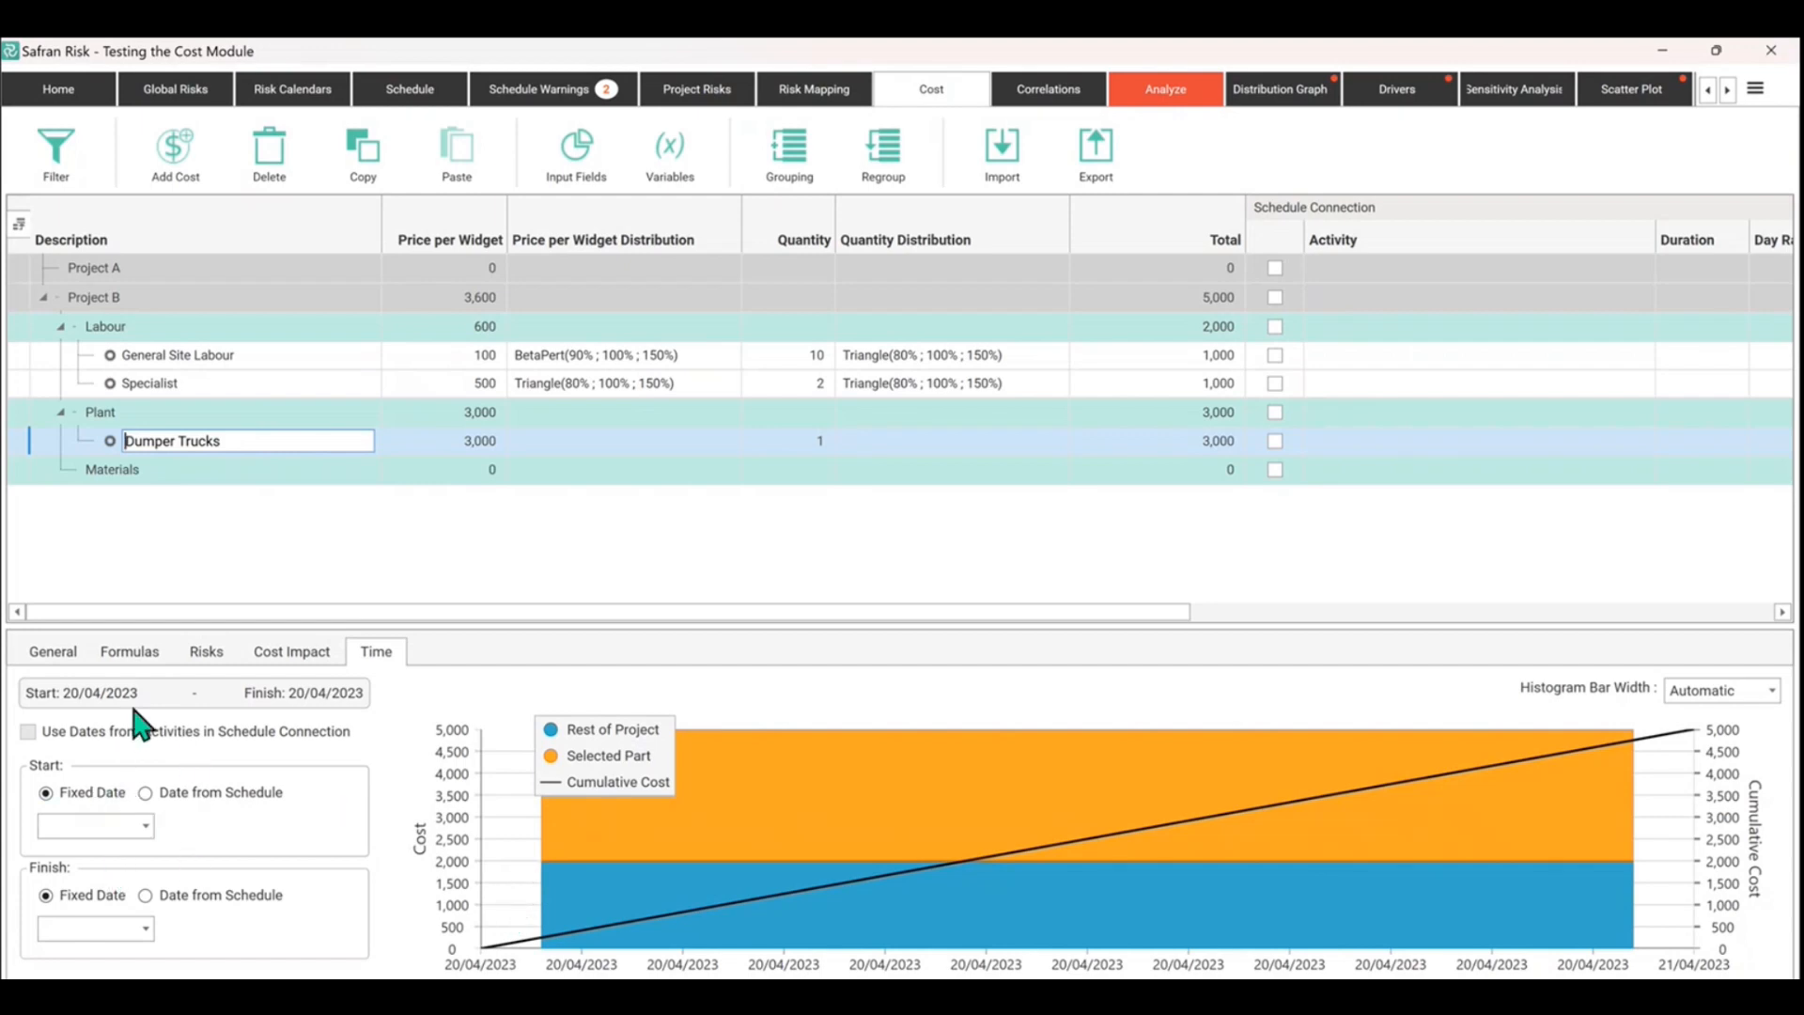
mouse_move(174, 937)
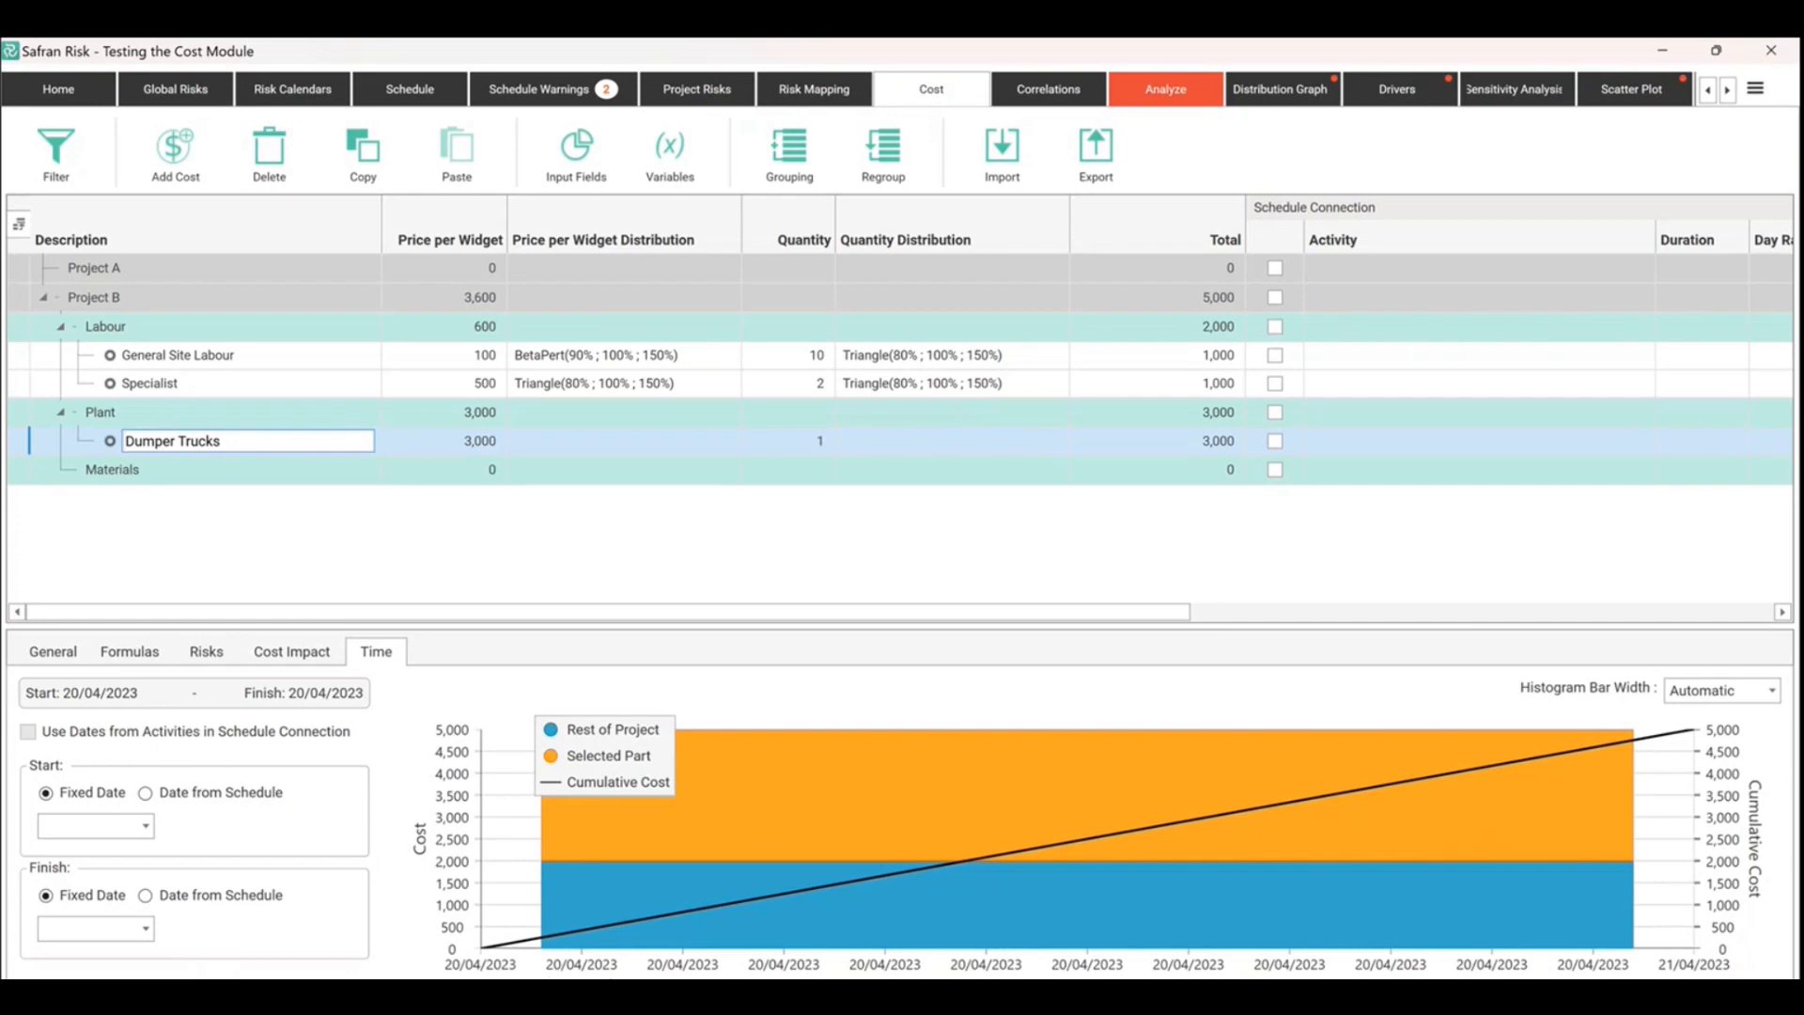
mouse_move(1042, 986)
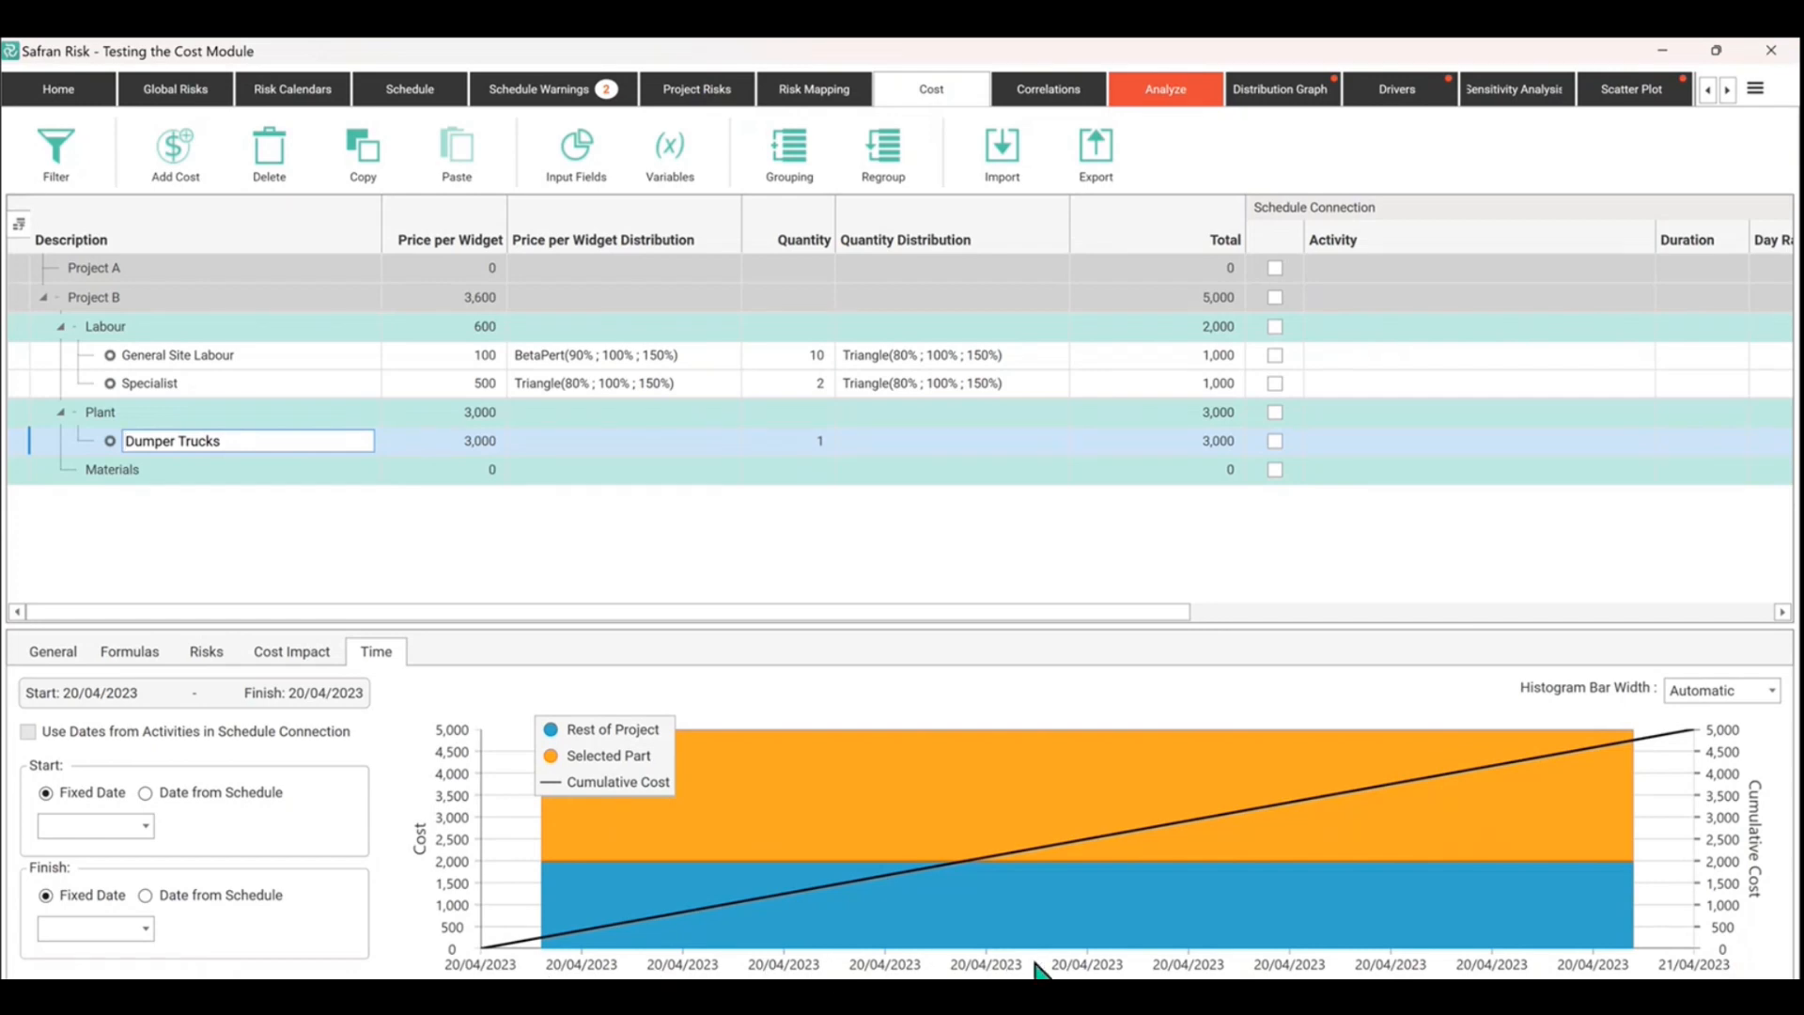
mouse_move(1606, 955)
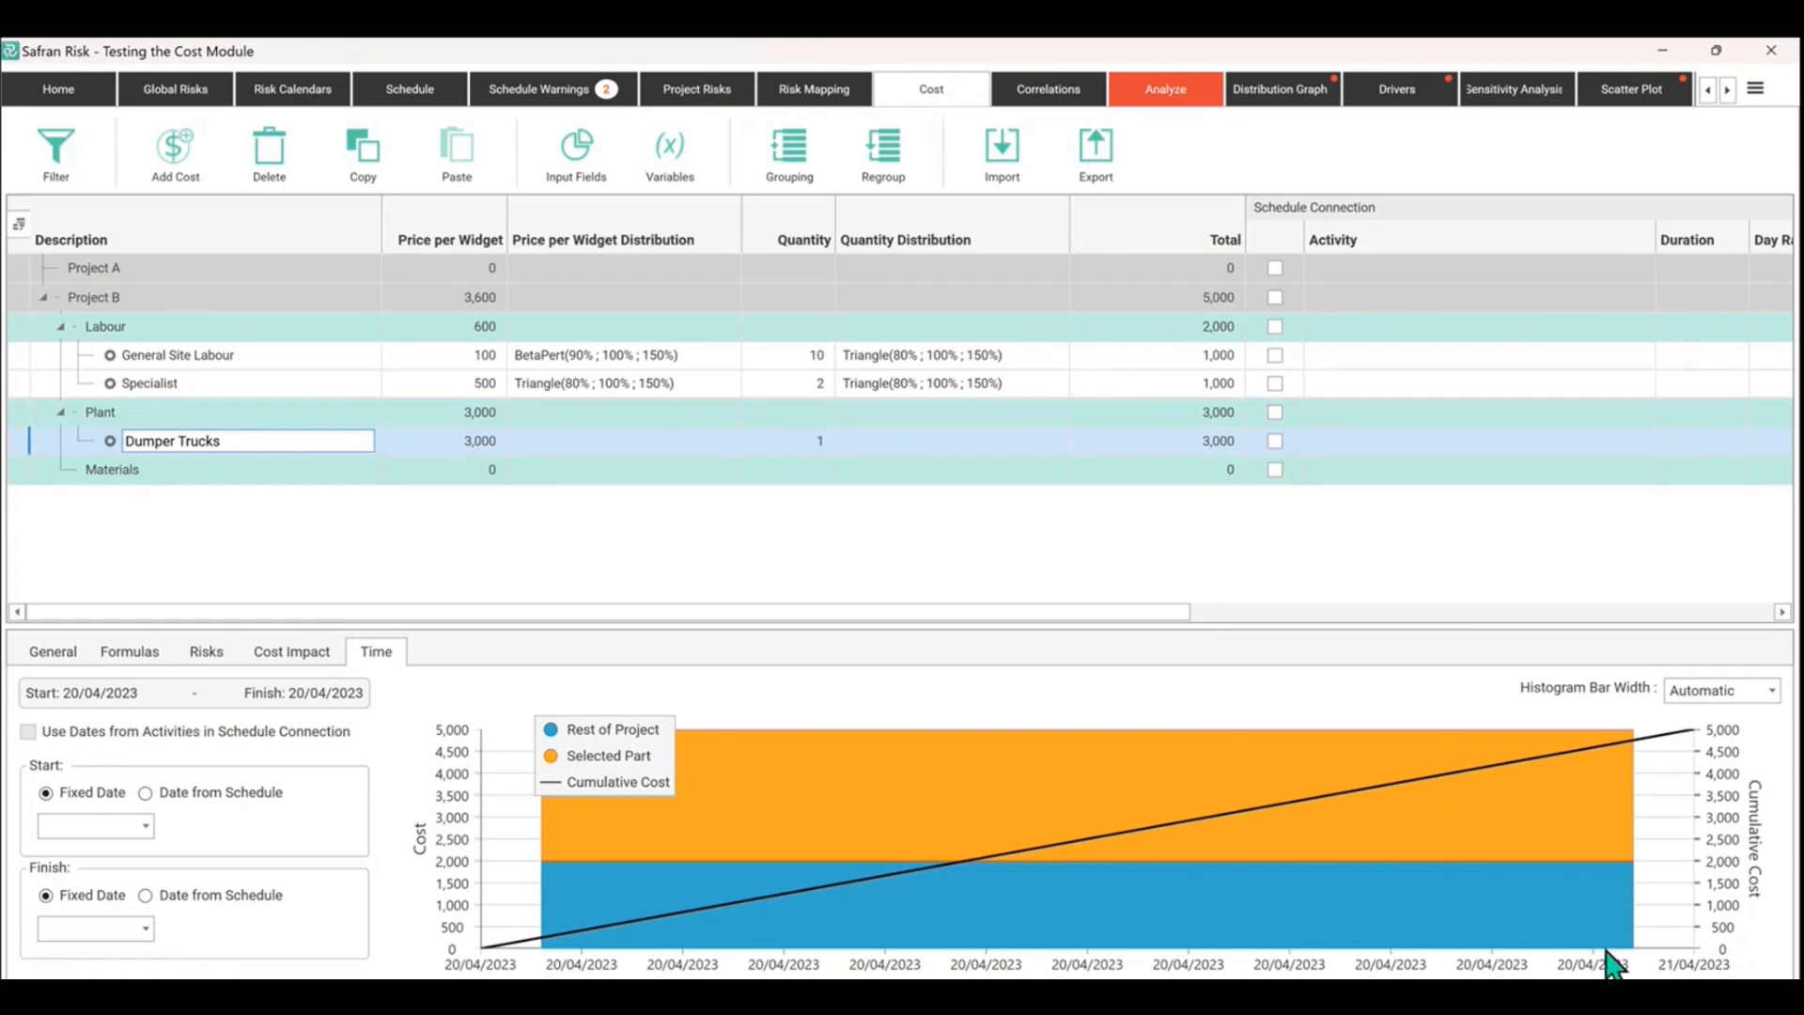
left_click(1773, 691)
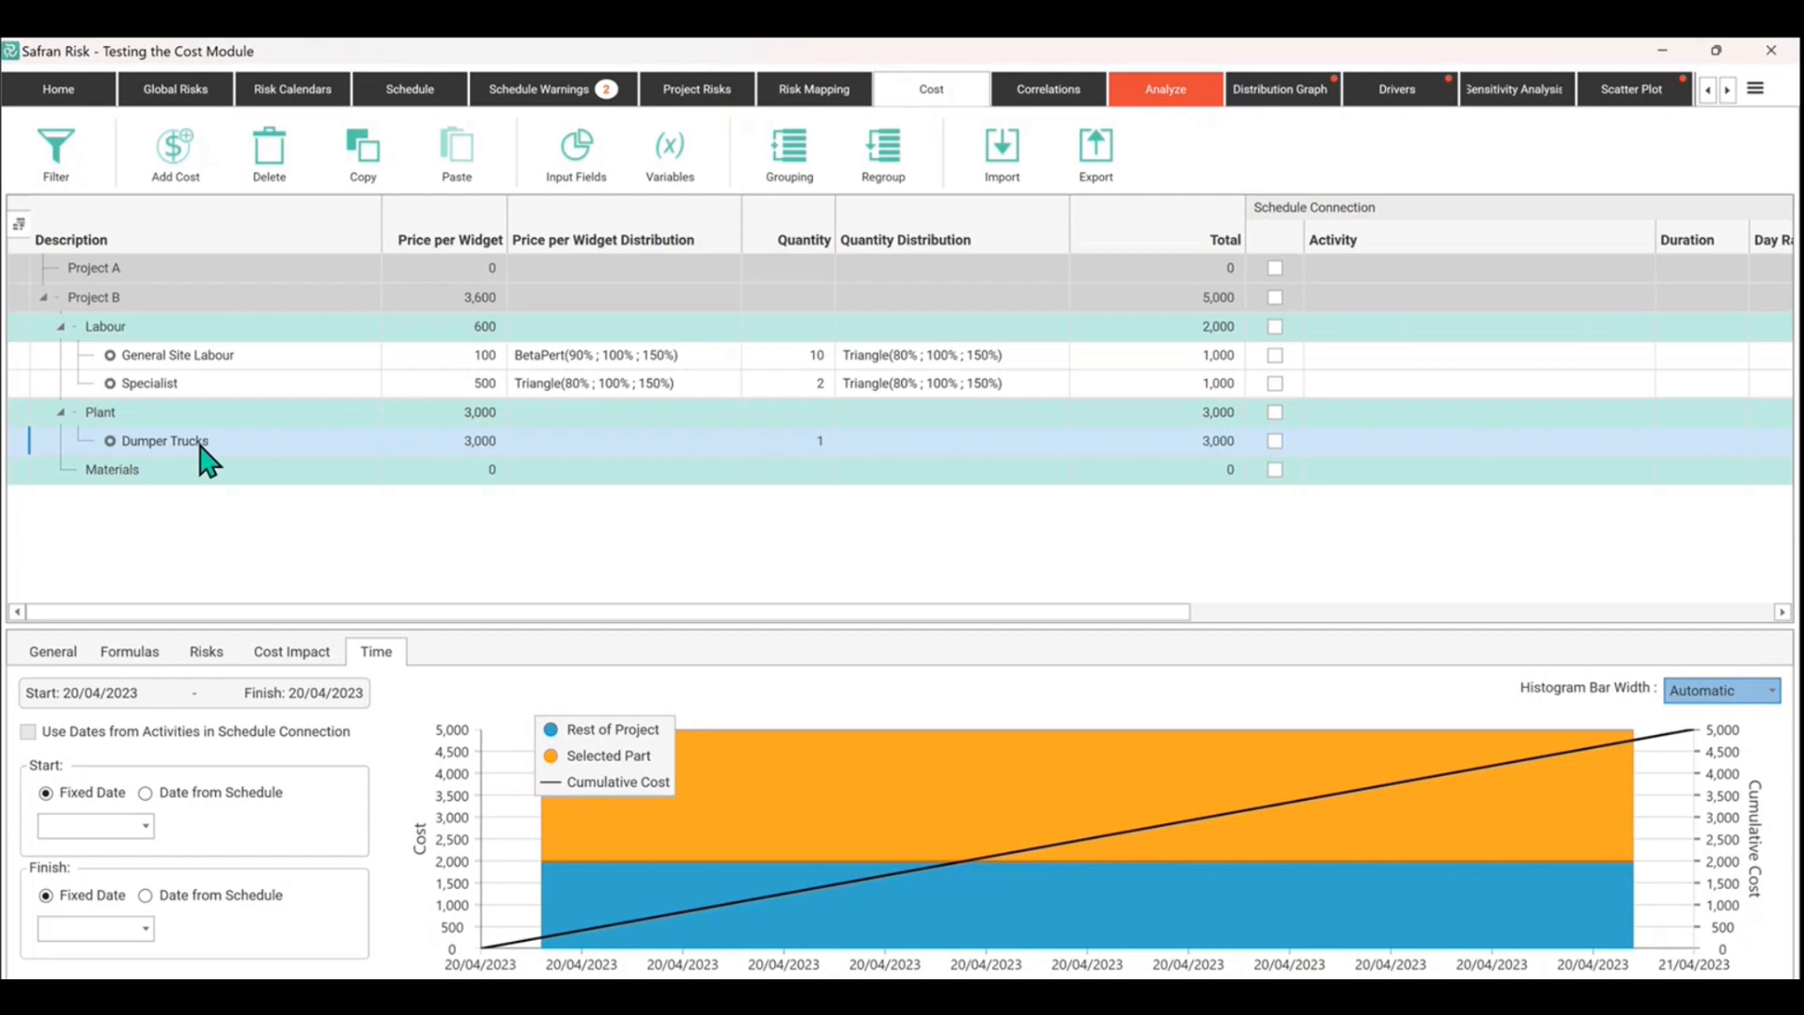
mouse_move(287, 422)
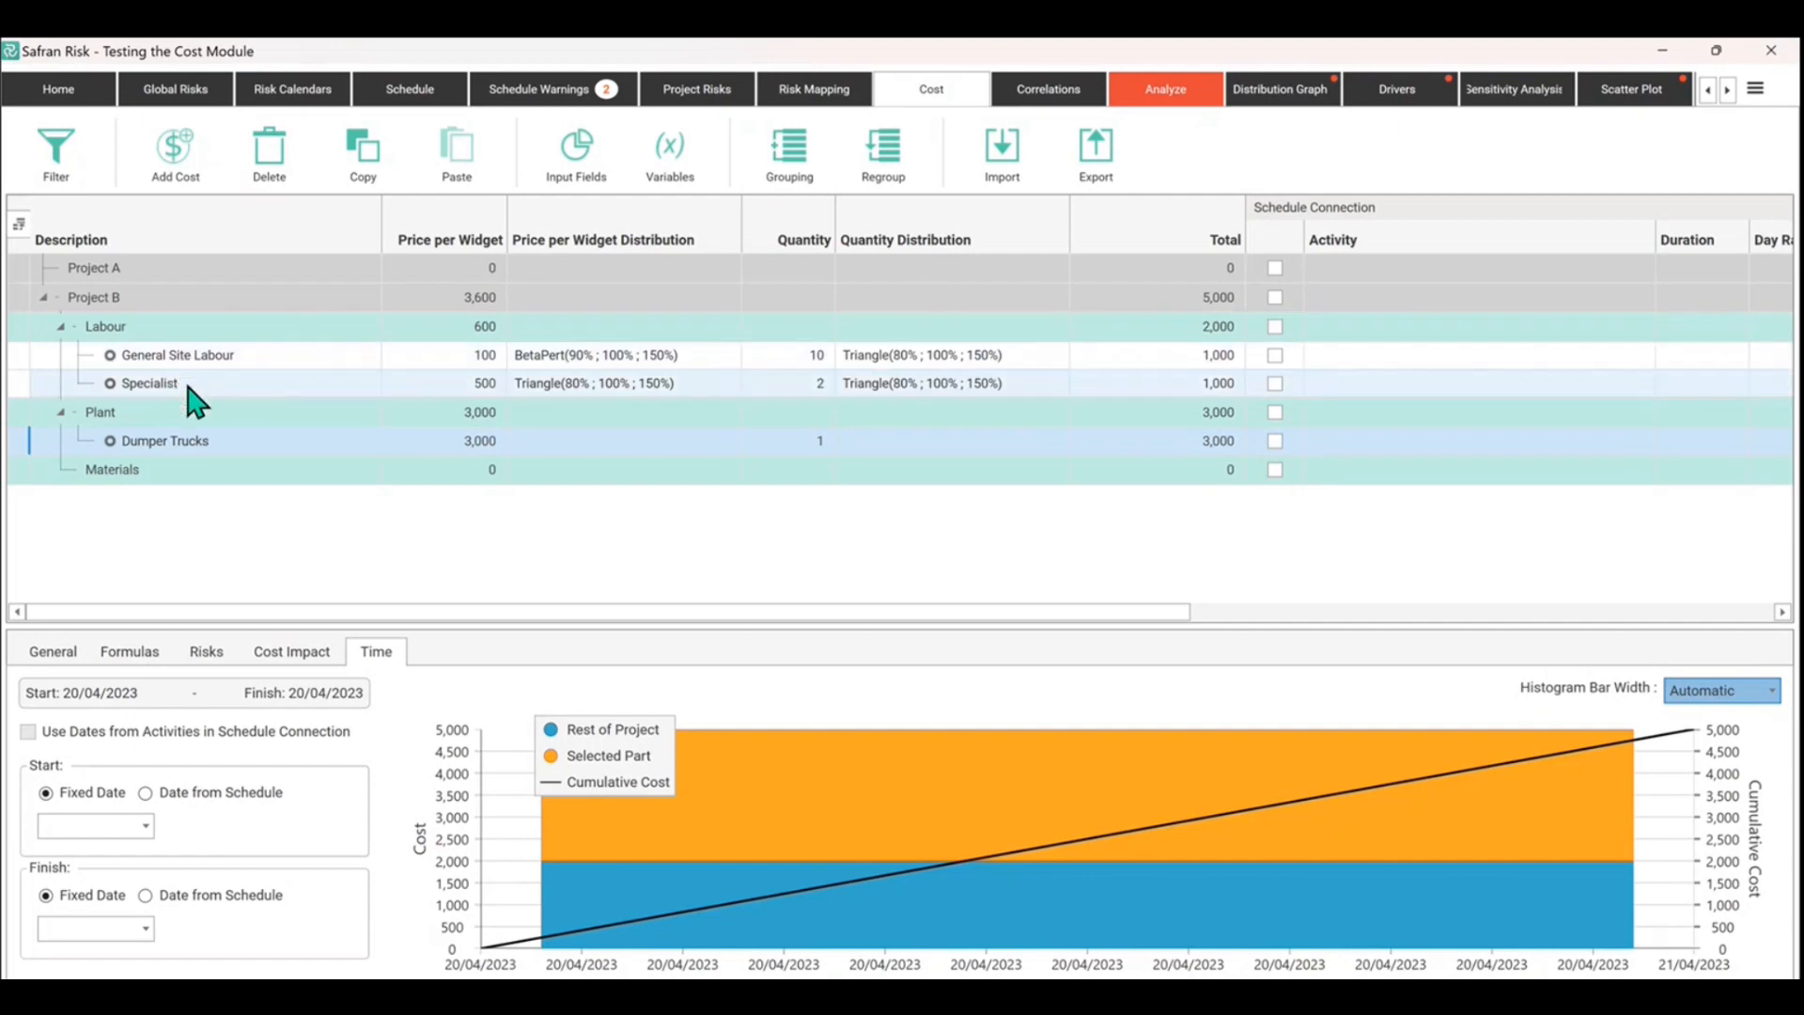
mouse_move(178, 397)
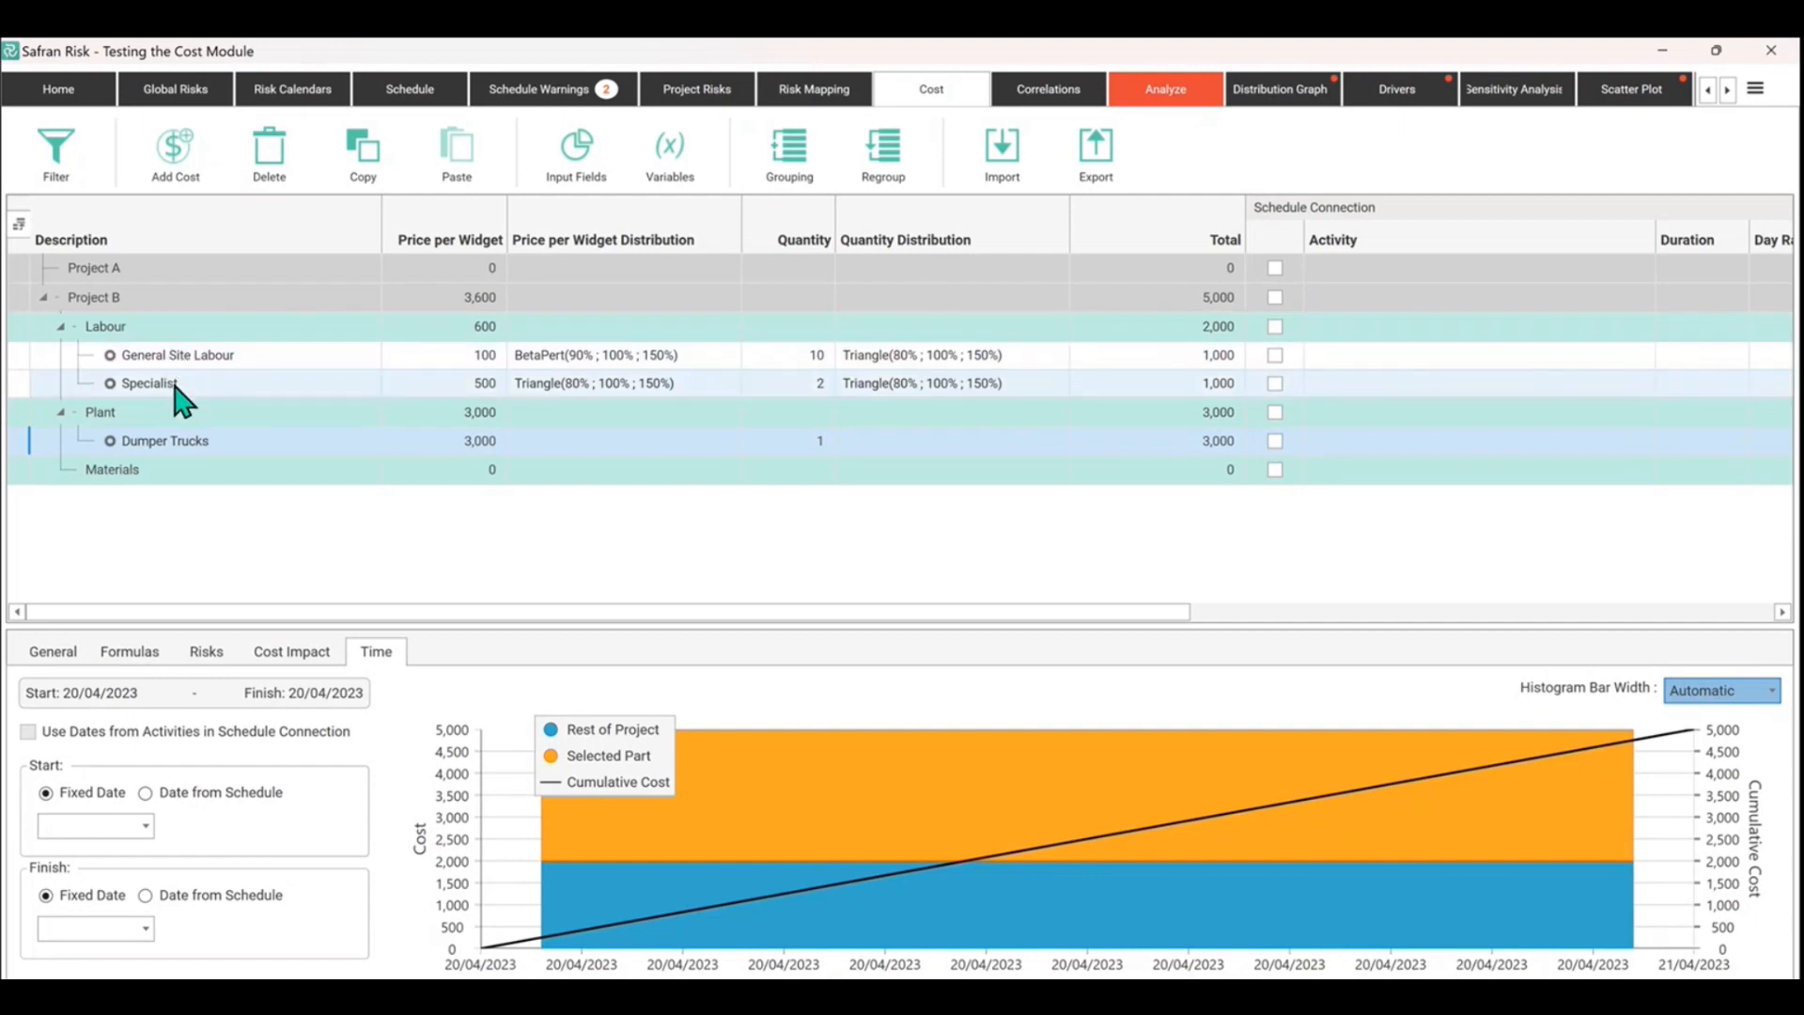
mouse_move(981, 915)
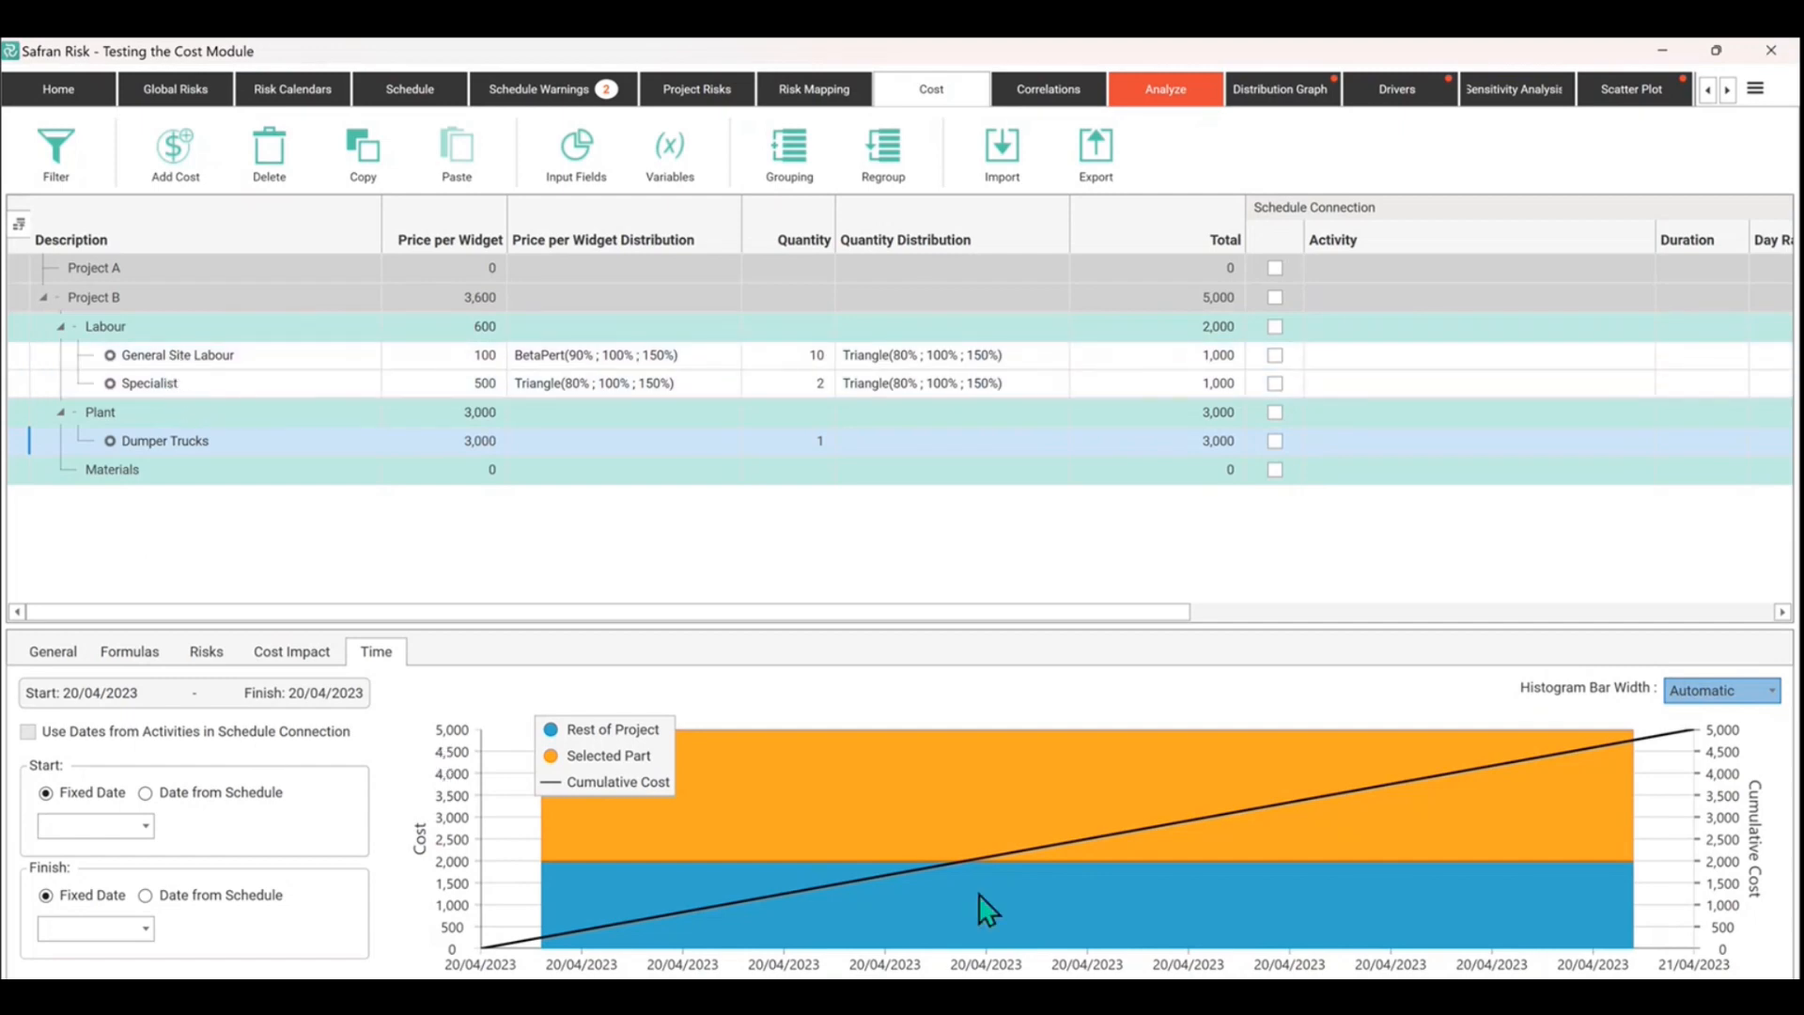
mouse_move(614, 829)
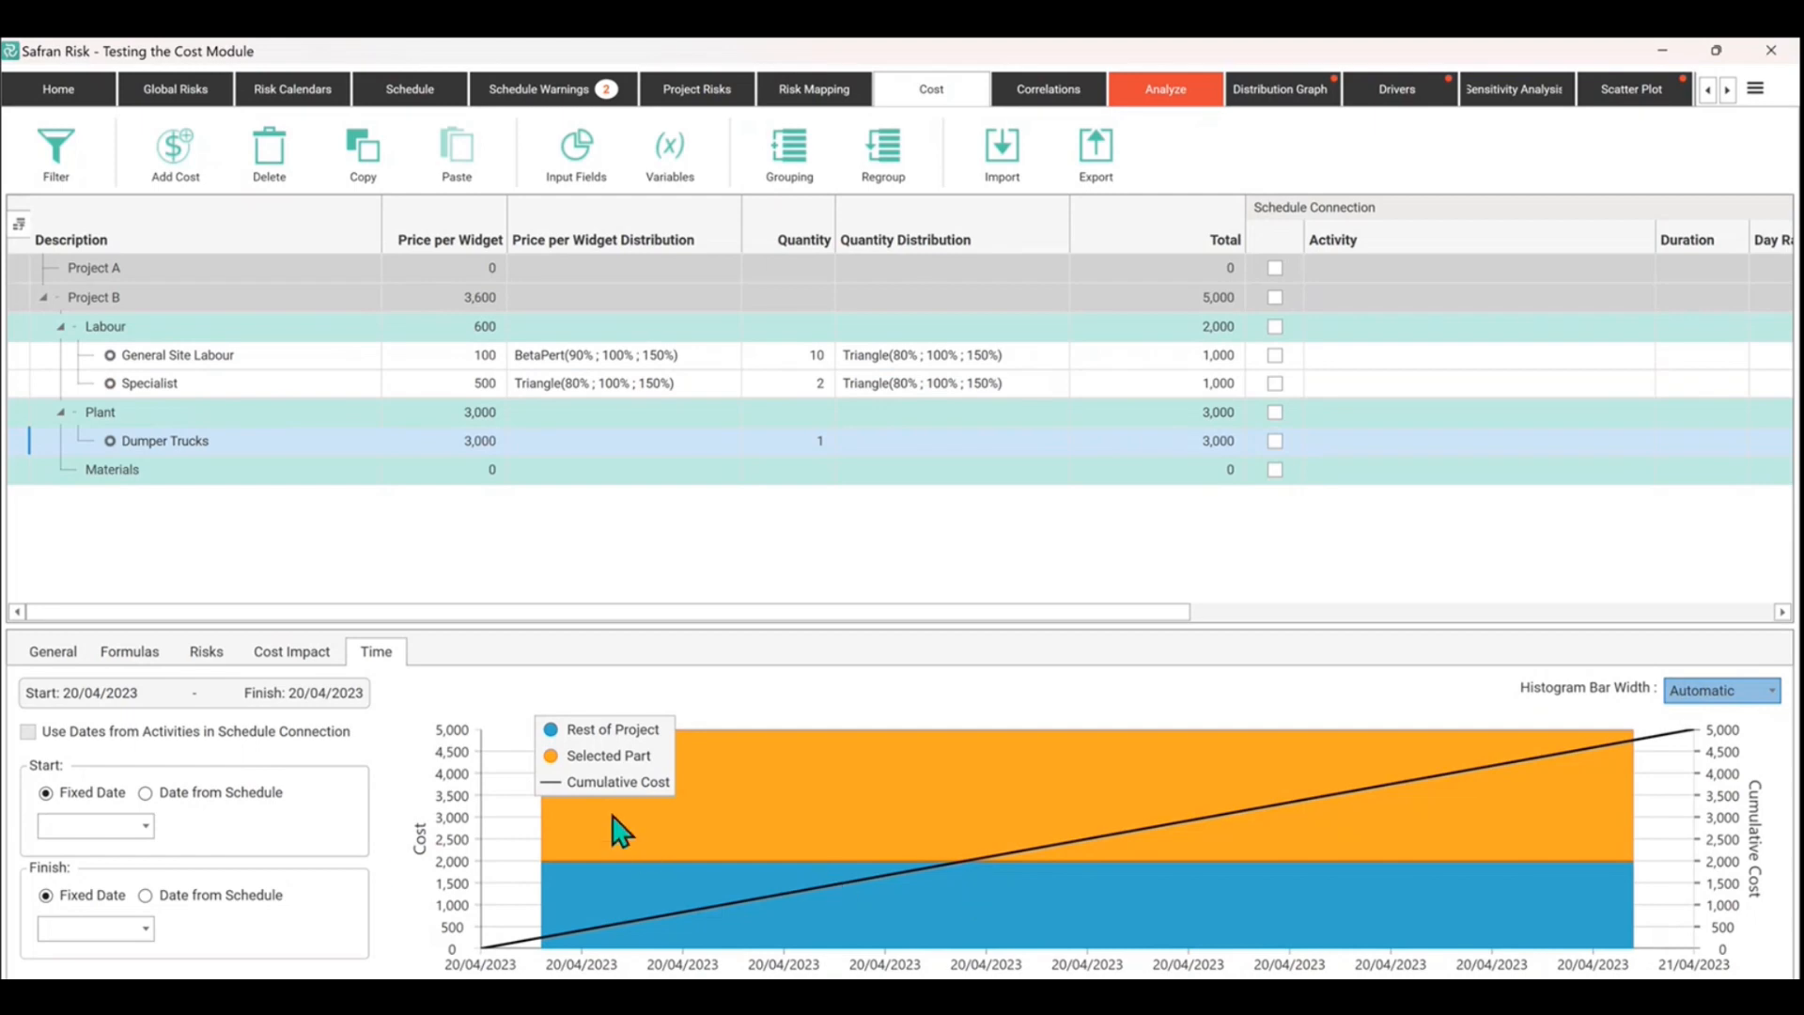
mouse_move(367, 865)
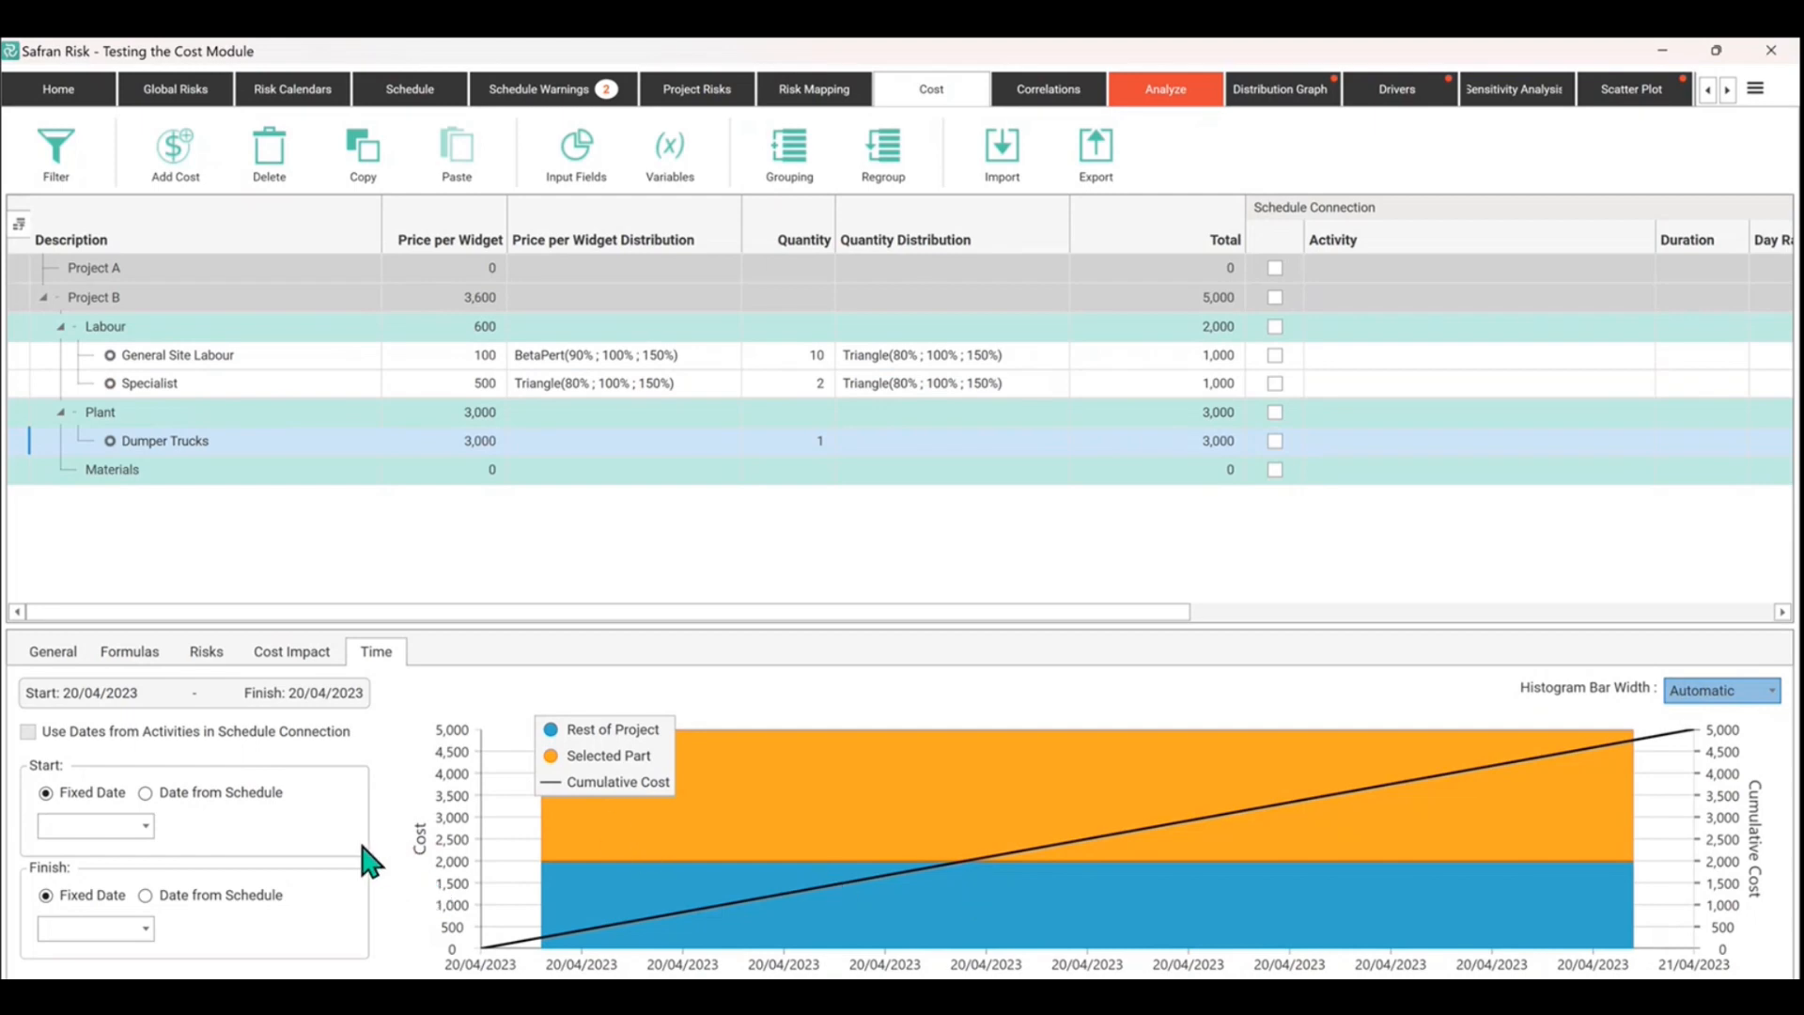
mouse_move(248, 867)
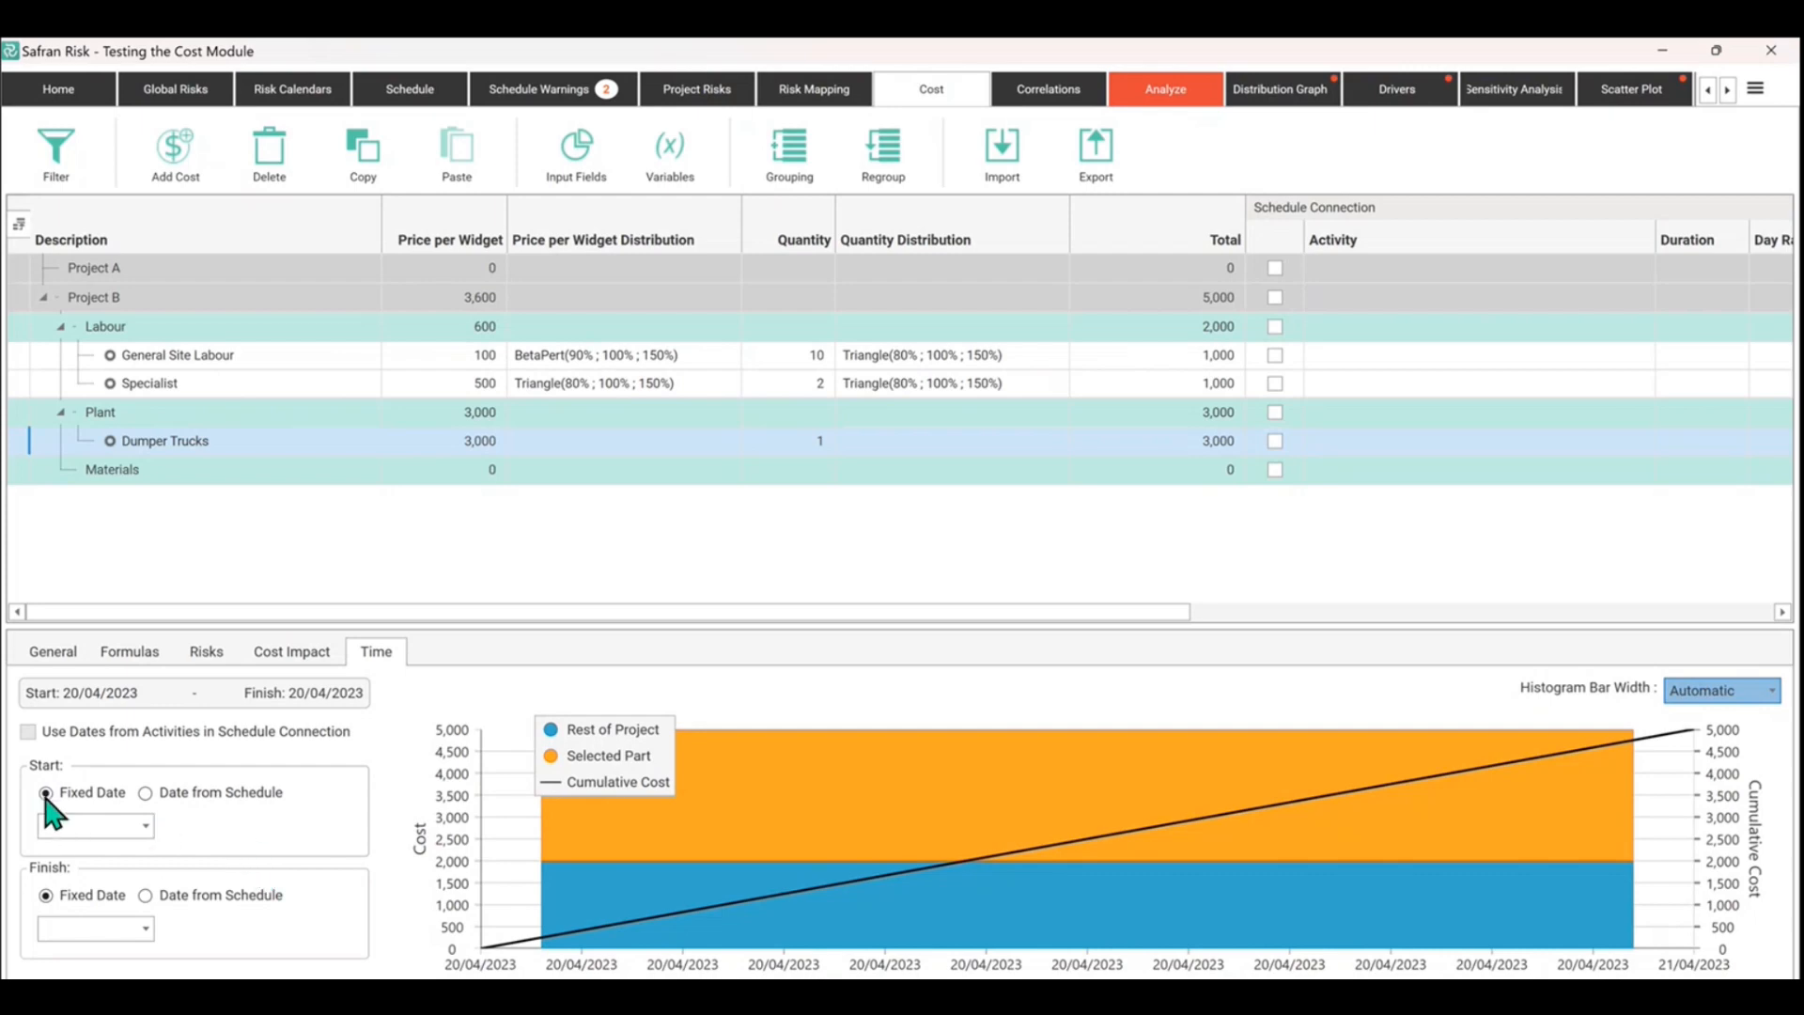
Step: Fix Dumper Trucks' start at 20/04/2023 and finish at 27/04/2023, then make its start schedule-based
left_click(142, 824)
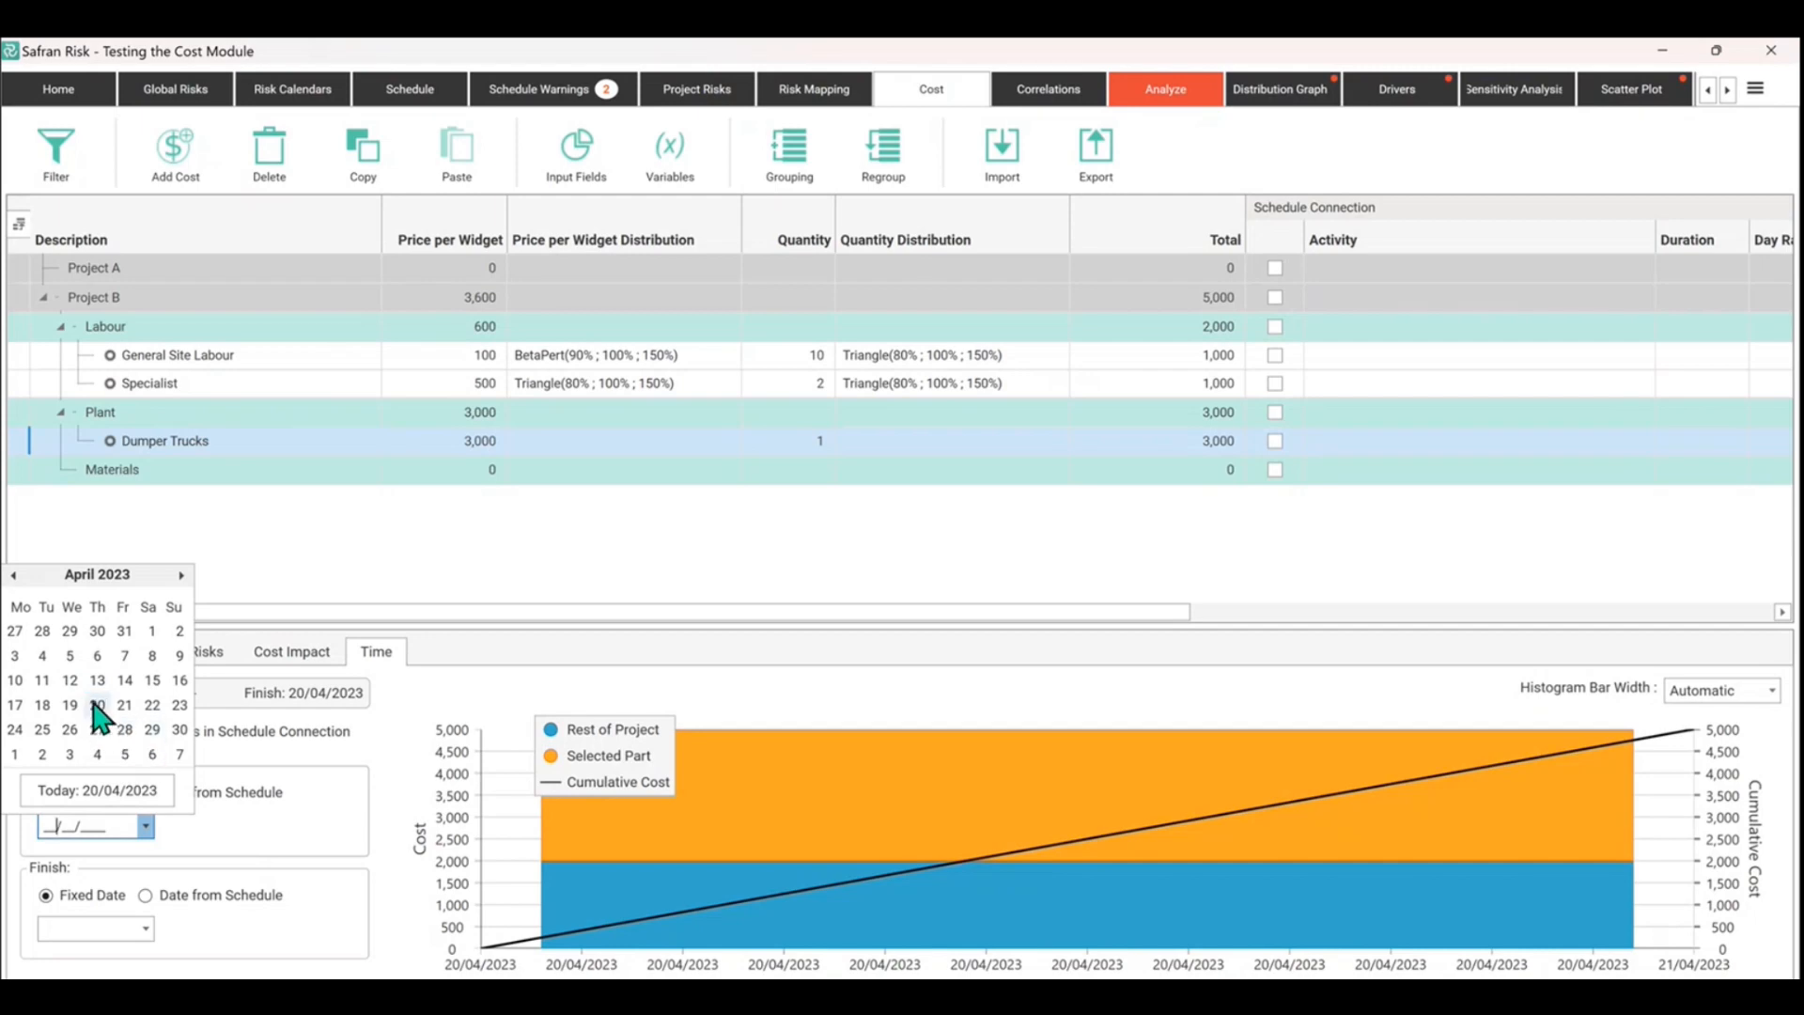
left_click(97, 706)
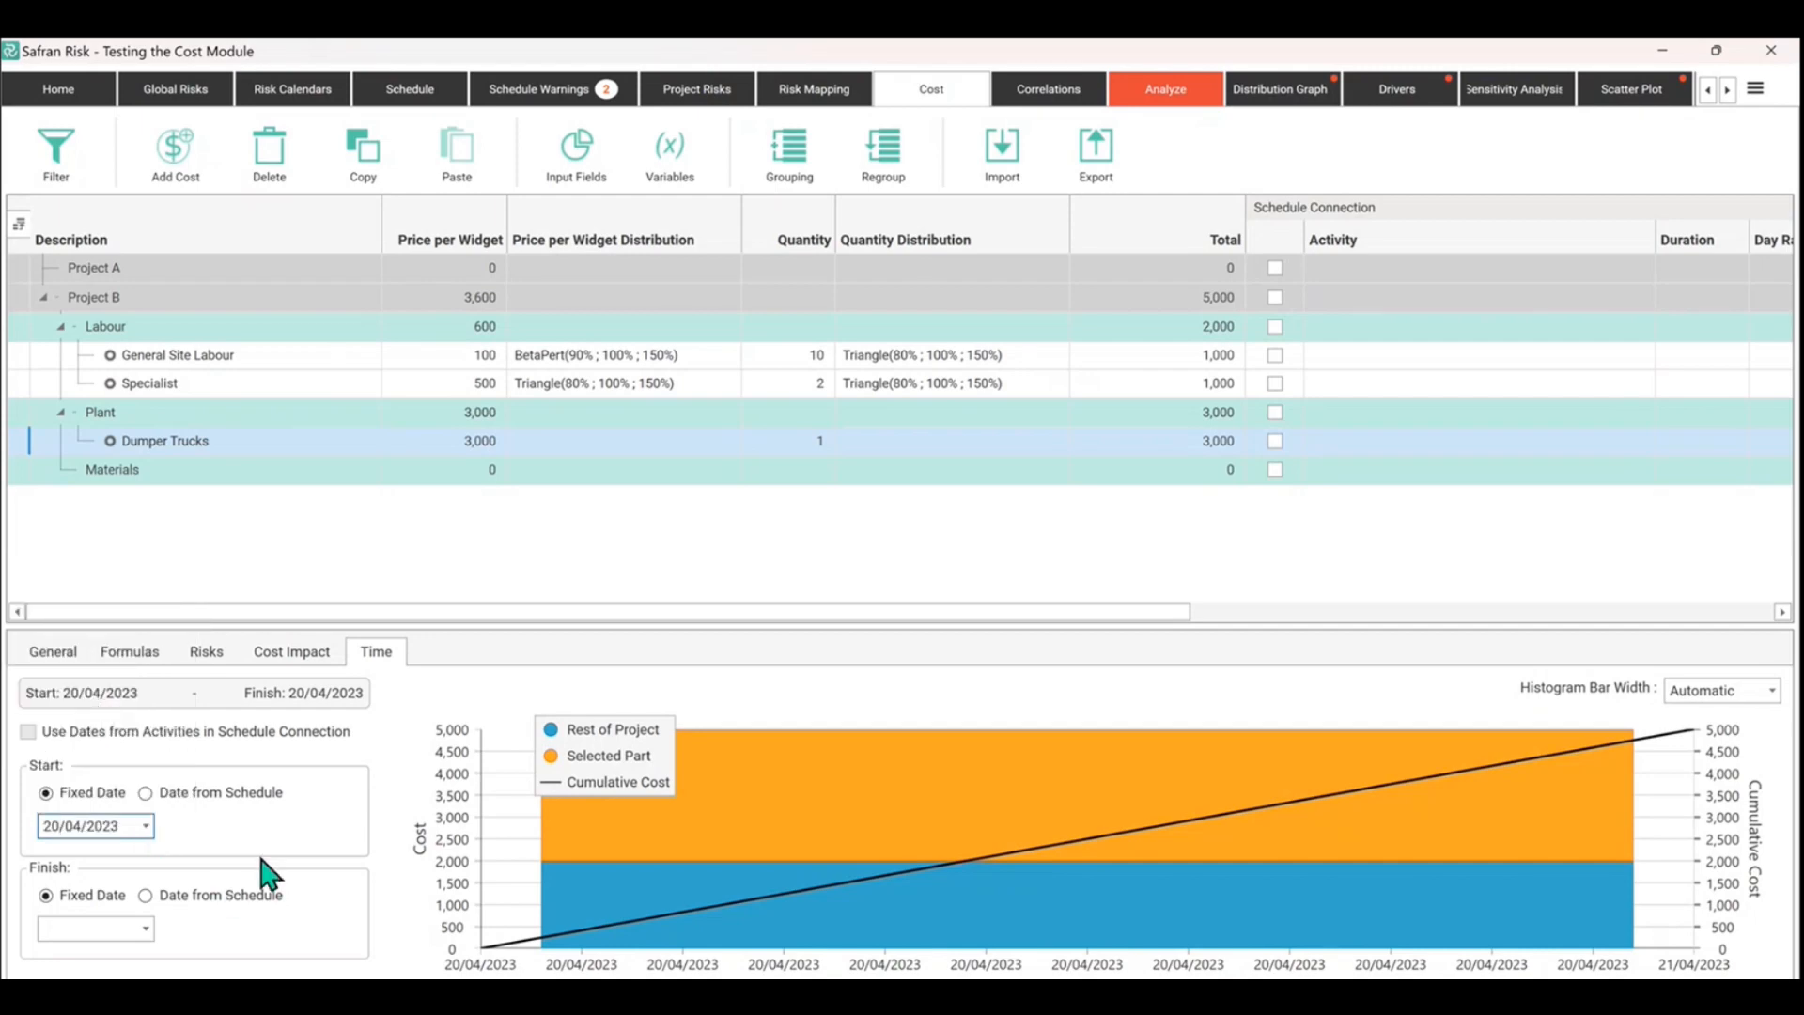
mouse_move(187, 956)
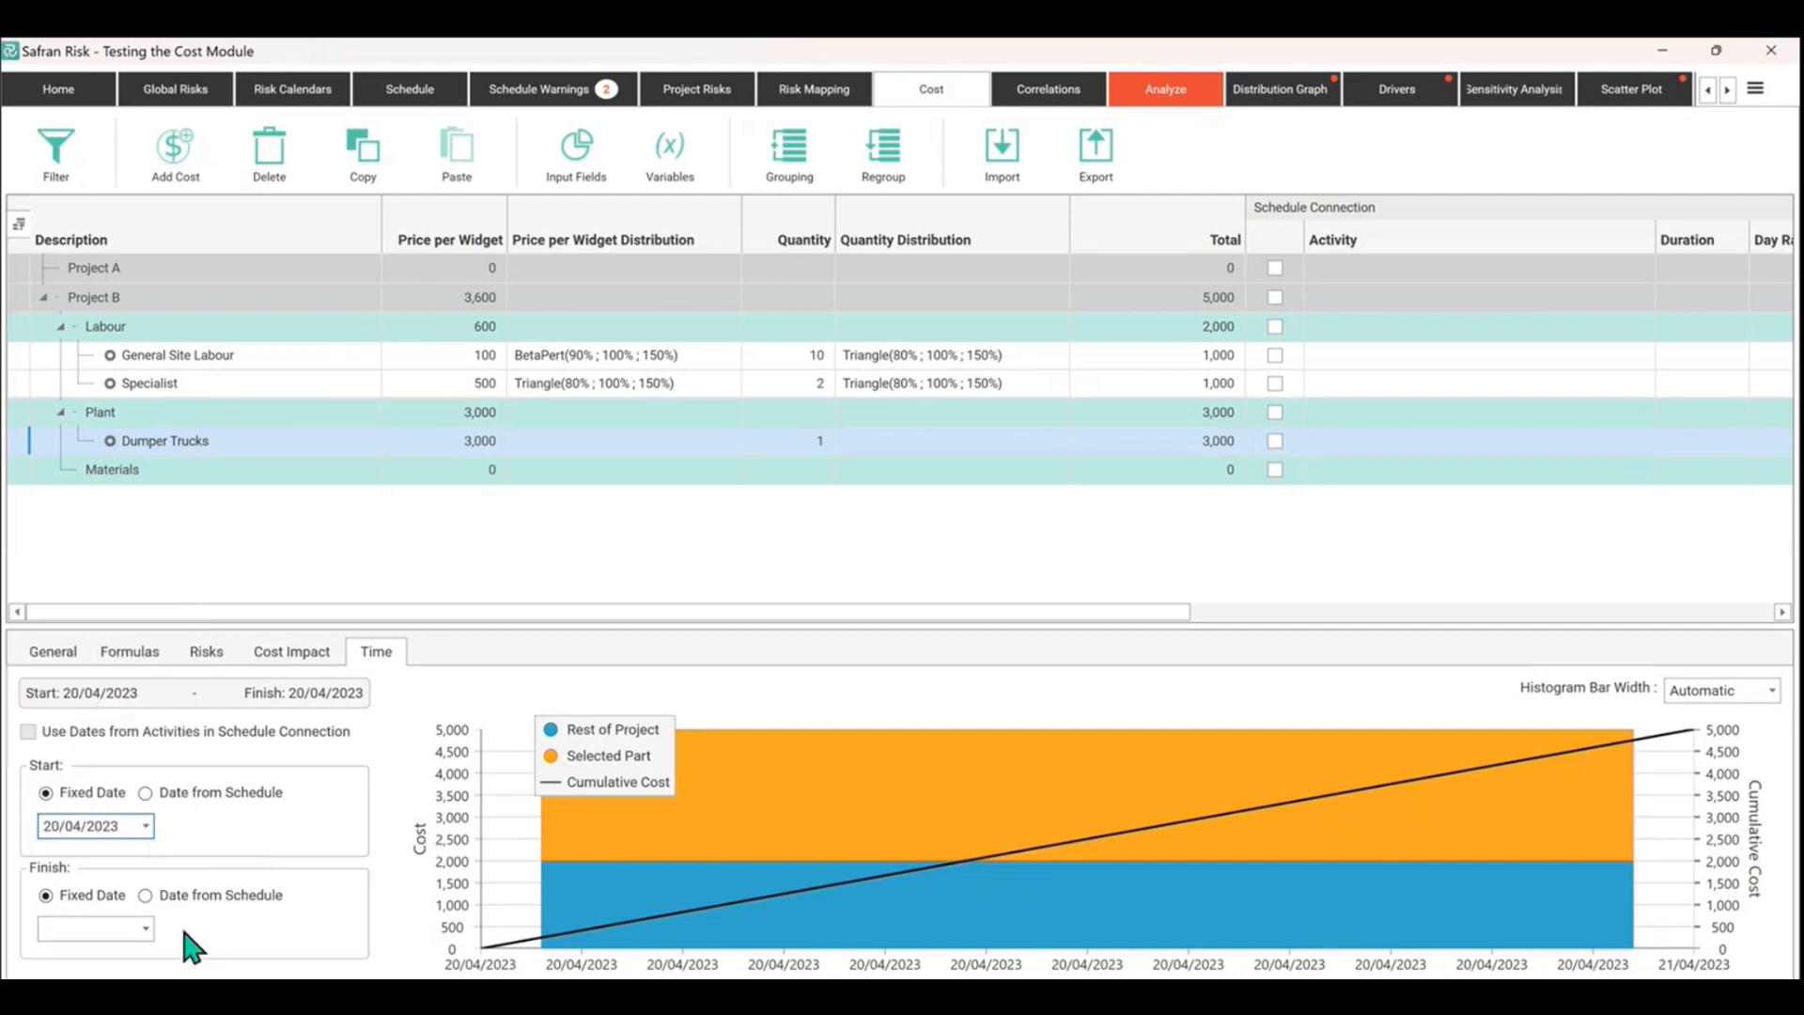
left_click(144, 927)
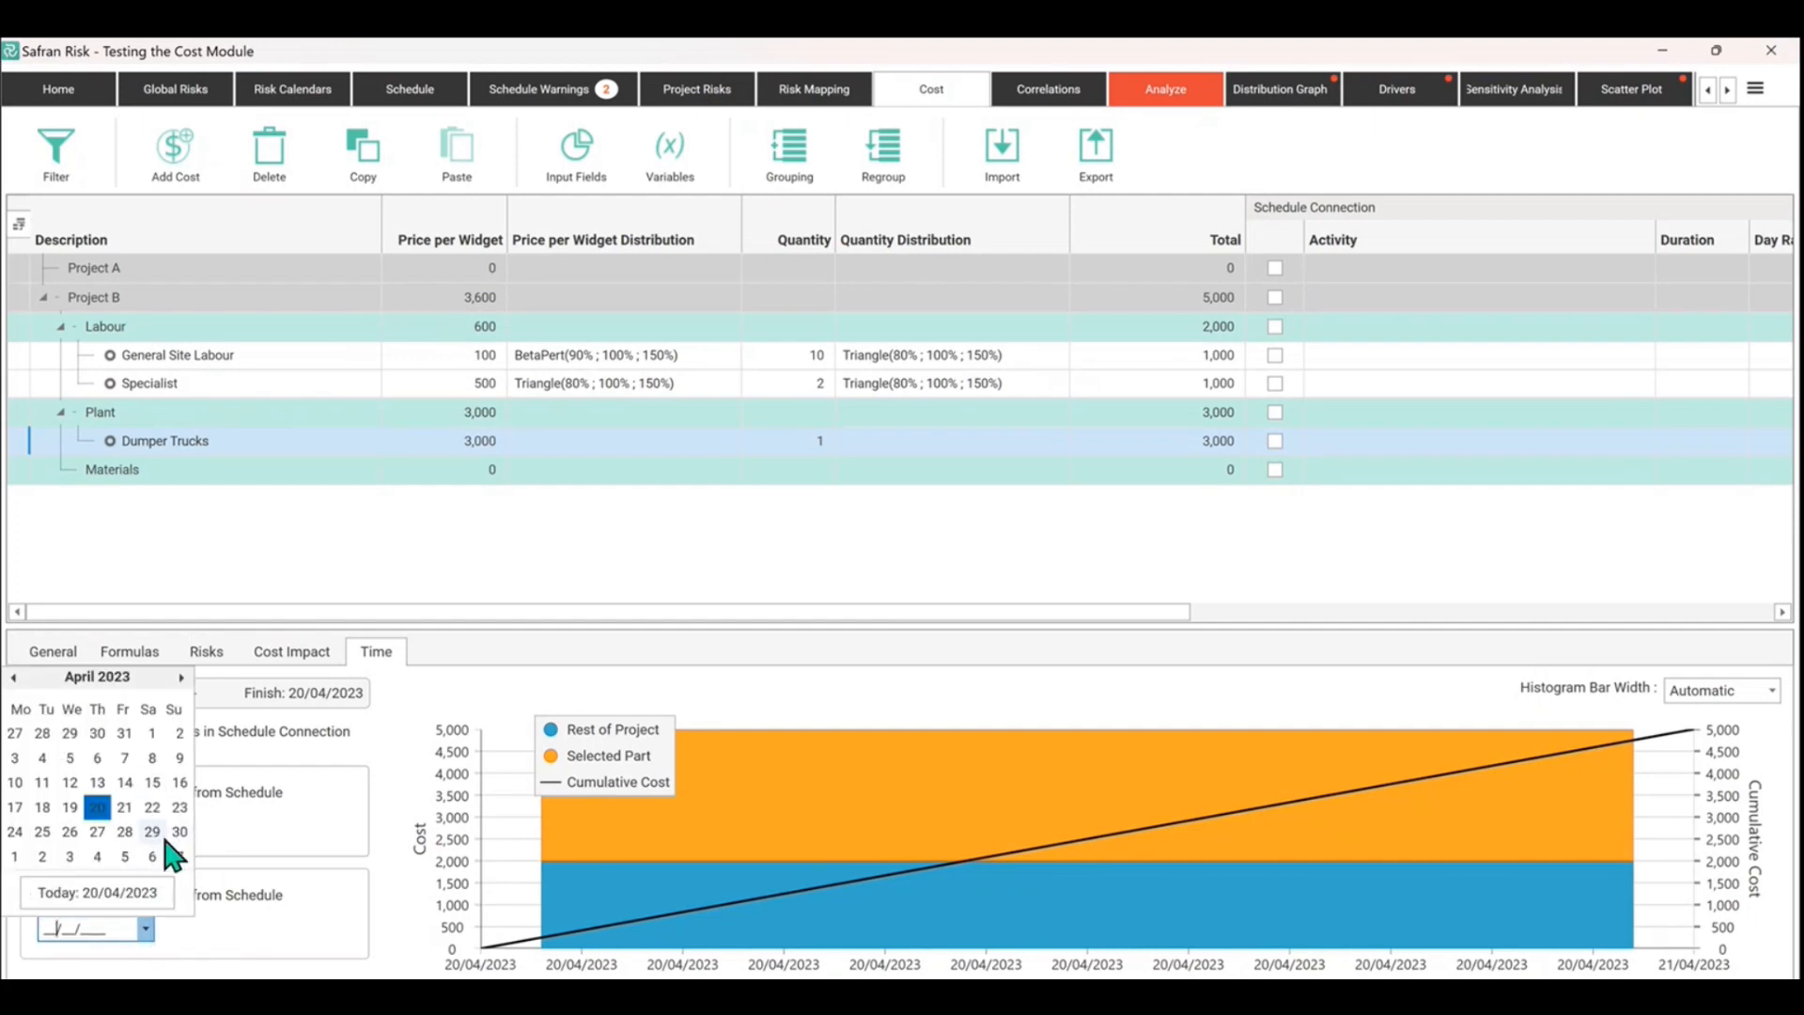
left_click(152, 832)
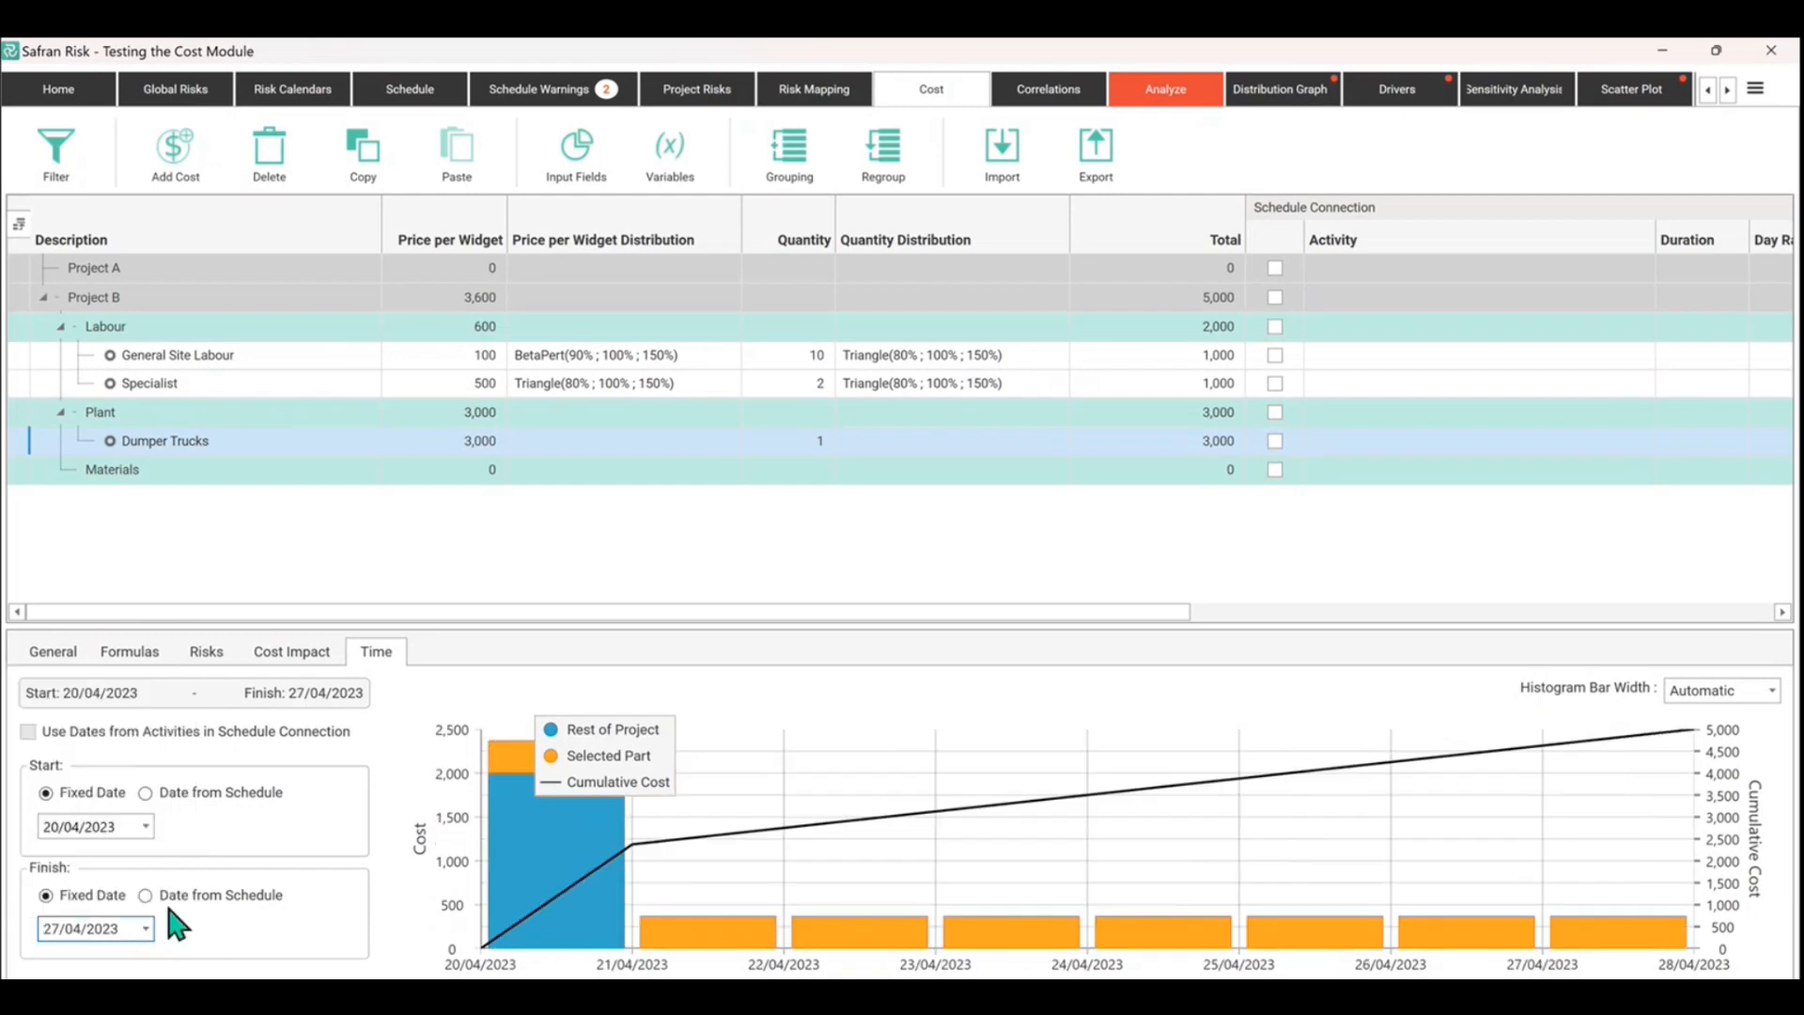
mouse_move(479, 777)
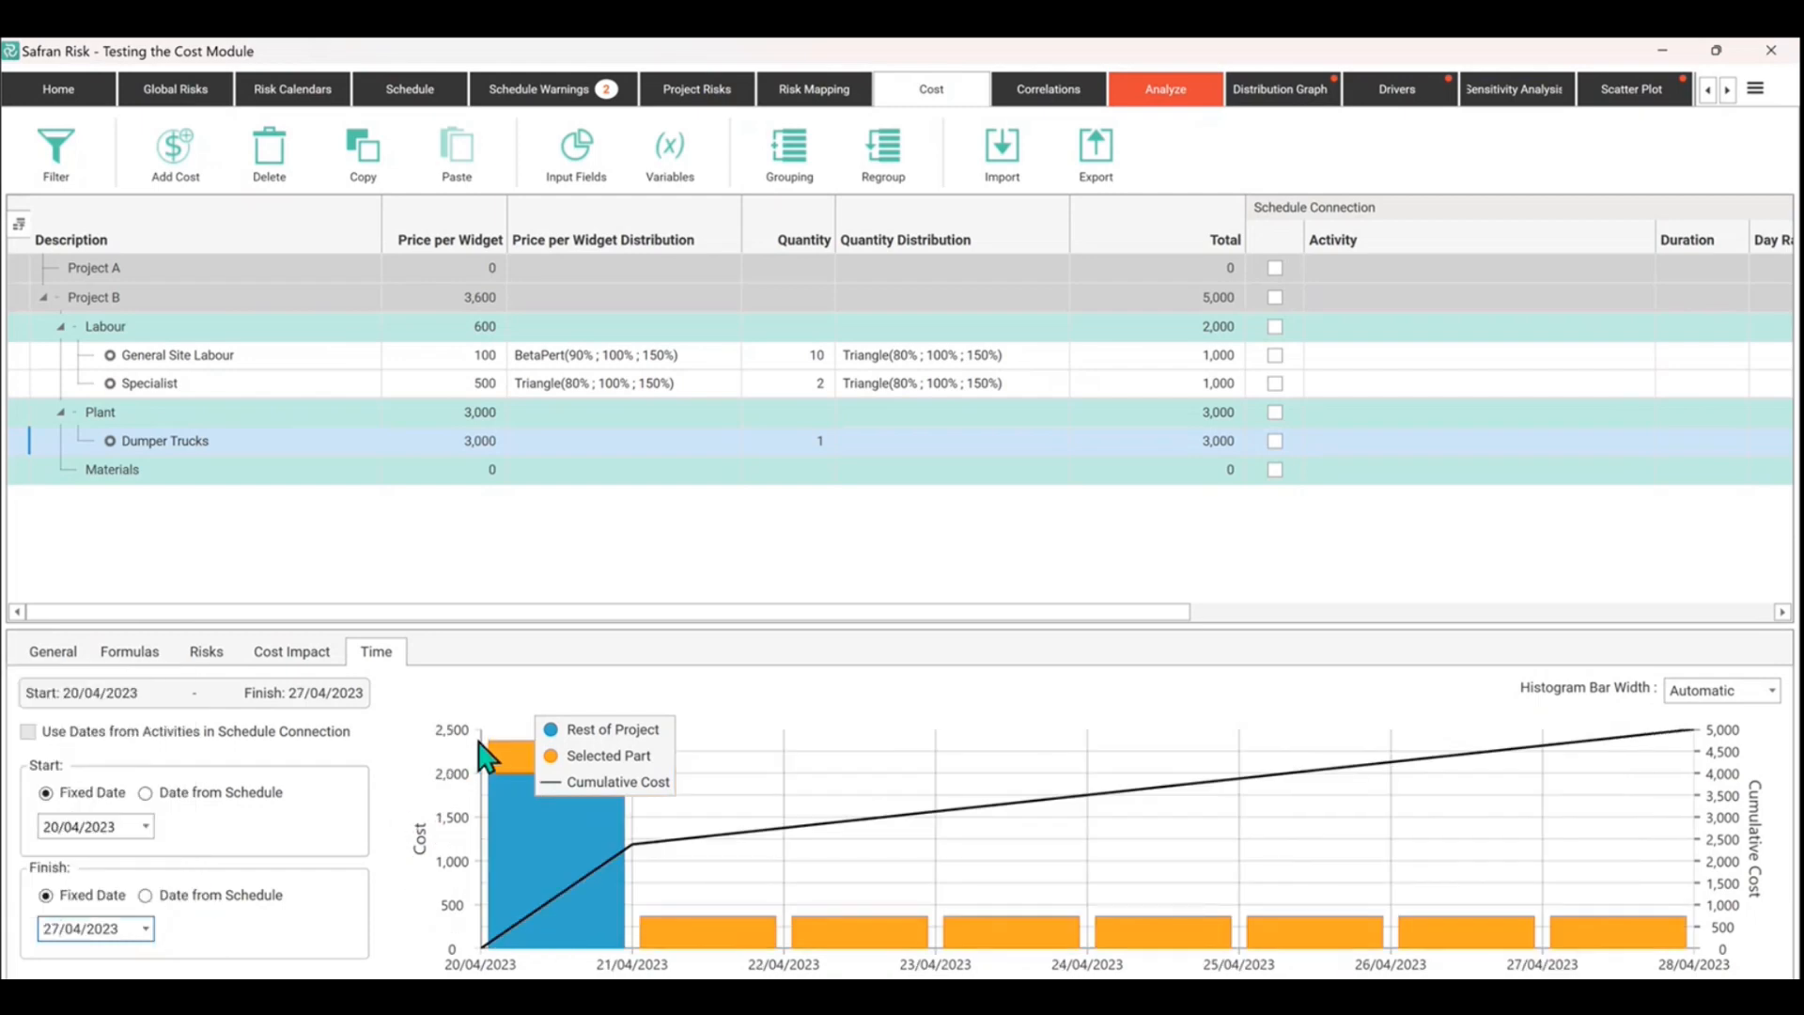
mouse_move(984, 921)
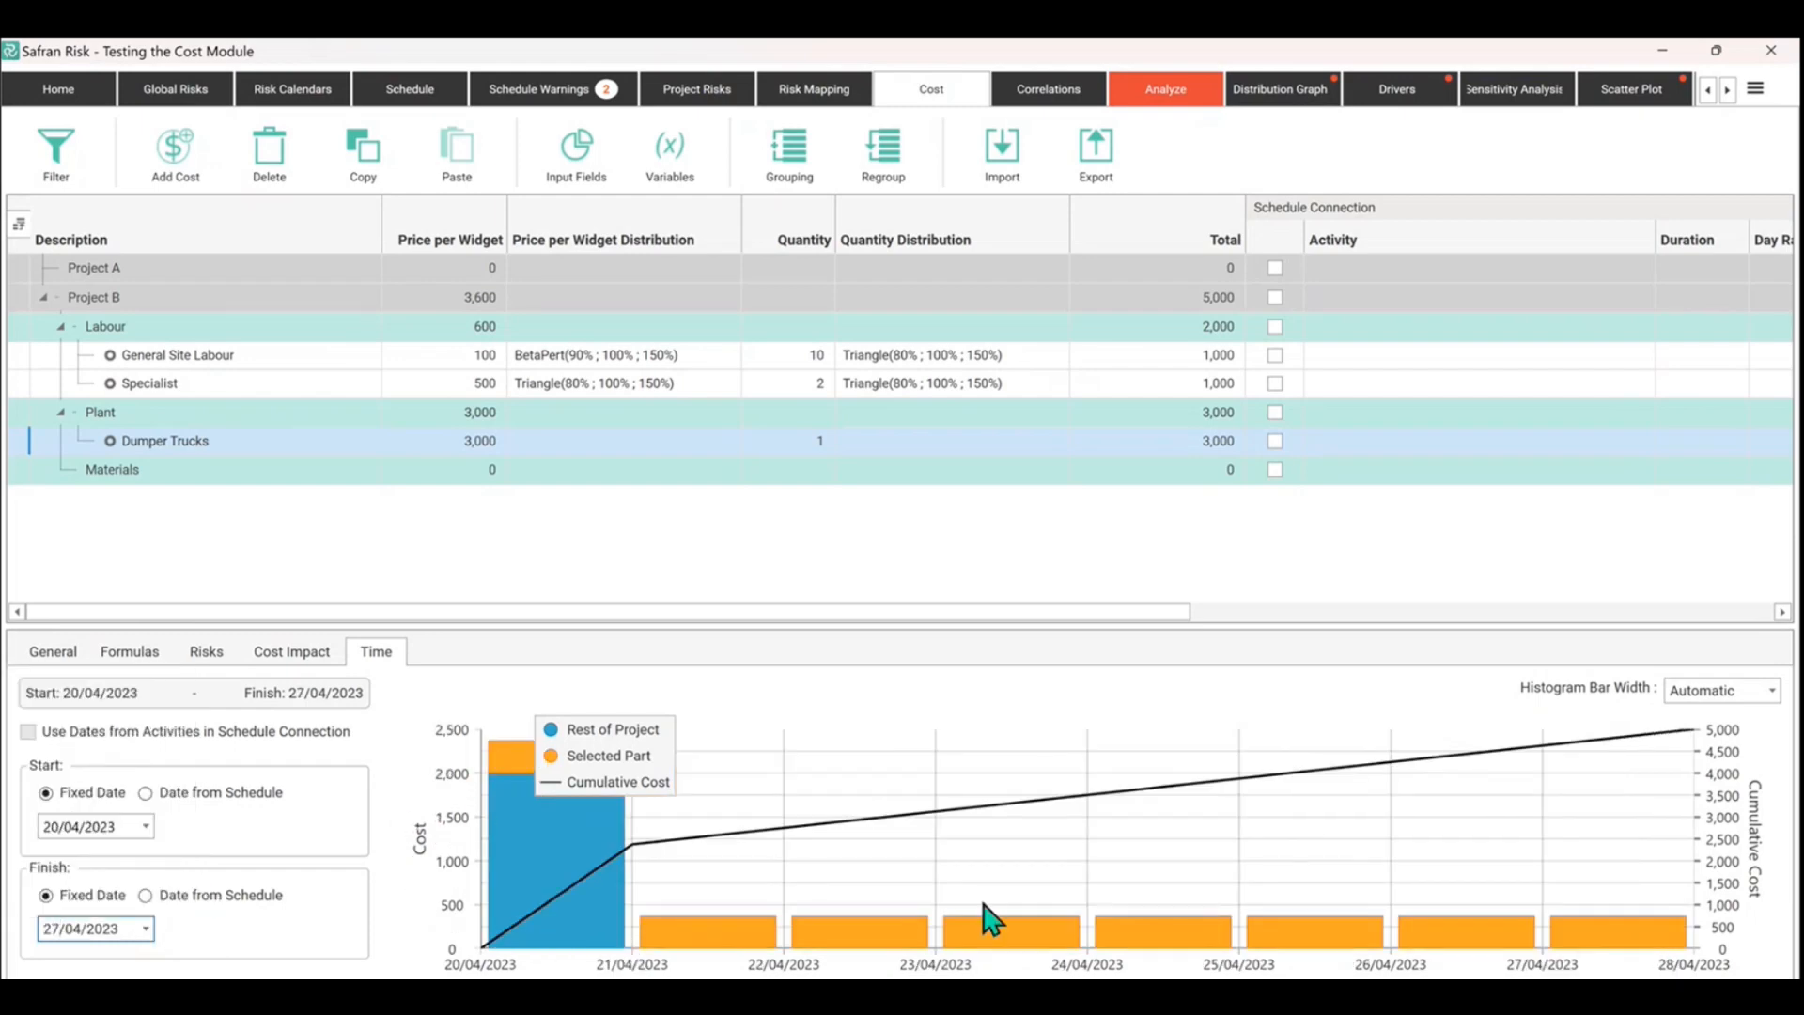
mouse_move(216, 455)
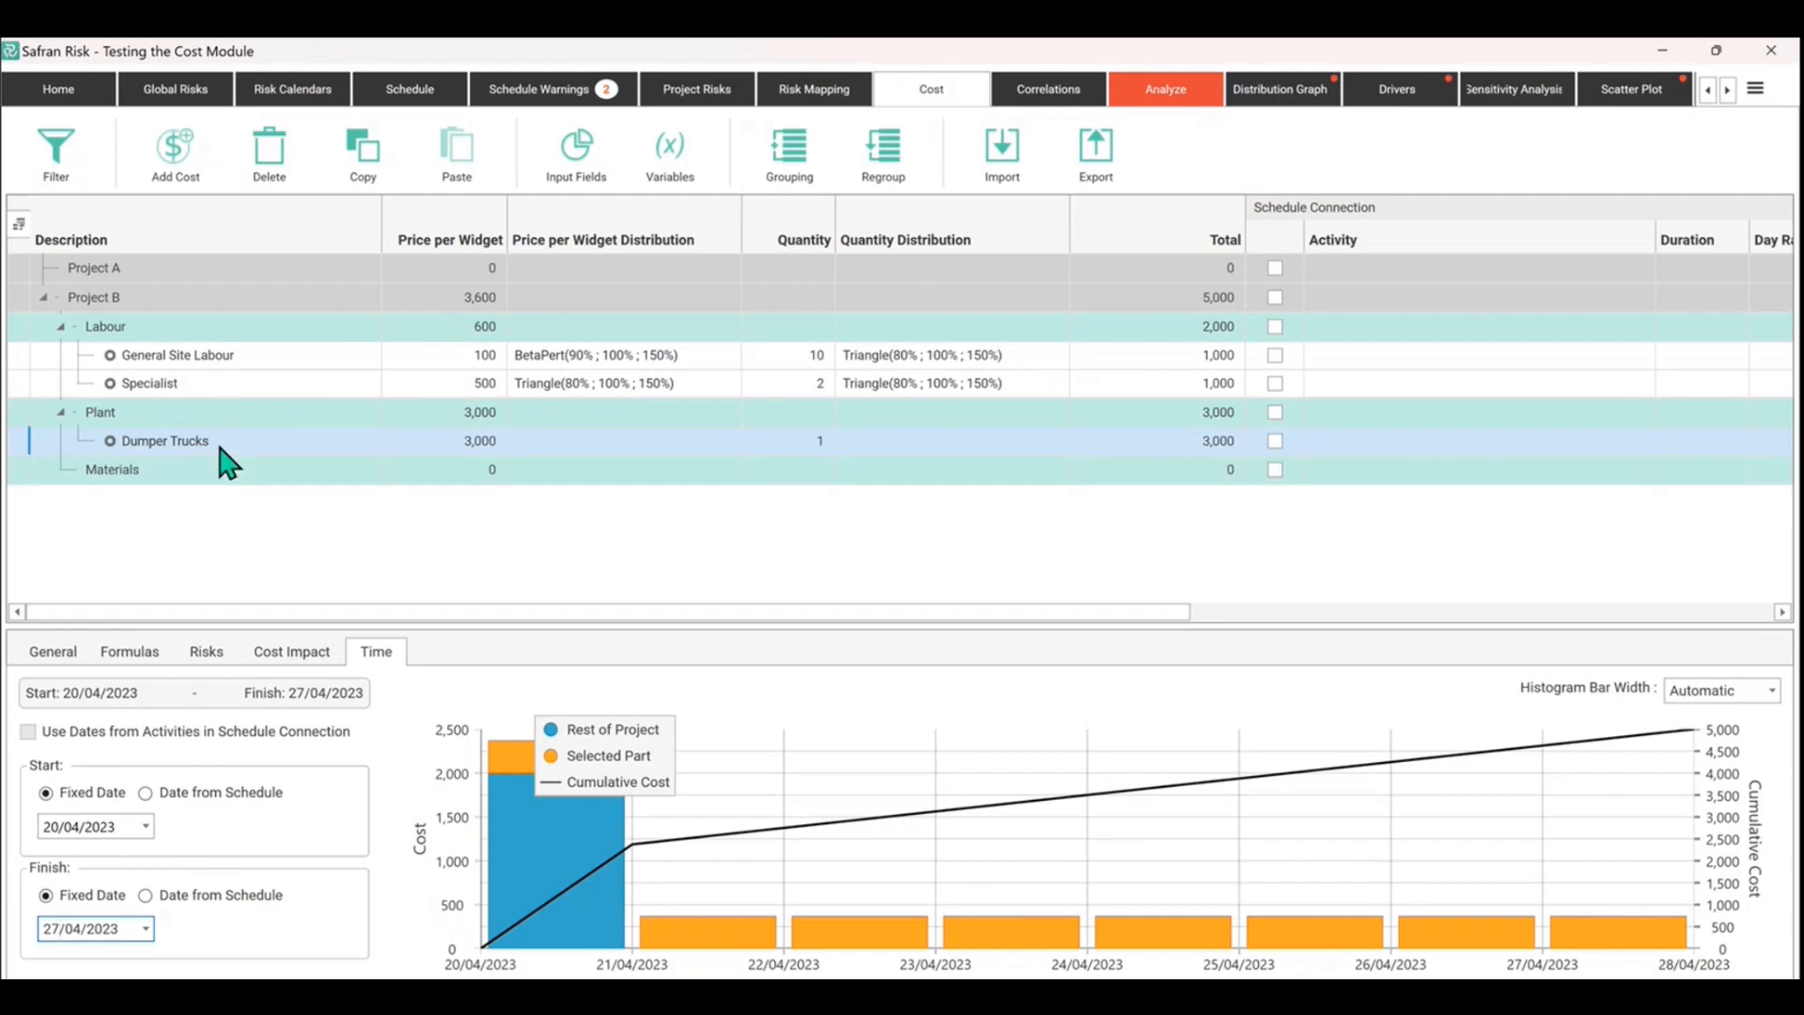
double_click(164, 440)
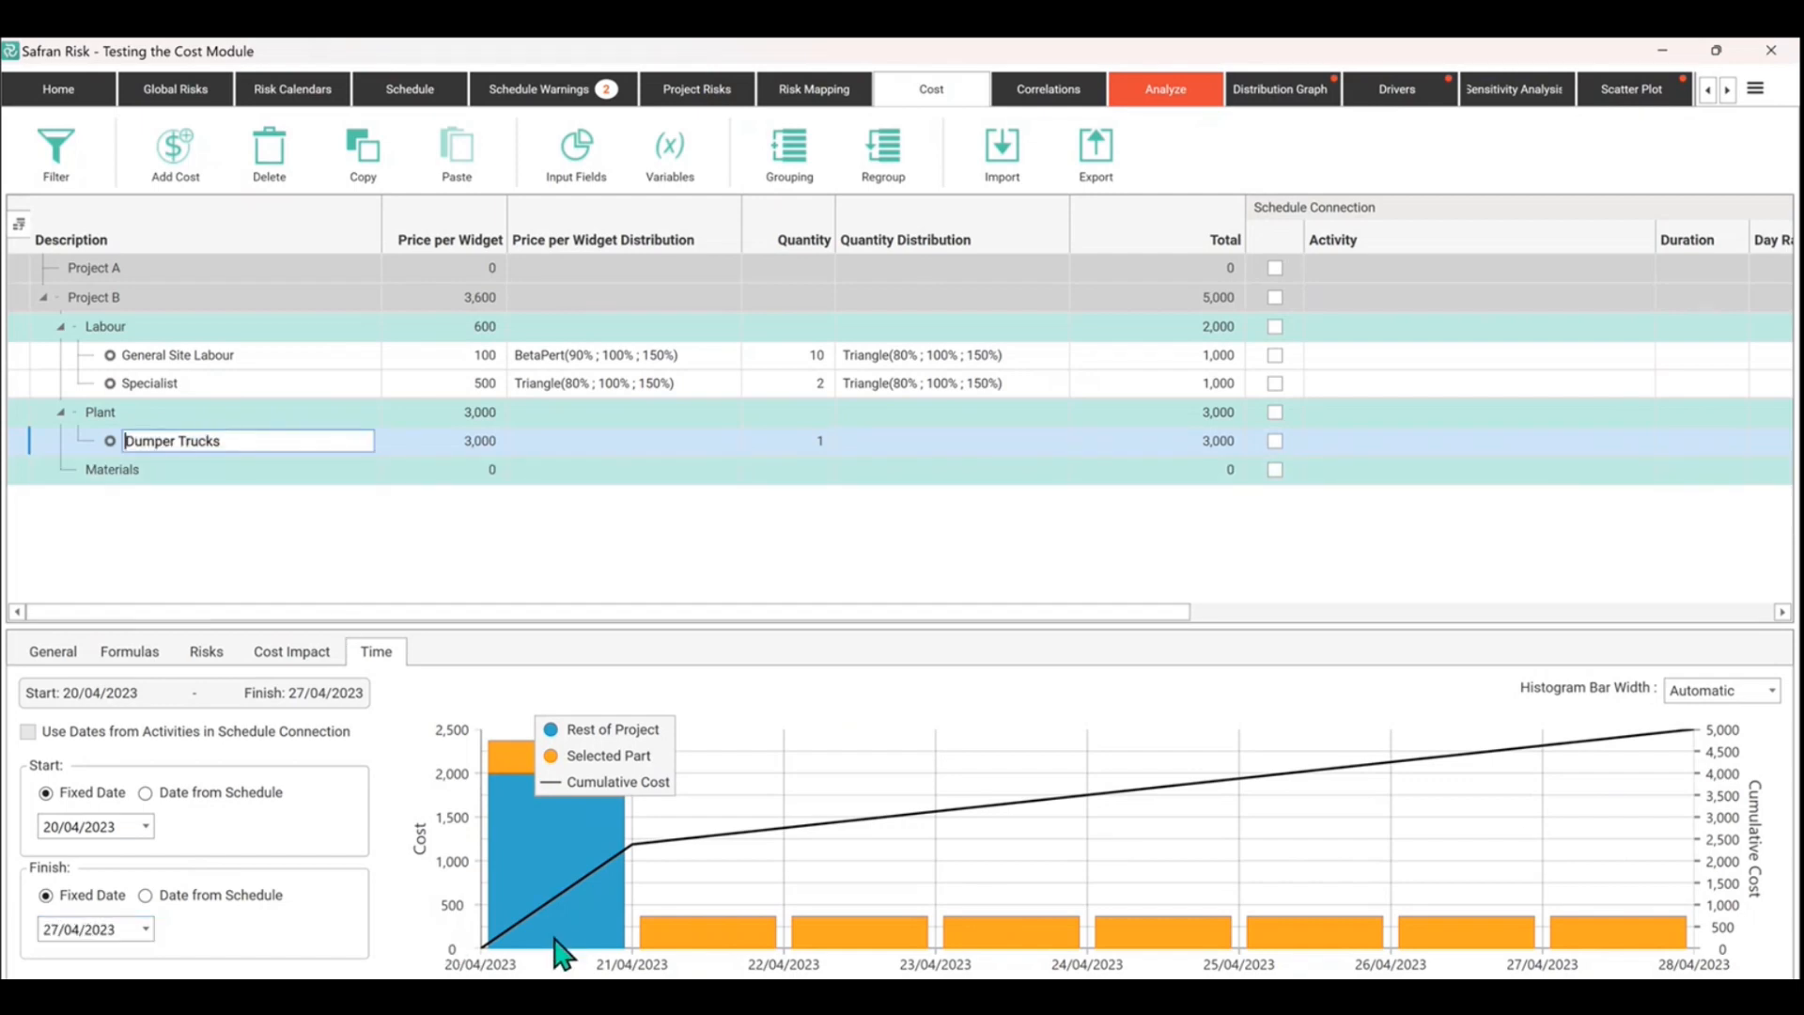
mouse_move(512, 816)
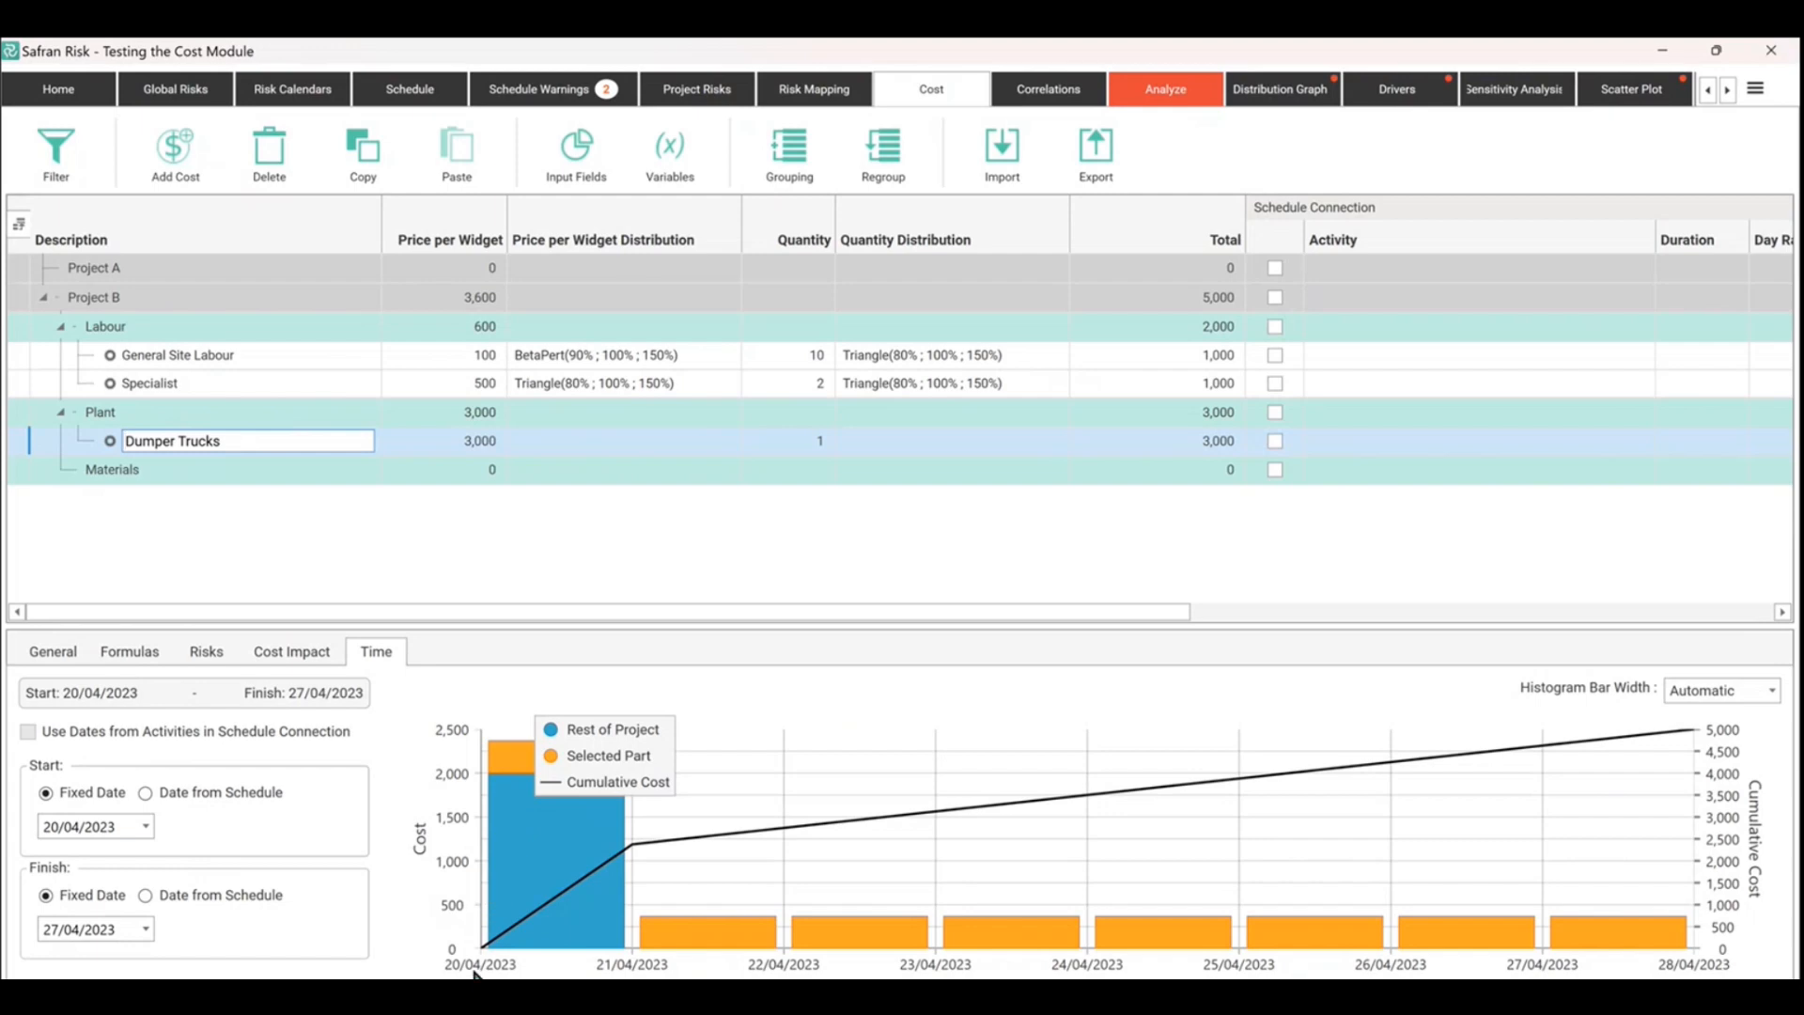
mouse_move(966, 956)
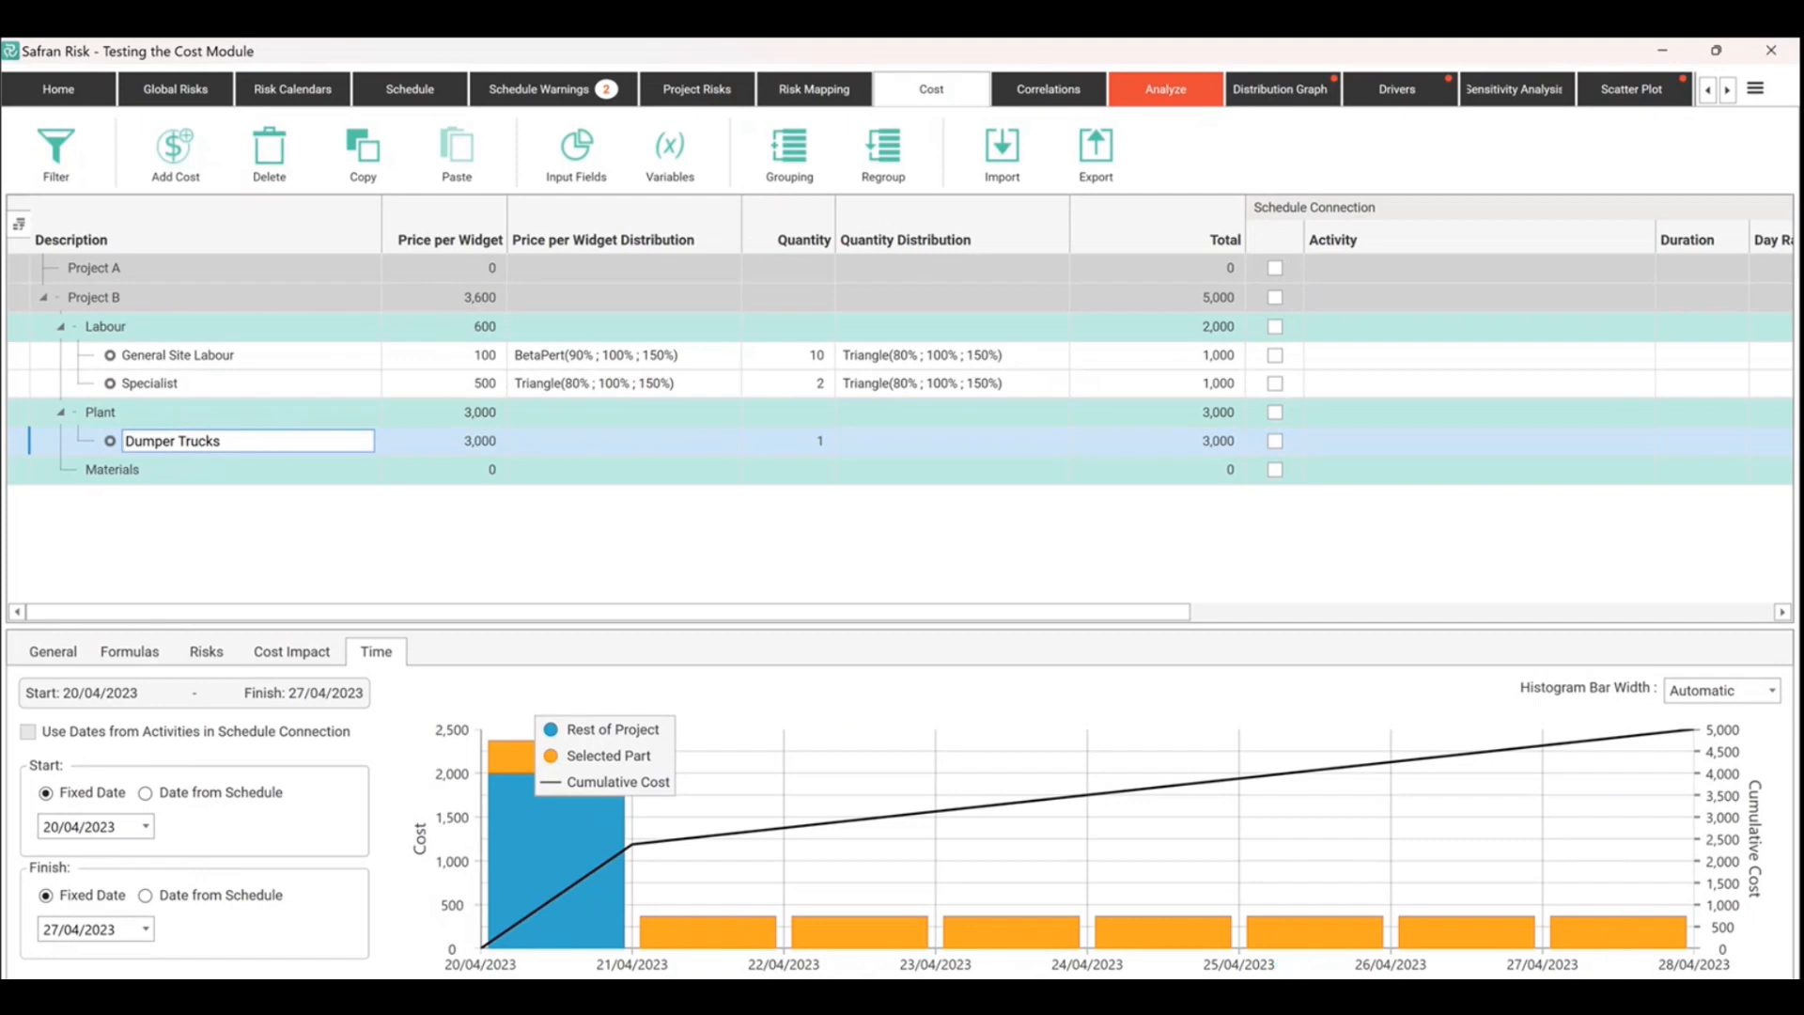
left_click(144, 793)
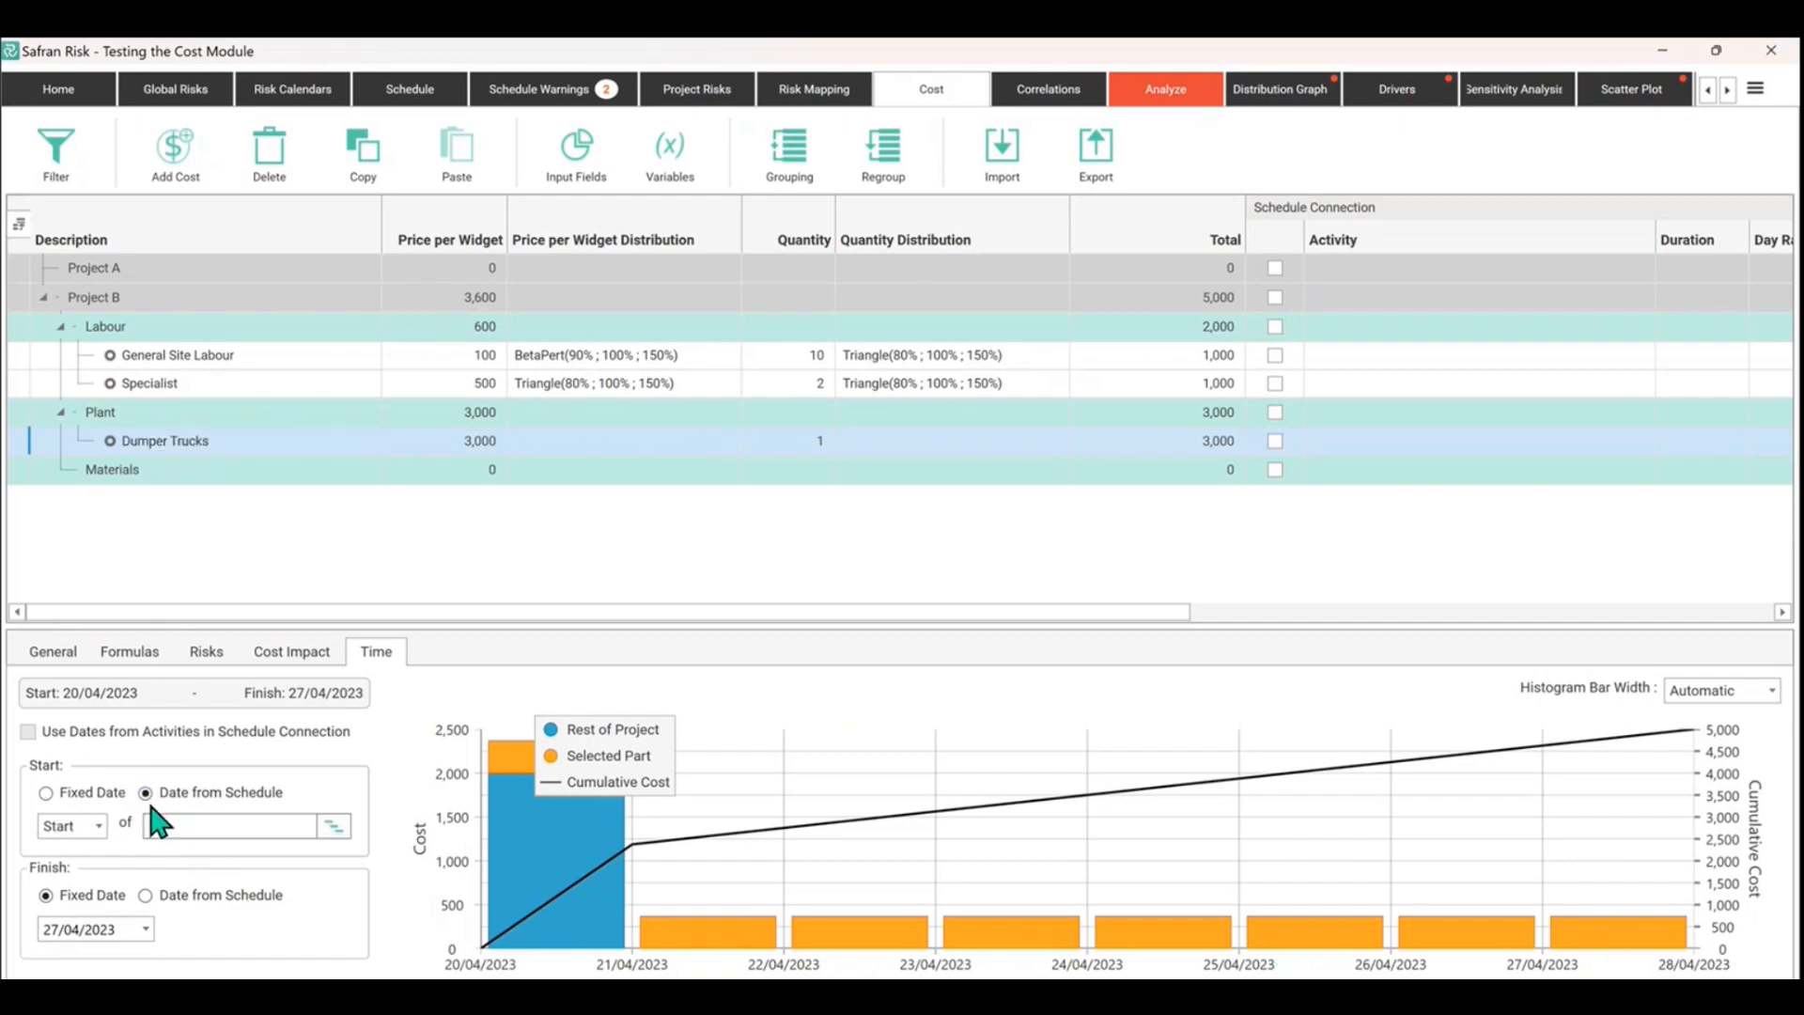
mouse_move(155, 904)
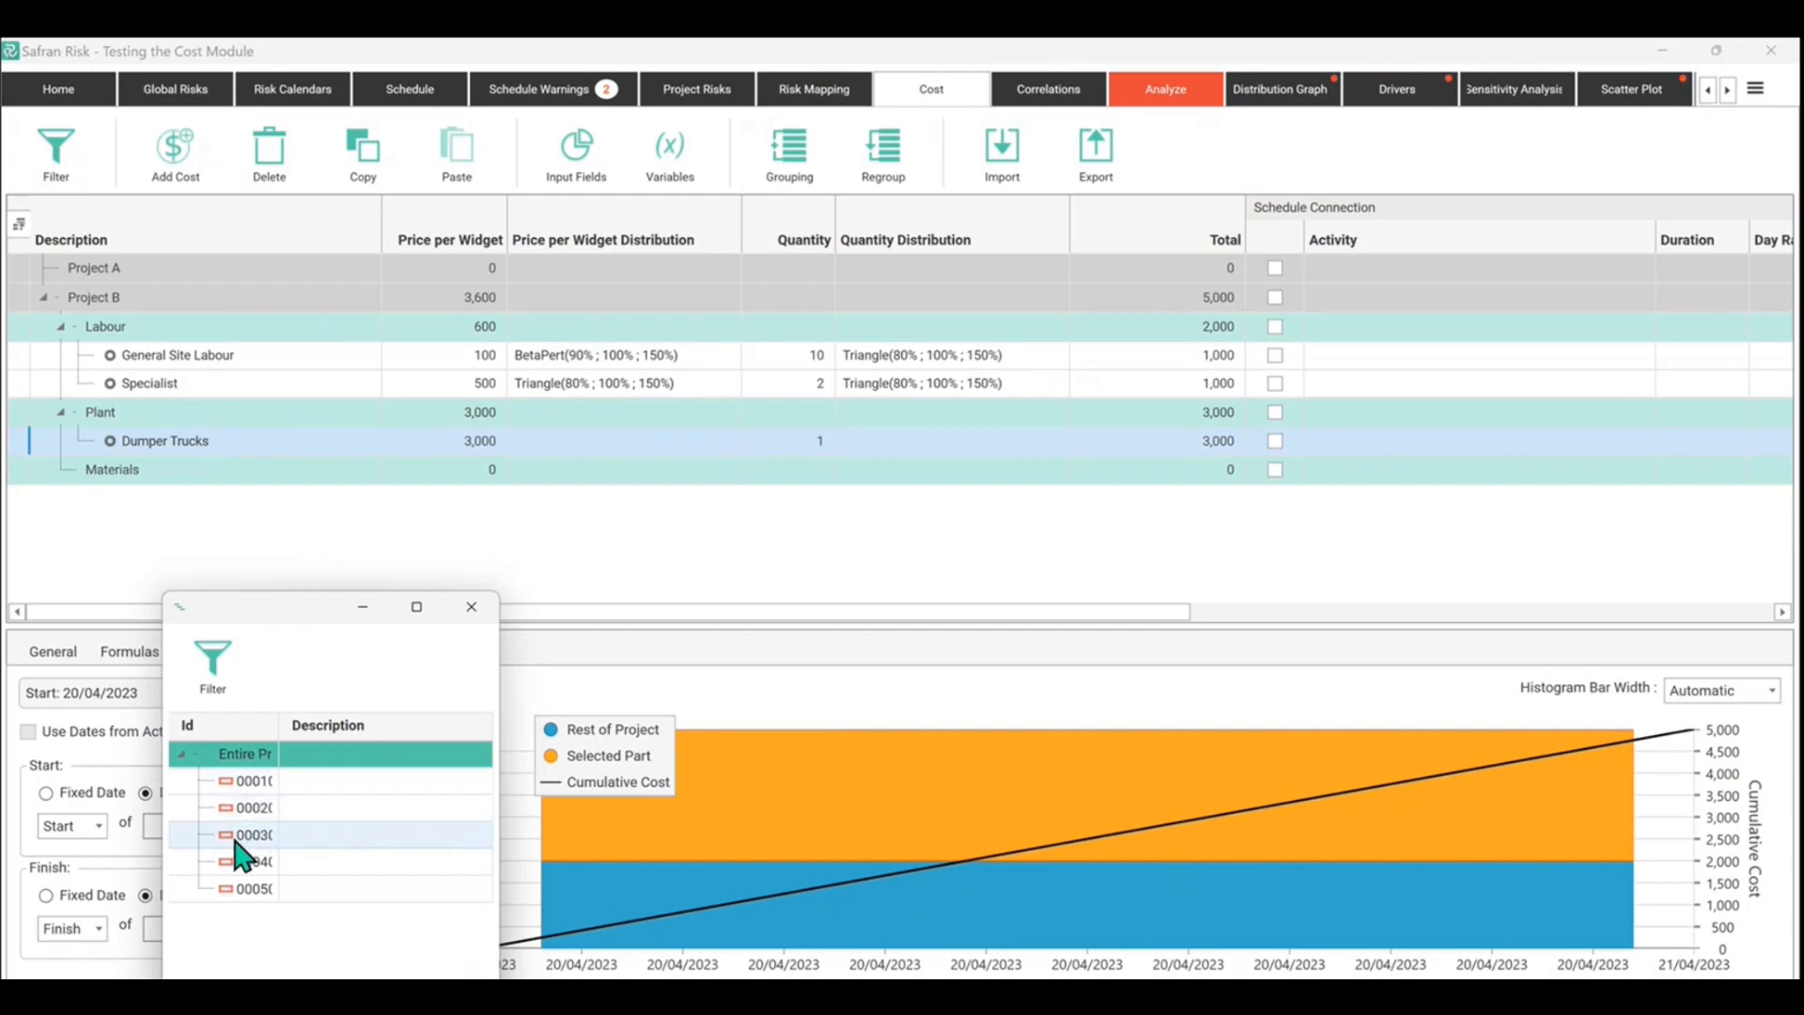
Step: Tie Dumper Trucks' start to activity 00030 and its finish to activity 00050
left_click(249, 835)
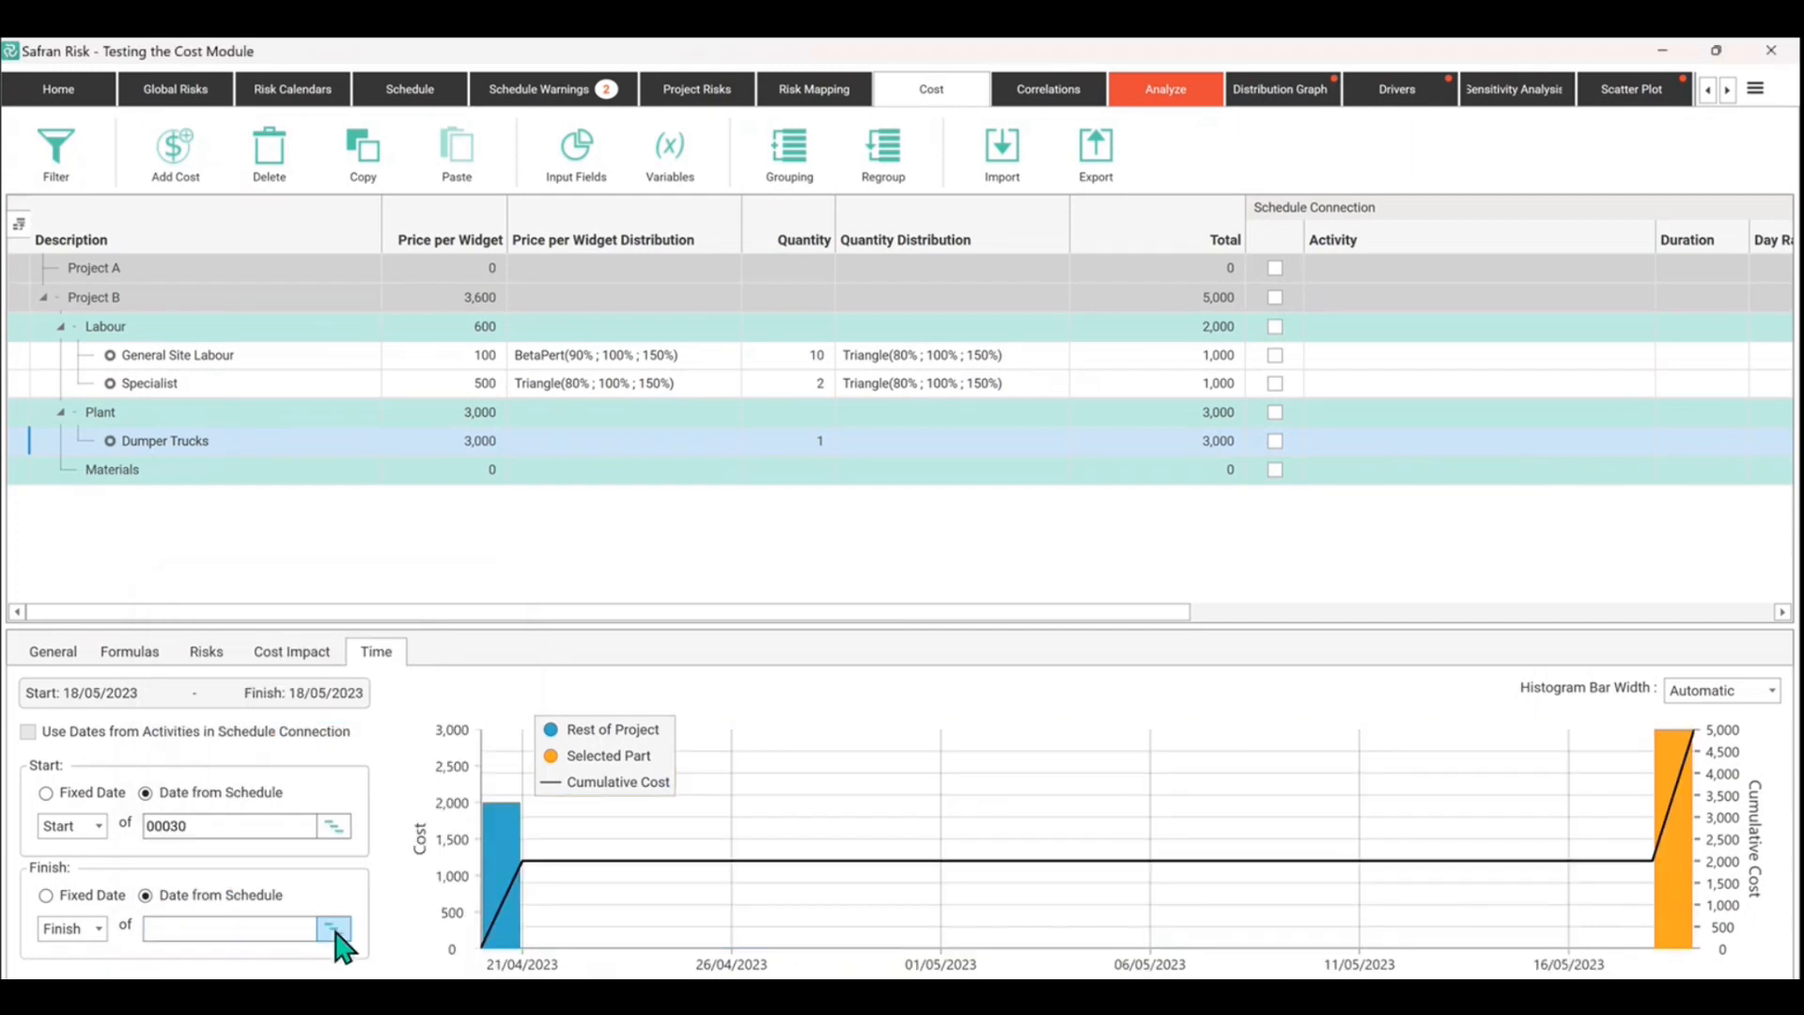
left_click(333, 927)
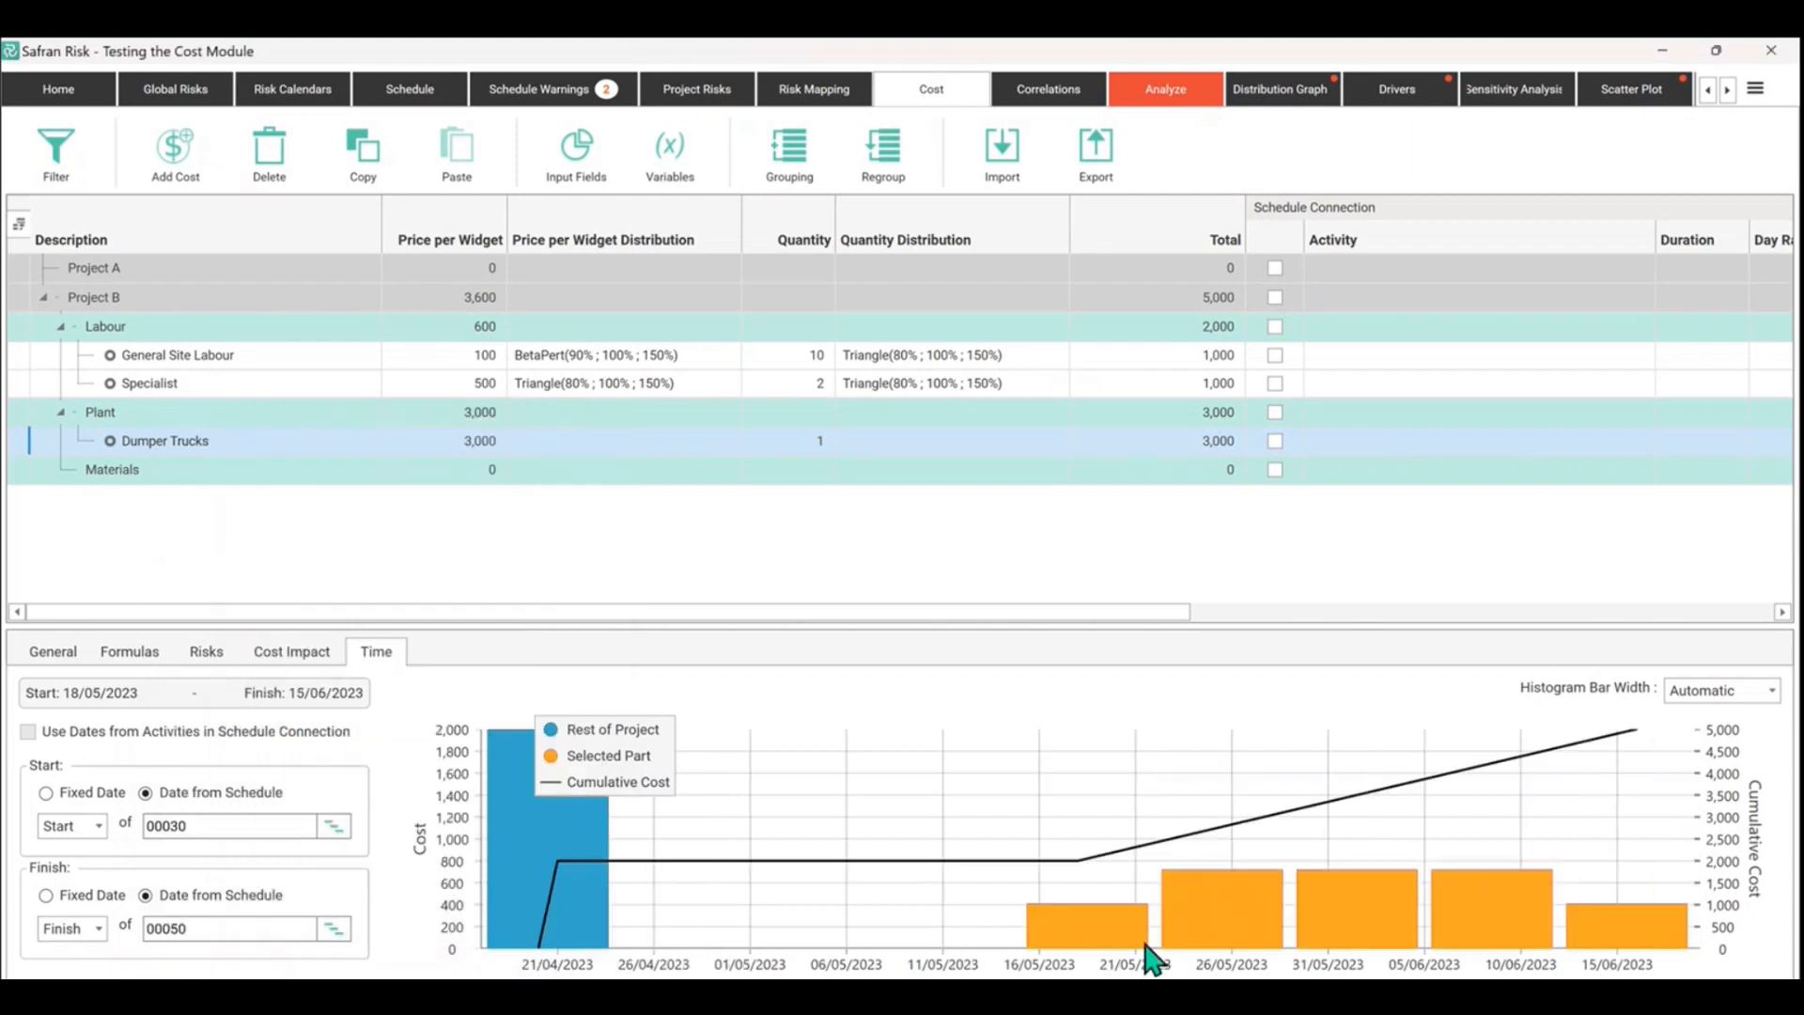
mouse_move(1243, 934)
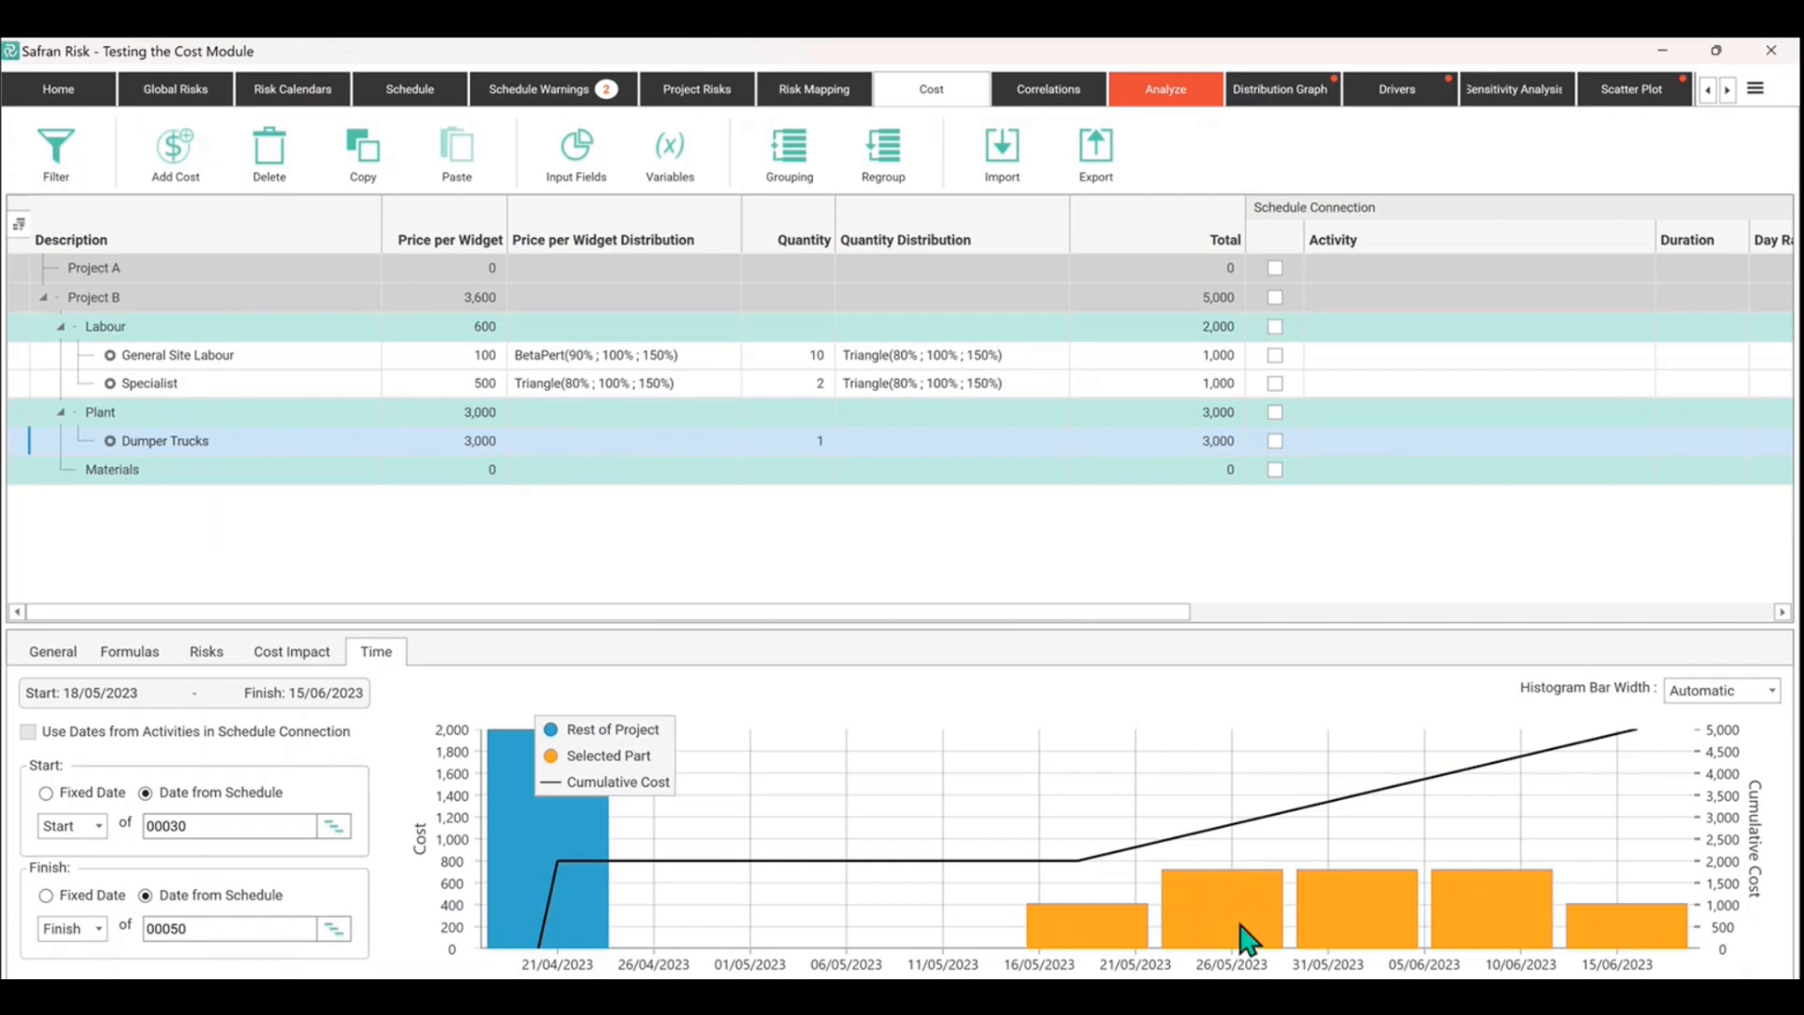
left_click(178, 354)
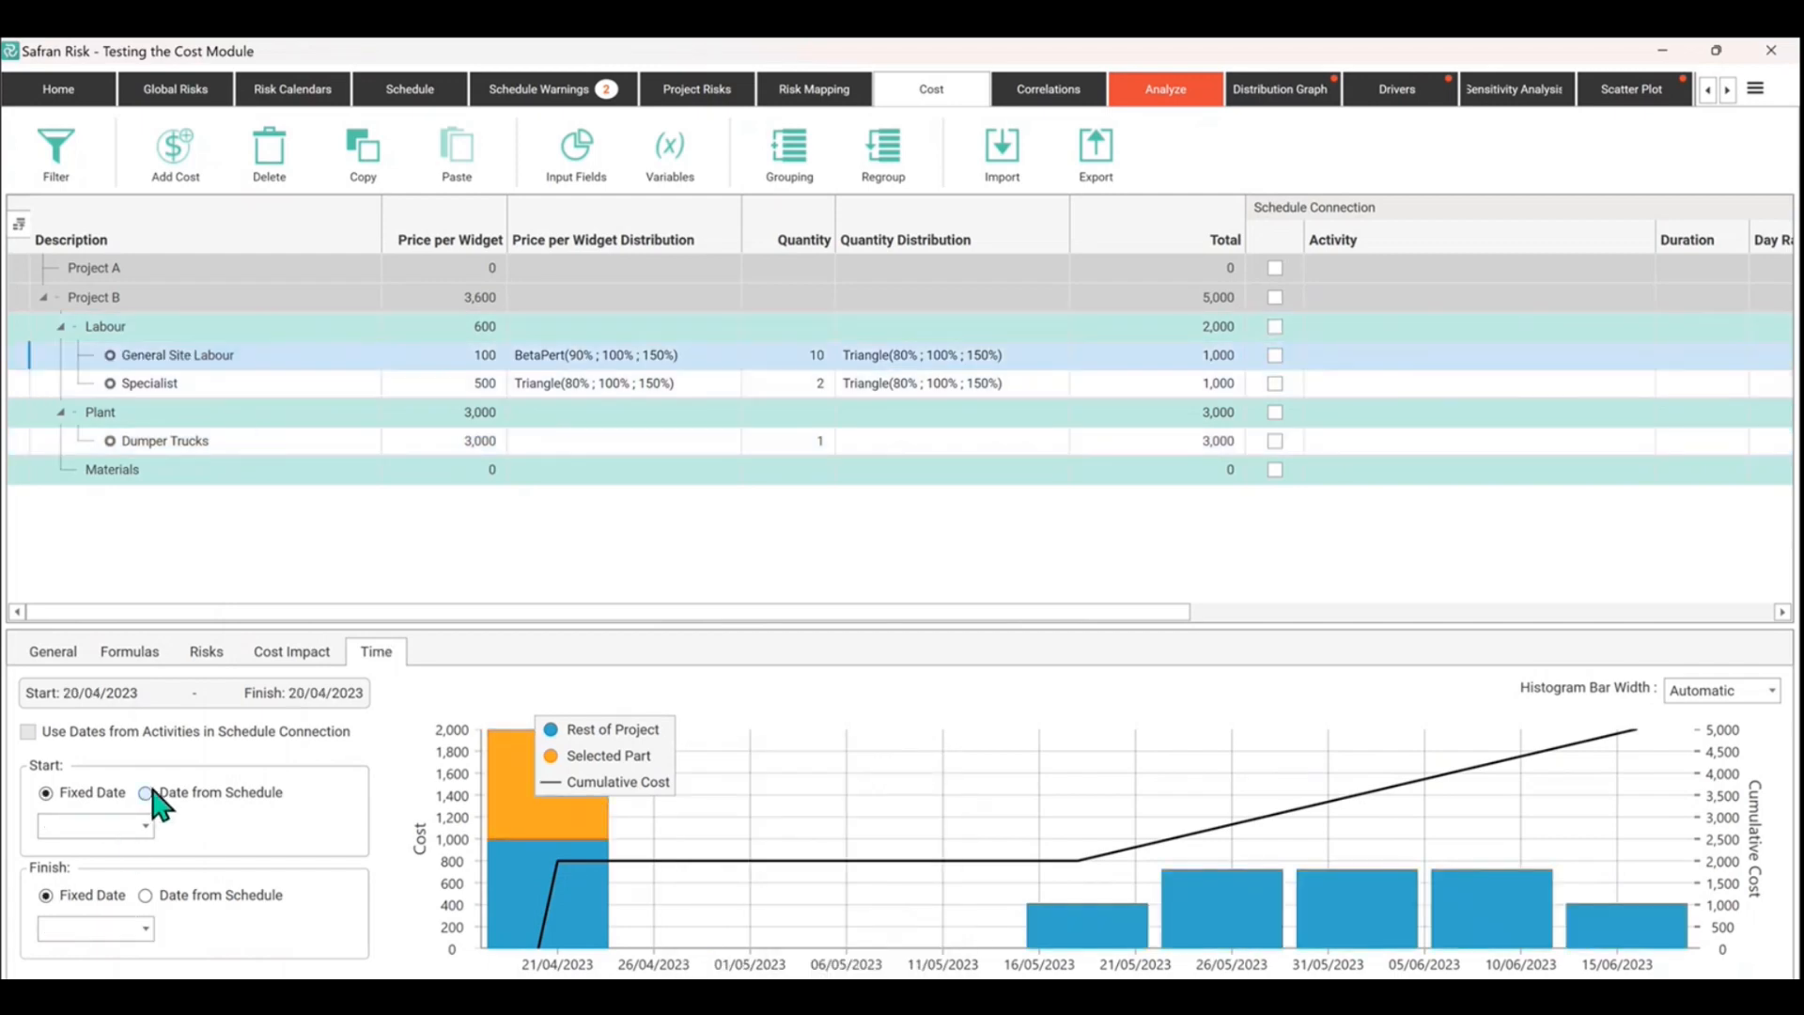
Step: Take General Site Labour's start and finish from the schedule, finishing with activity 00050
left_click(145, 792)
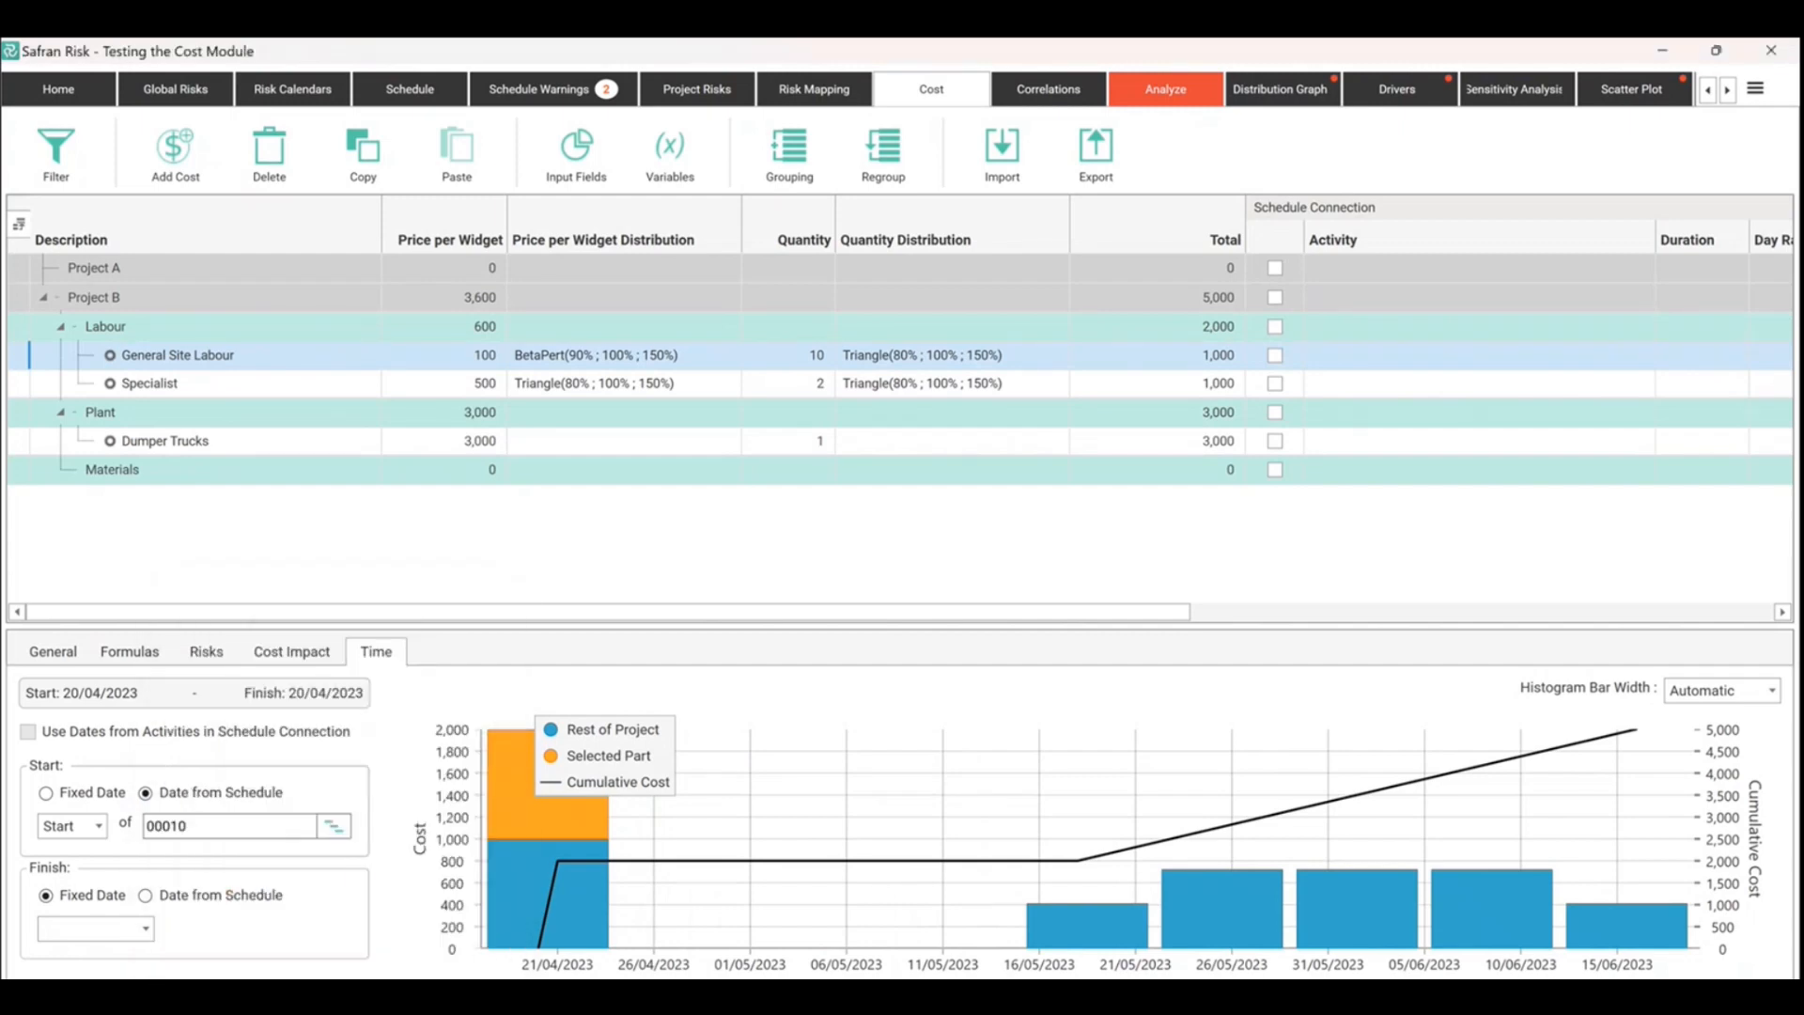
left_click(145, 895)
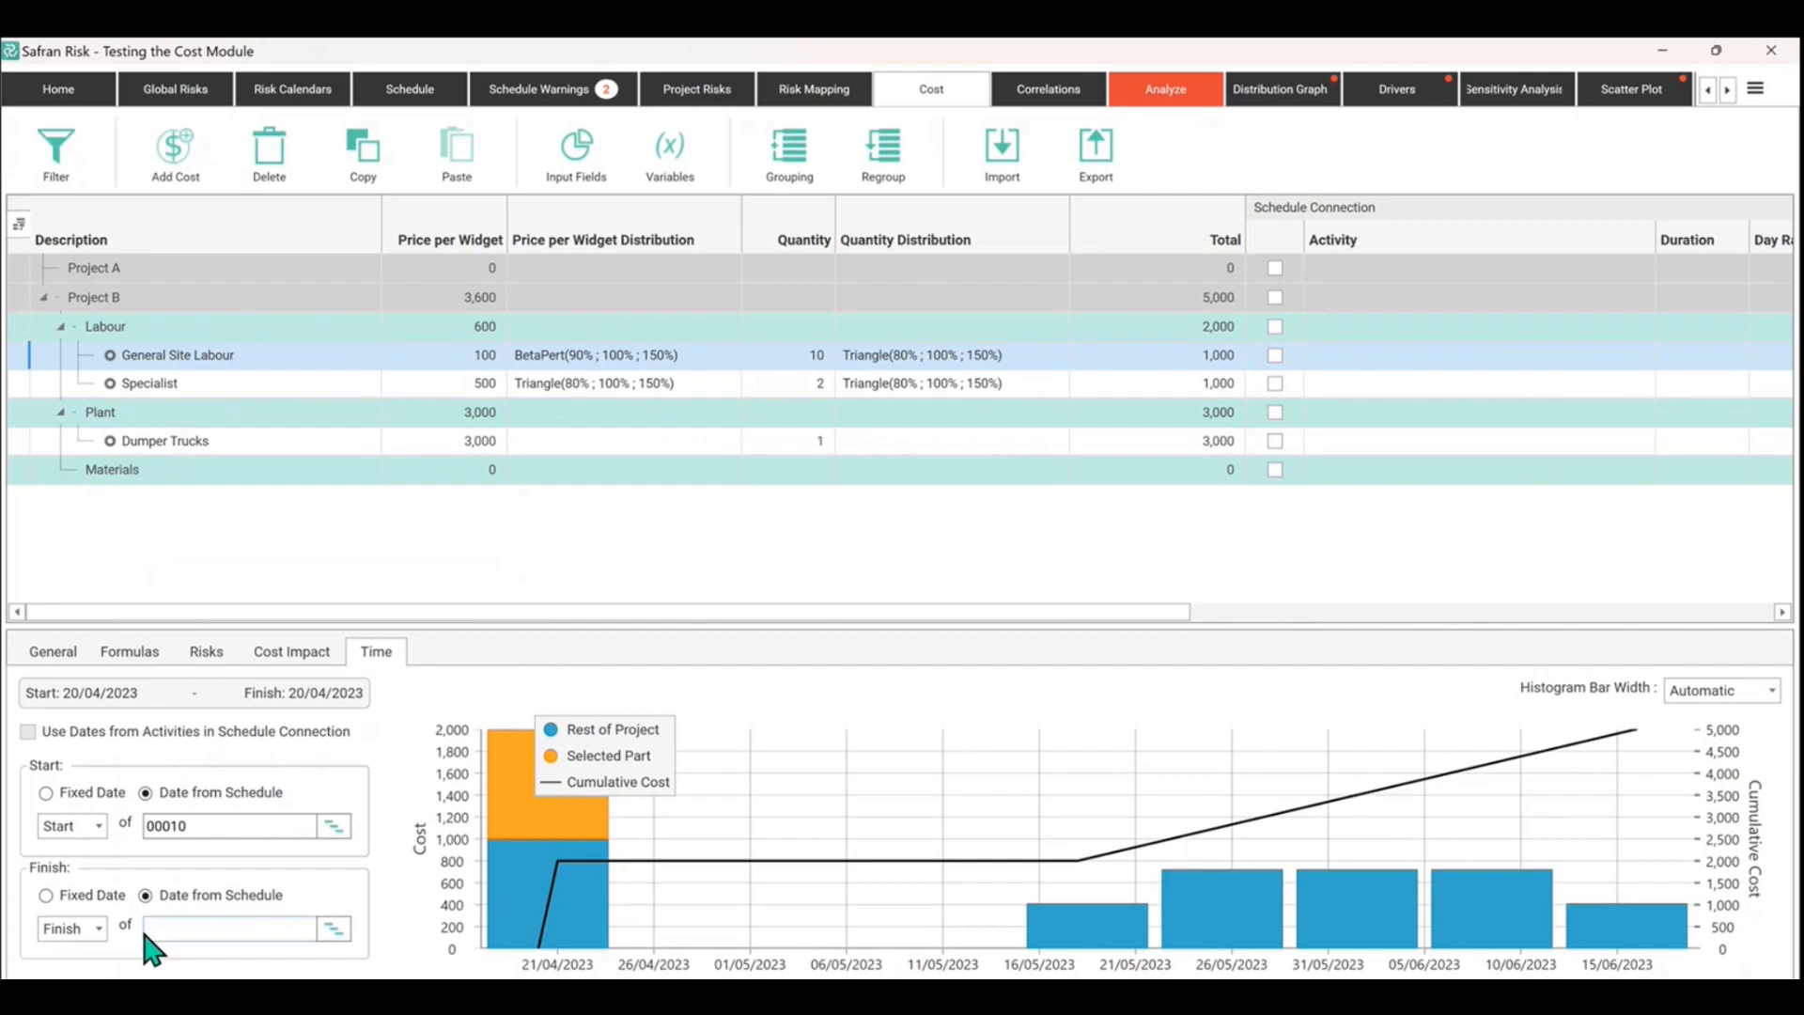
left_click(335, 928)
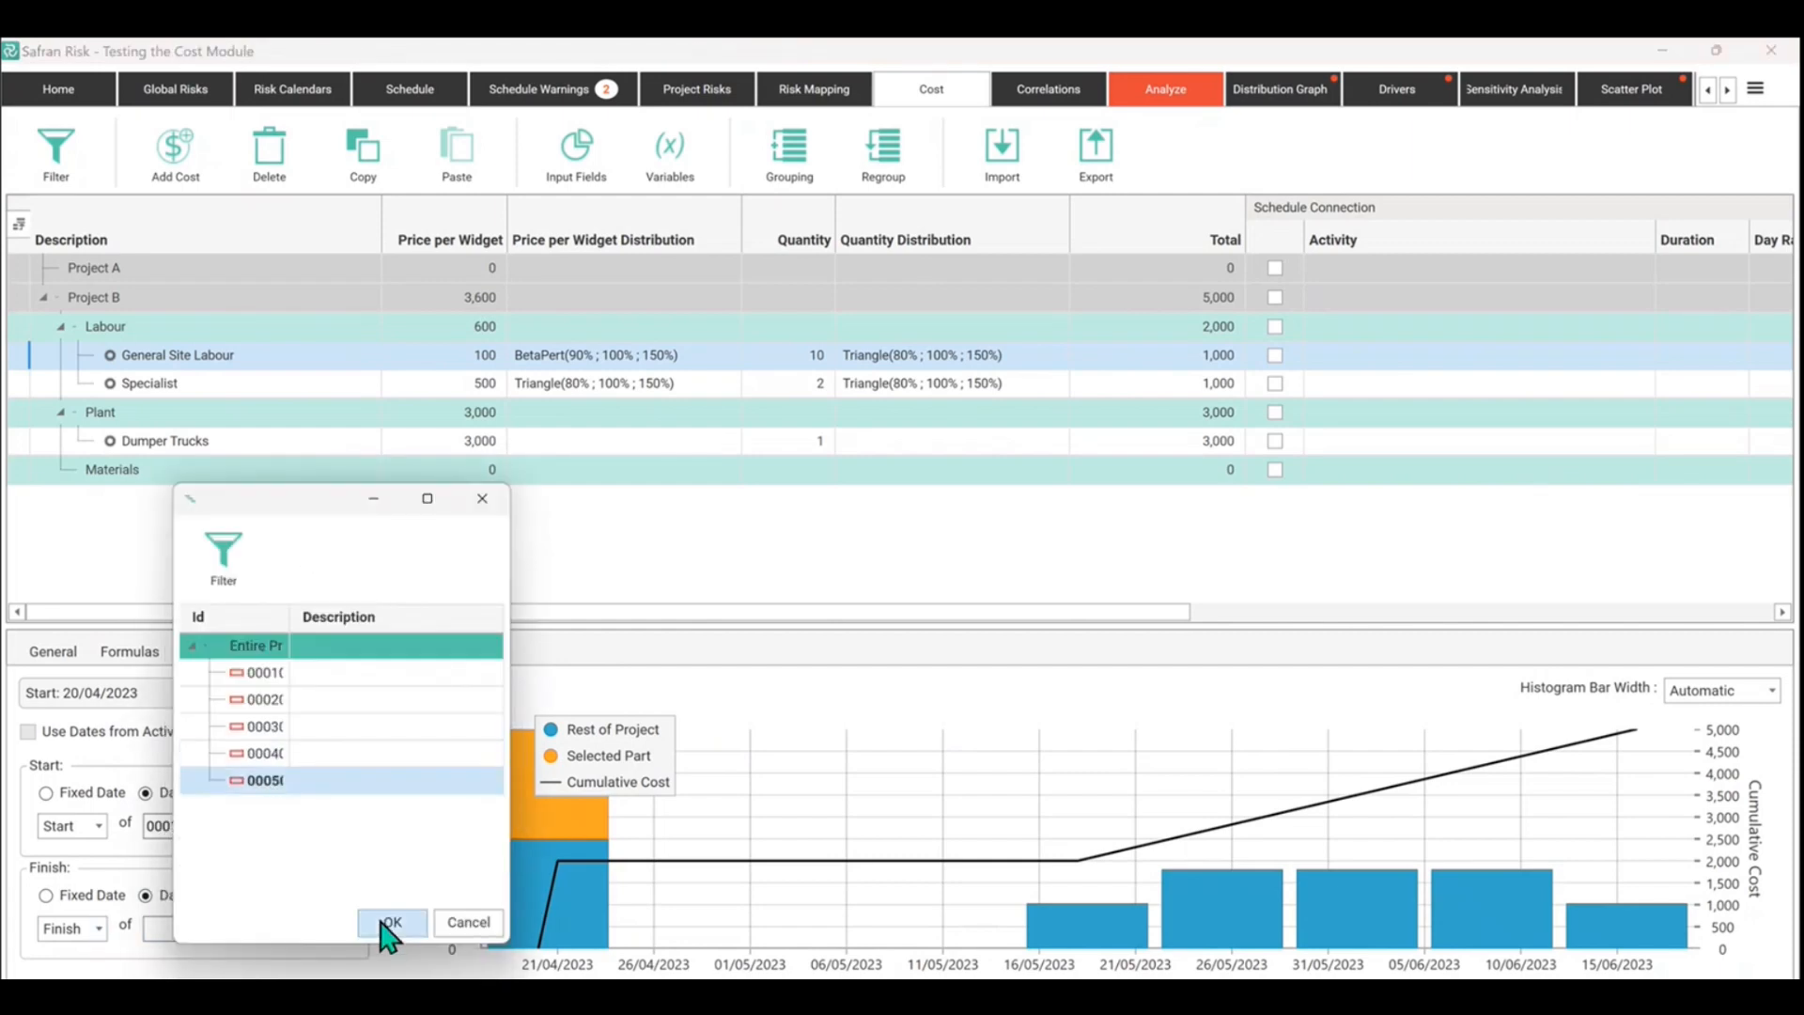
left_click(392, 921)
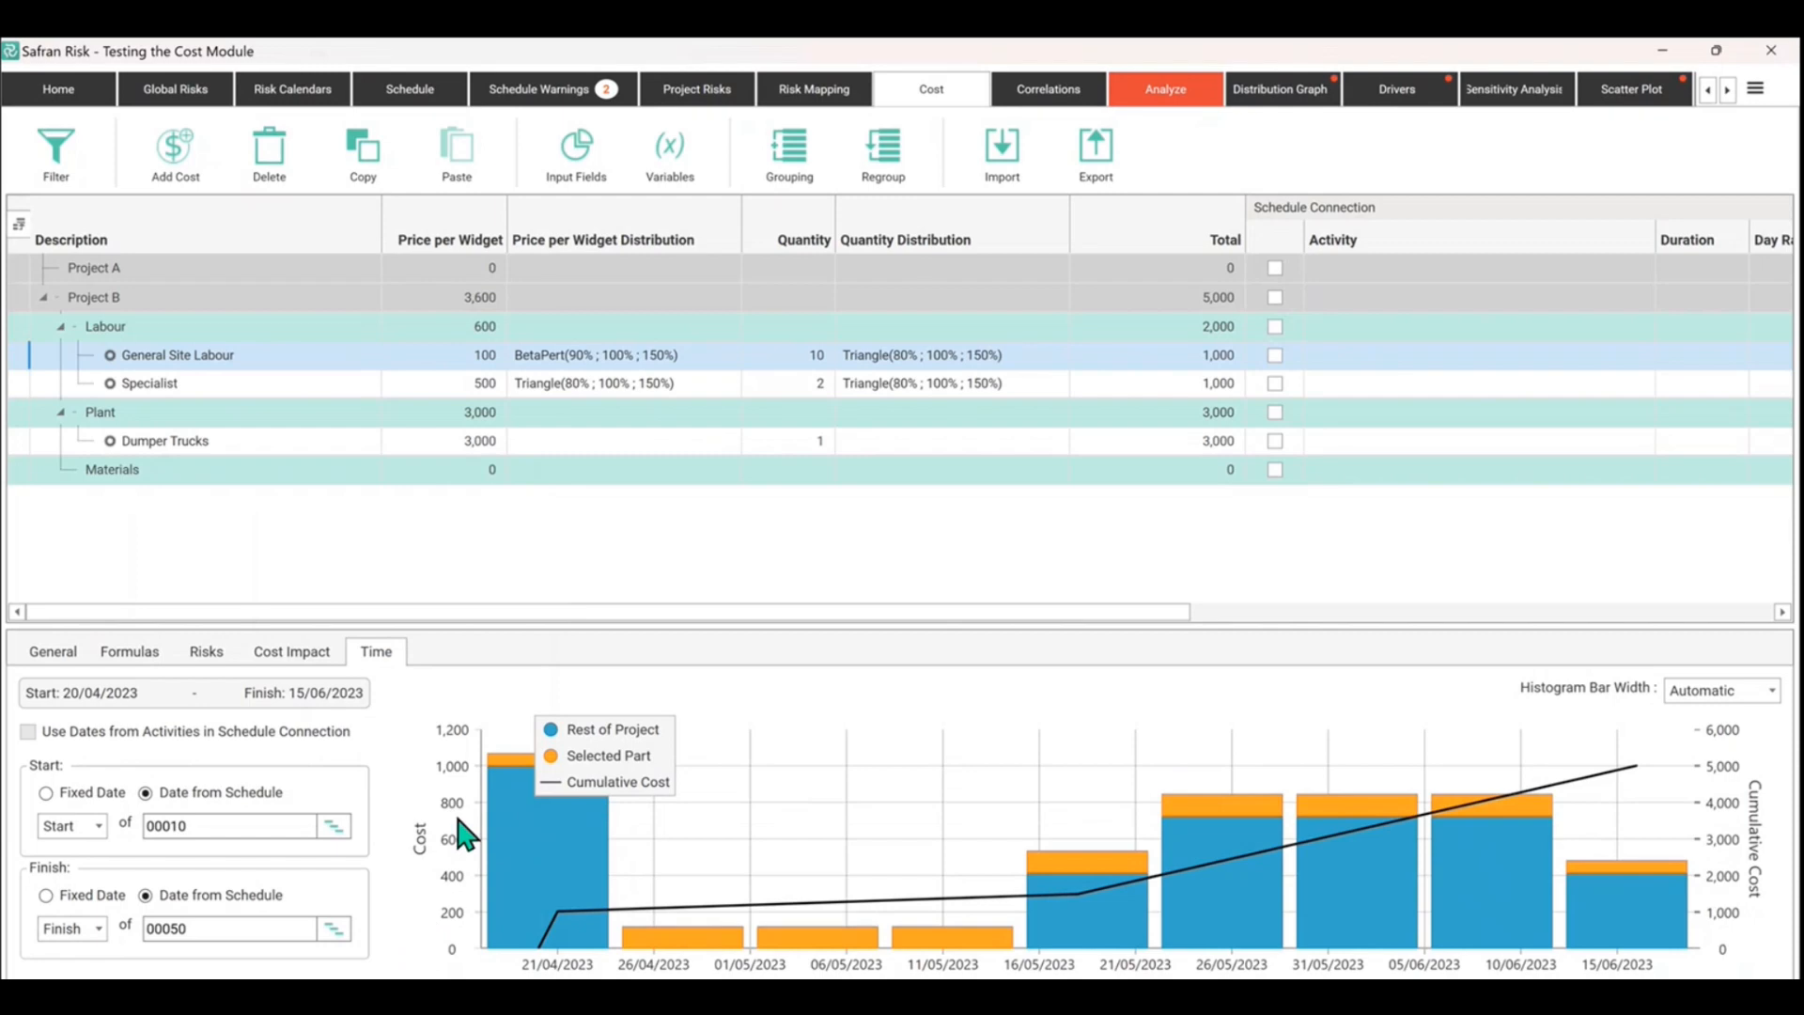
mouse_move(423, 806)
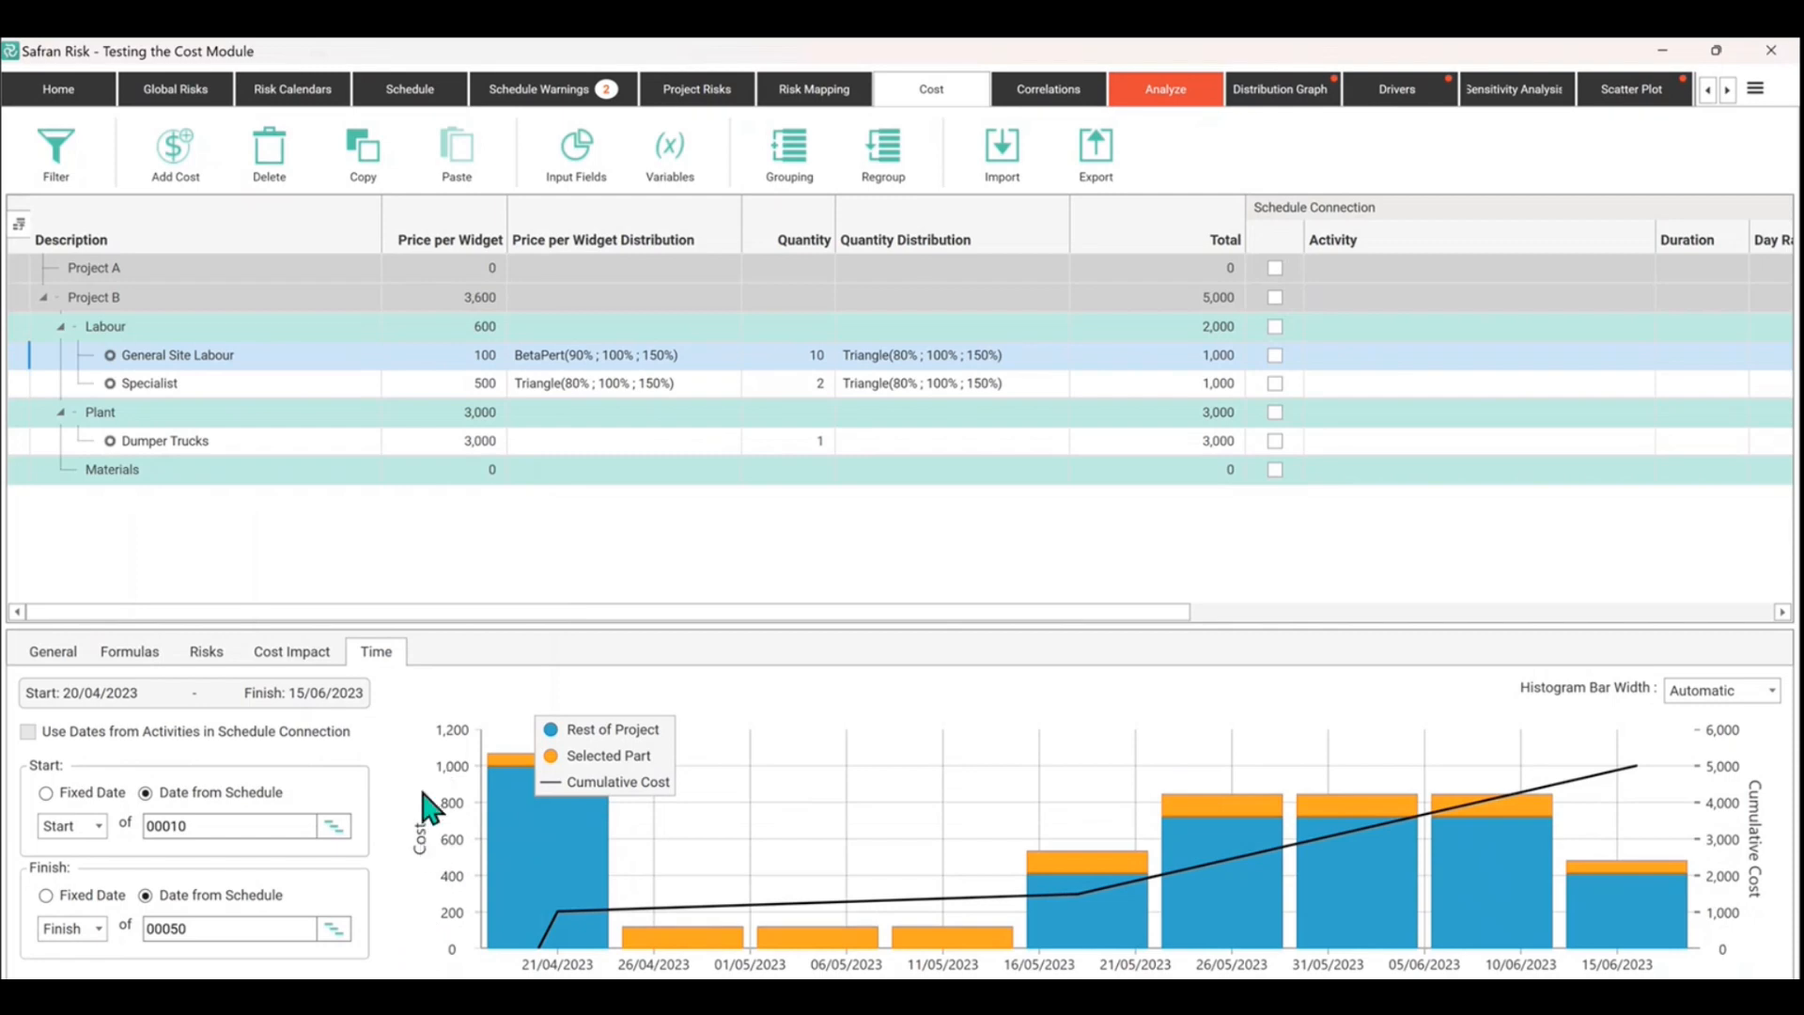
mouse_move(1379, 797)
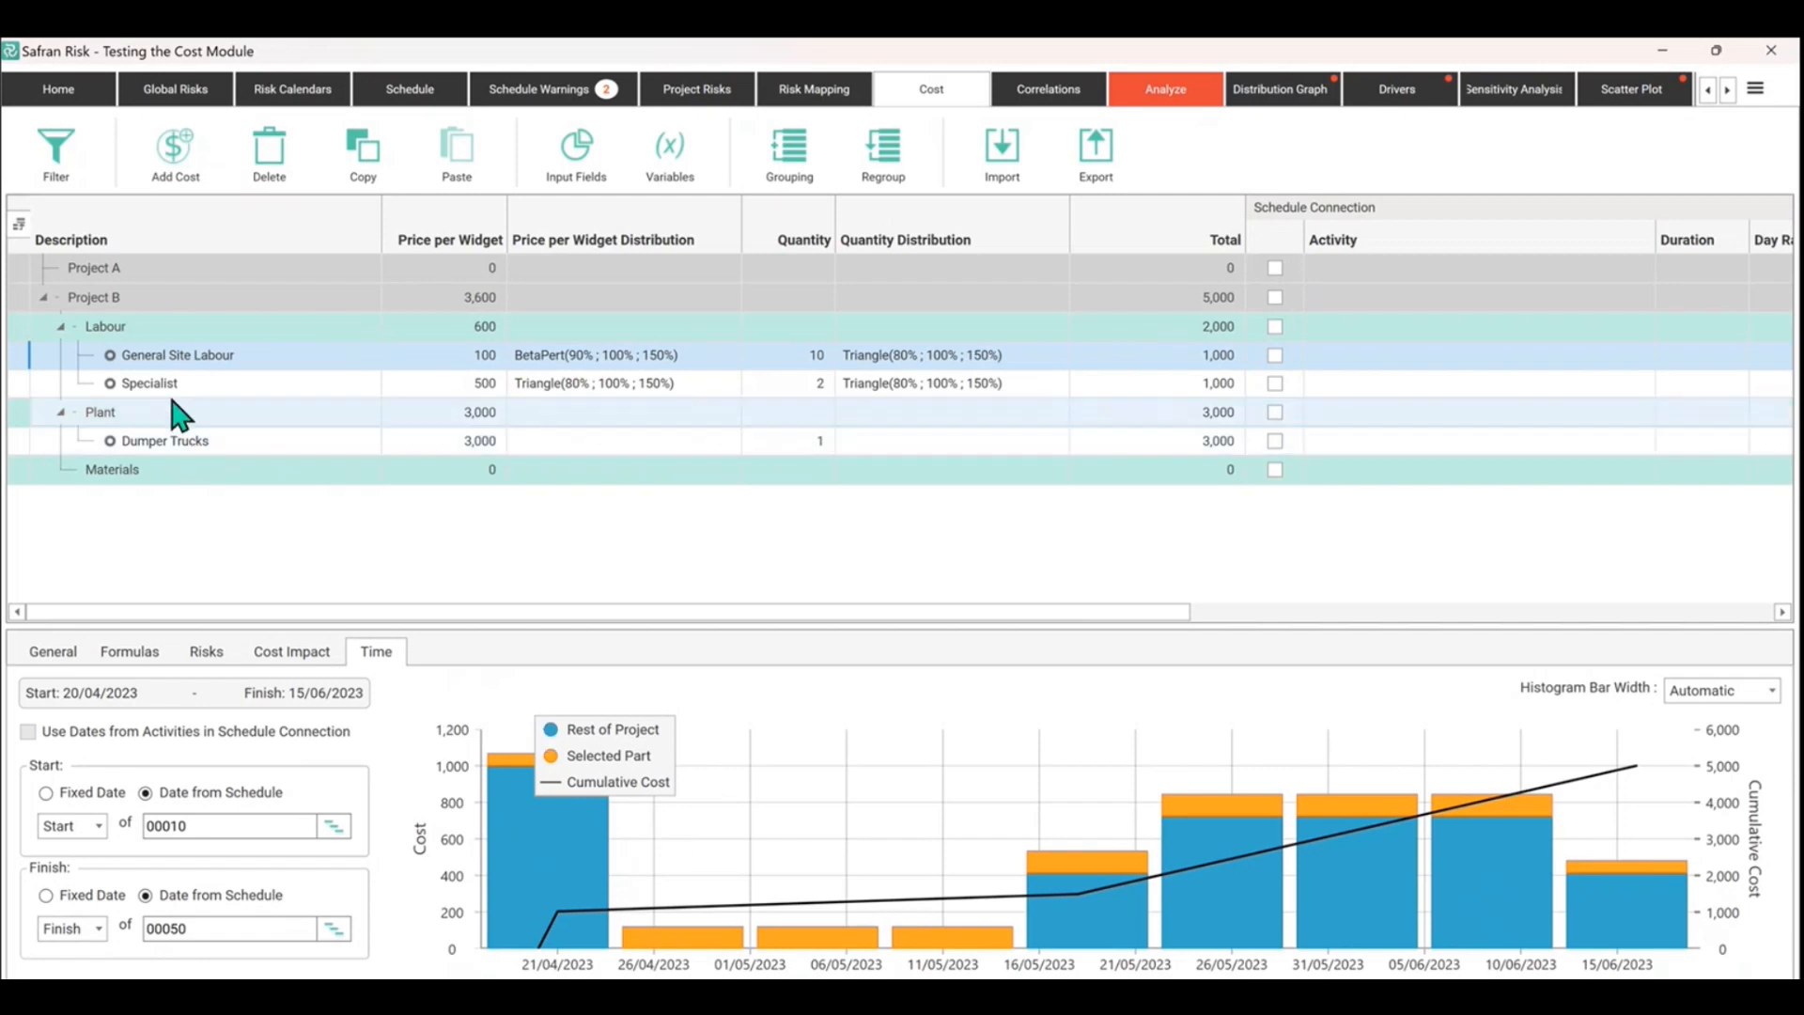
Step: Tie the Specialist item's start and finish to schedule activity 00020
left_click(43, 792)
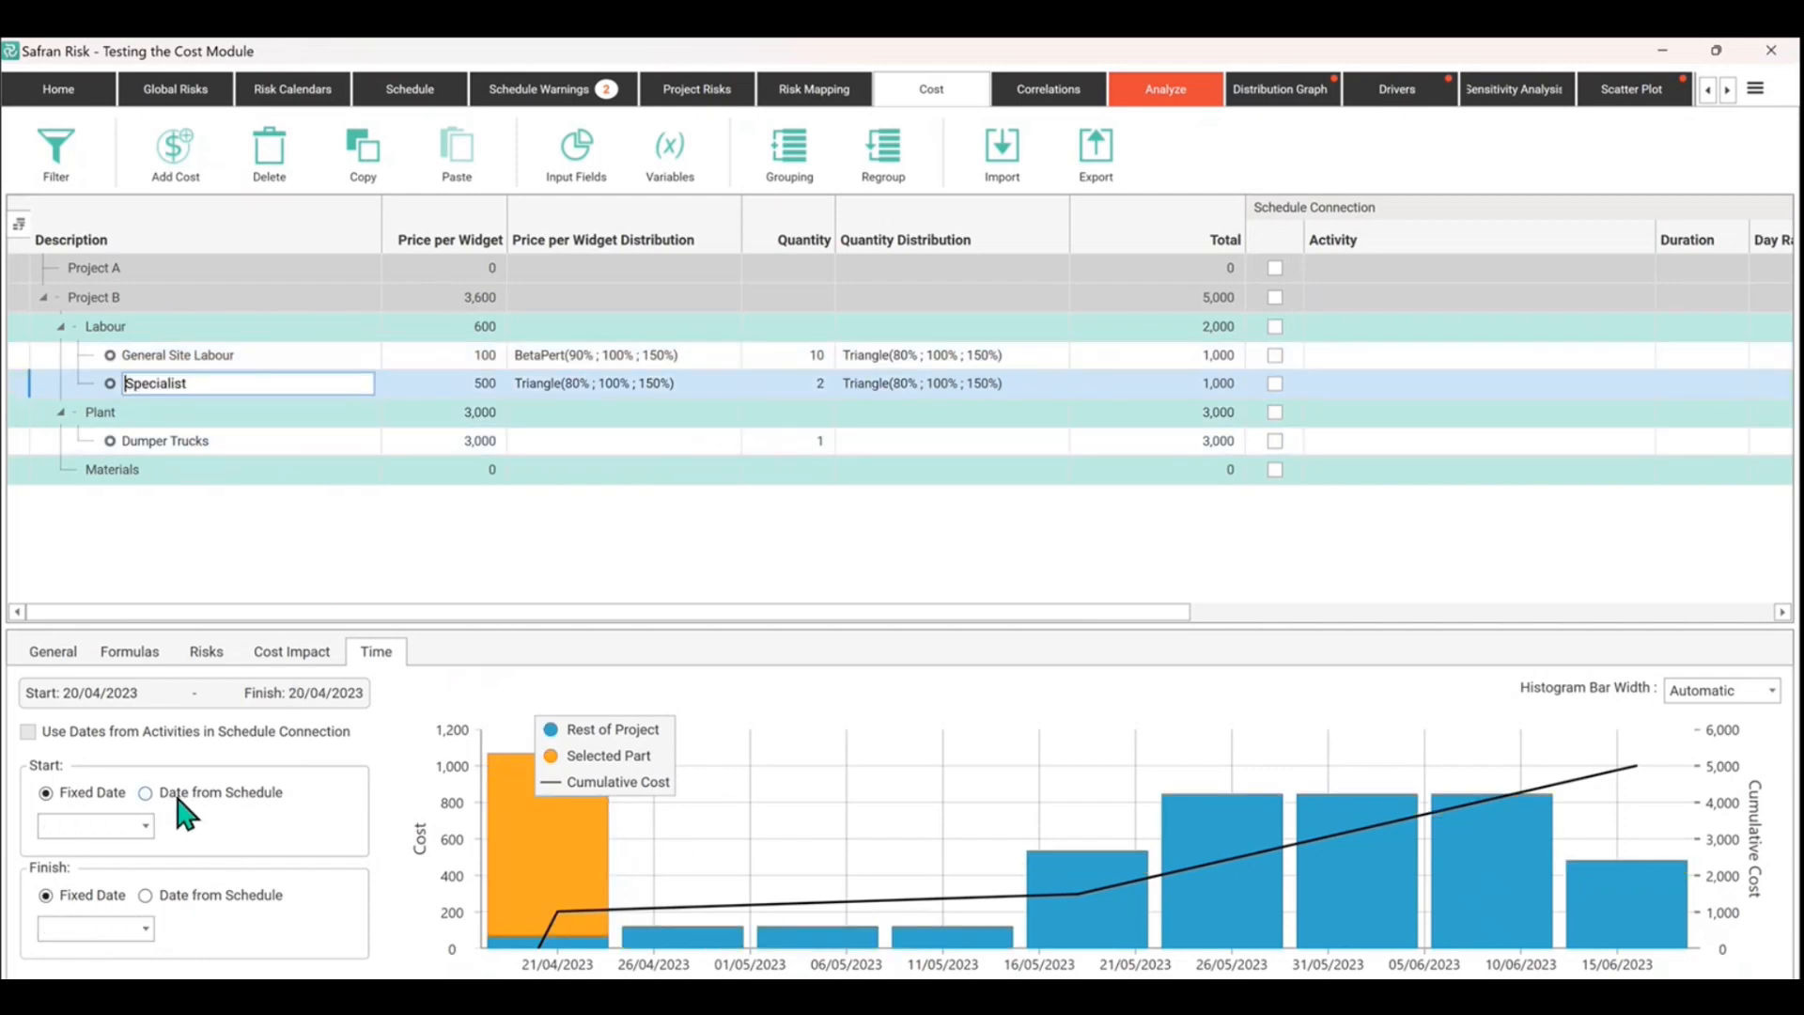
left_click(143, 792)
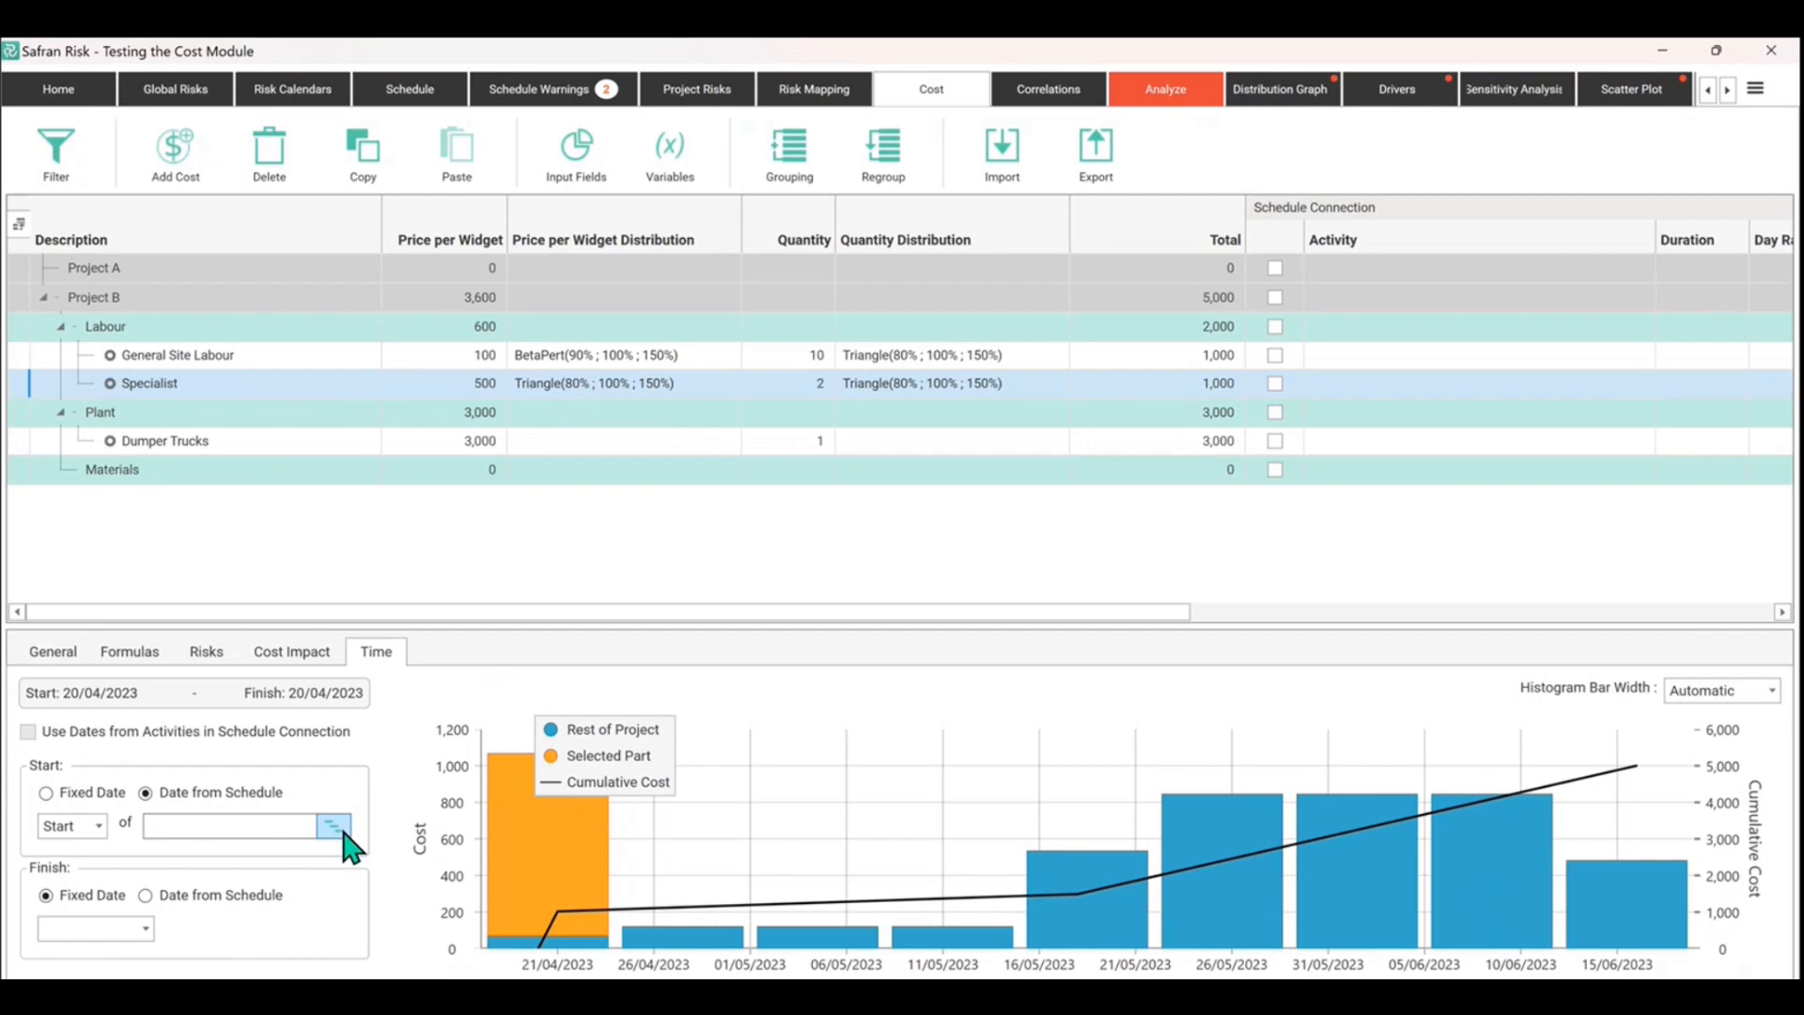
left_click(330, 824)
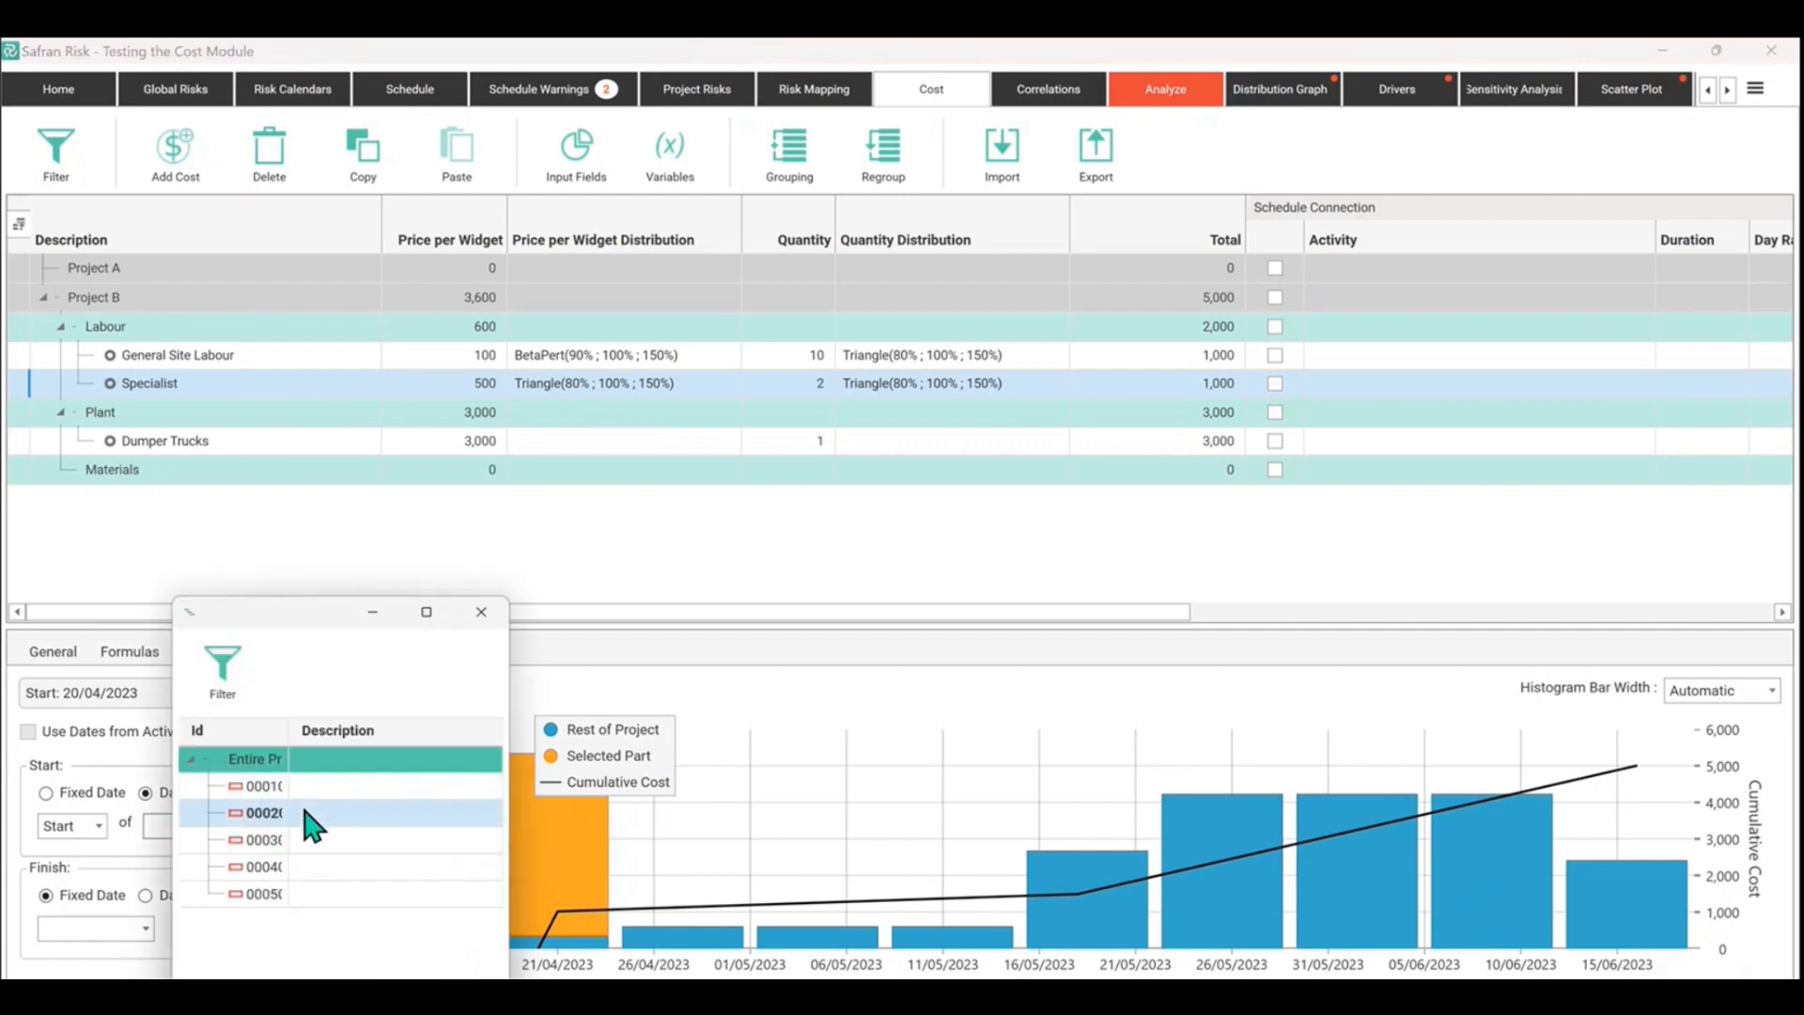
left_click(261, 813)
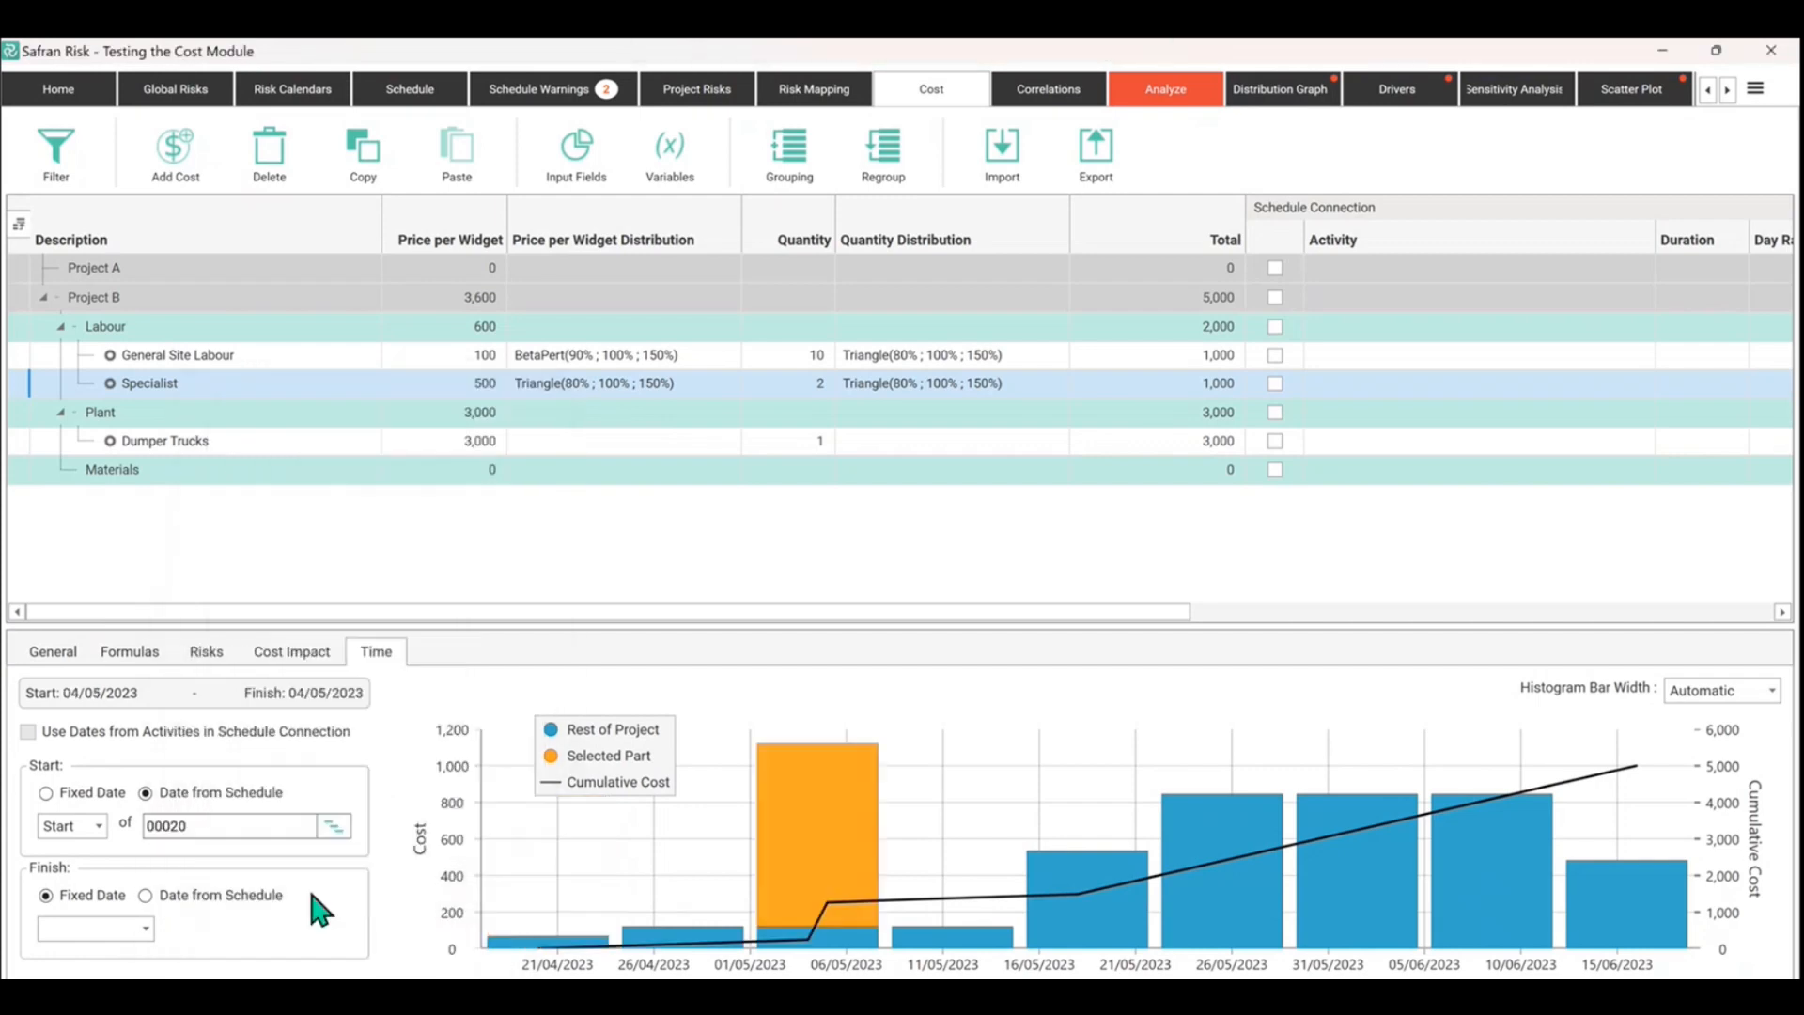
left_click(143, 896)
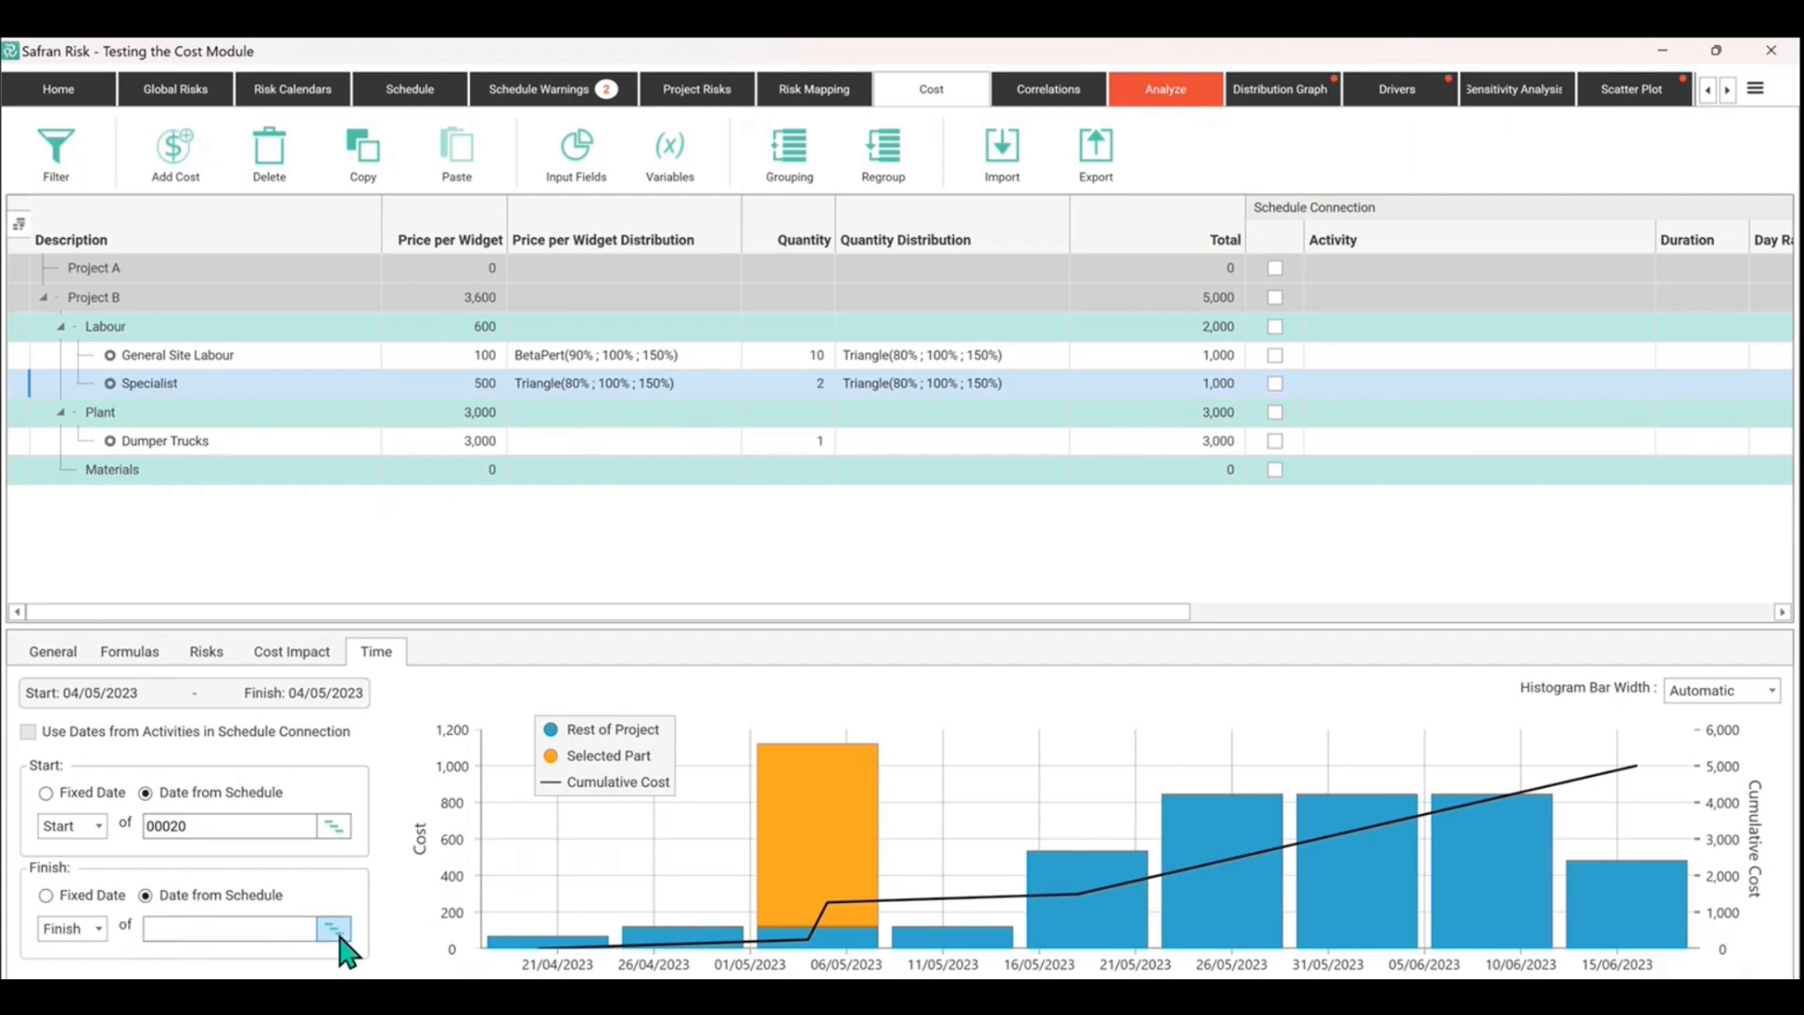
left_click(335, 929)
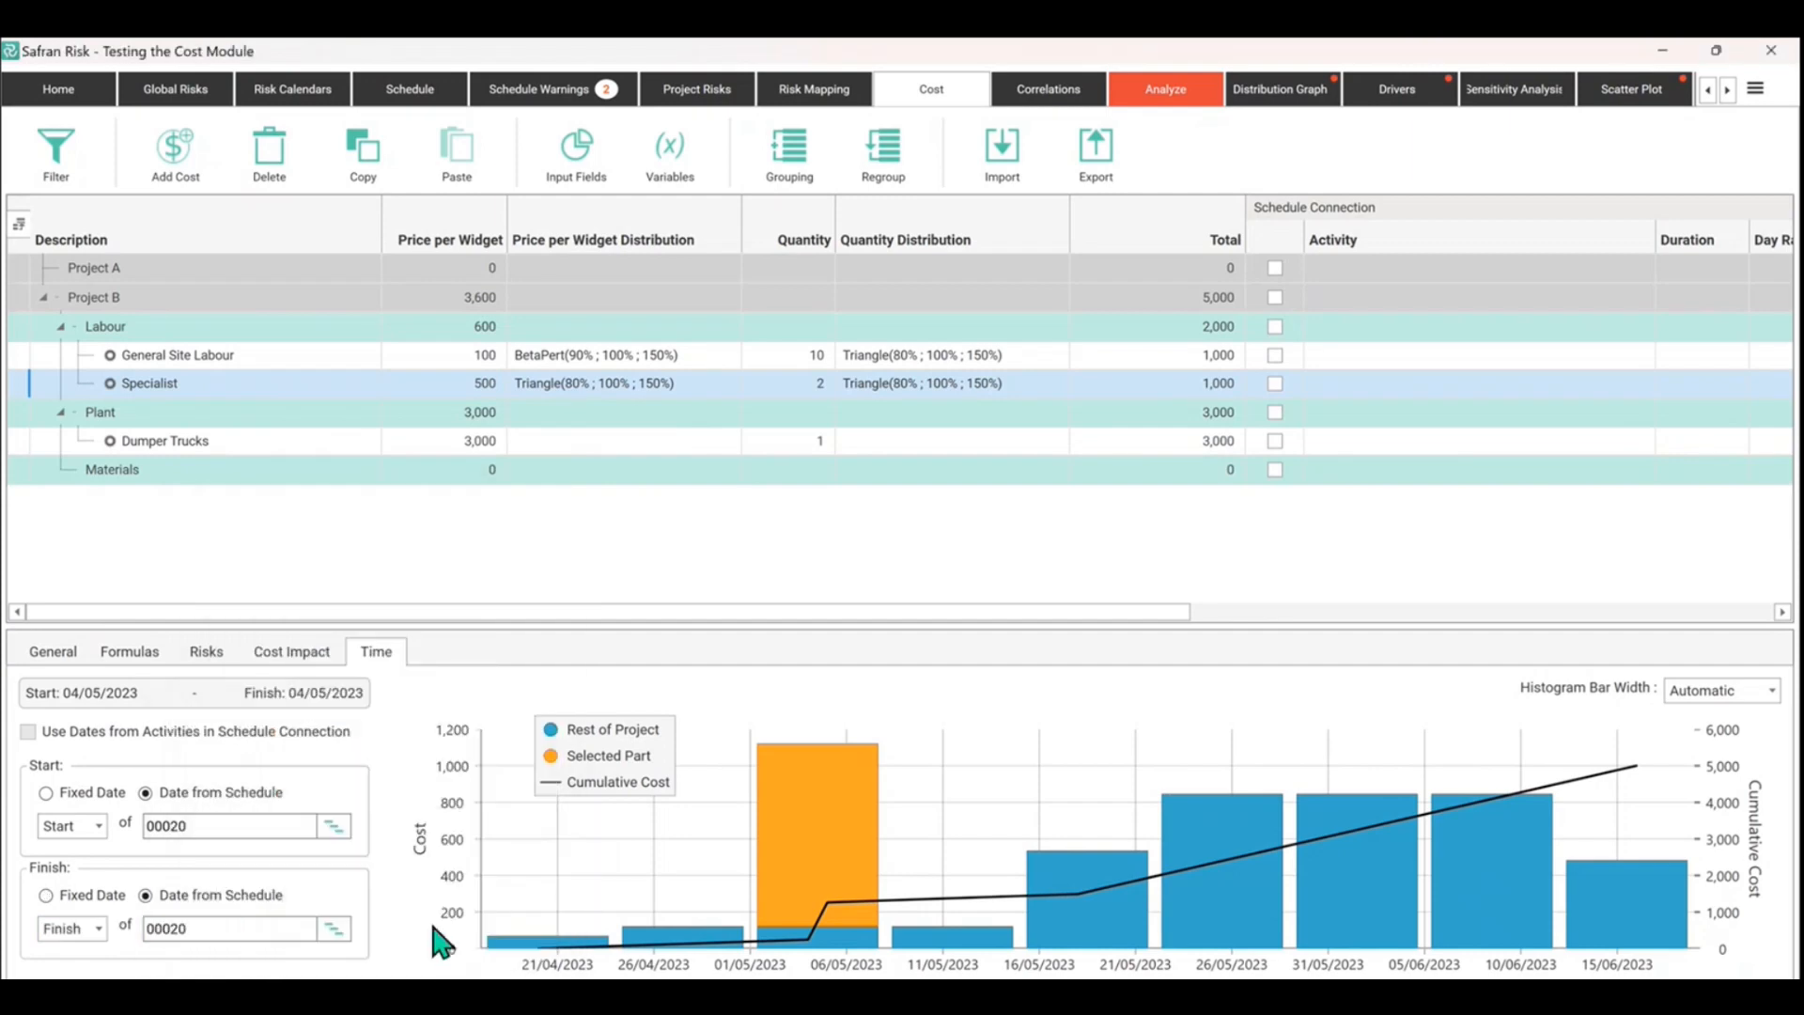
mouse_move(1597, 703)
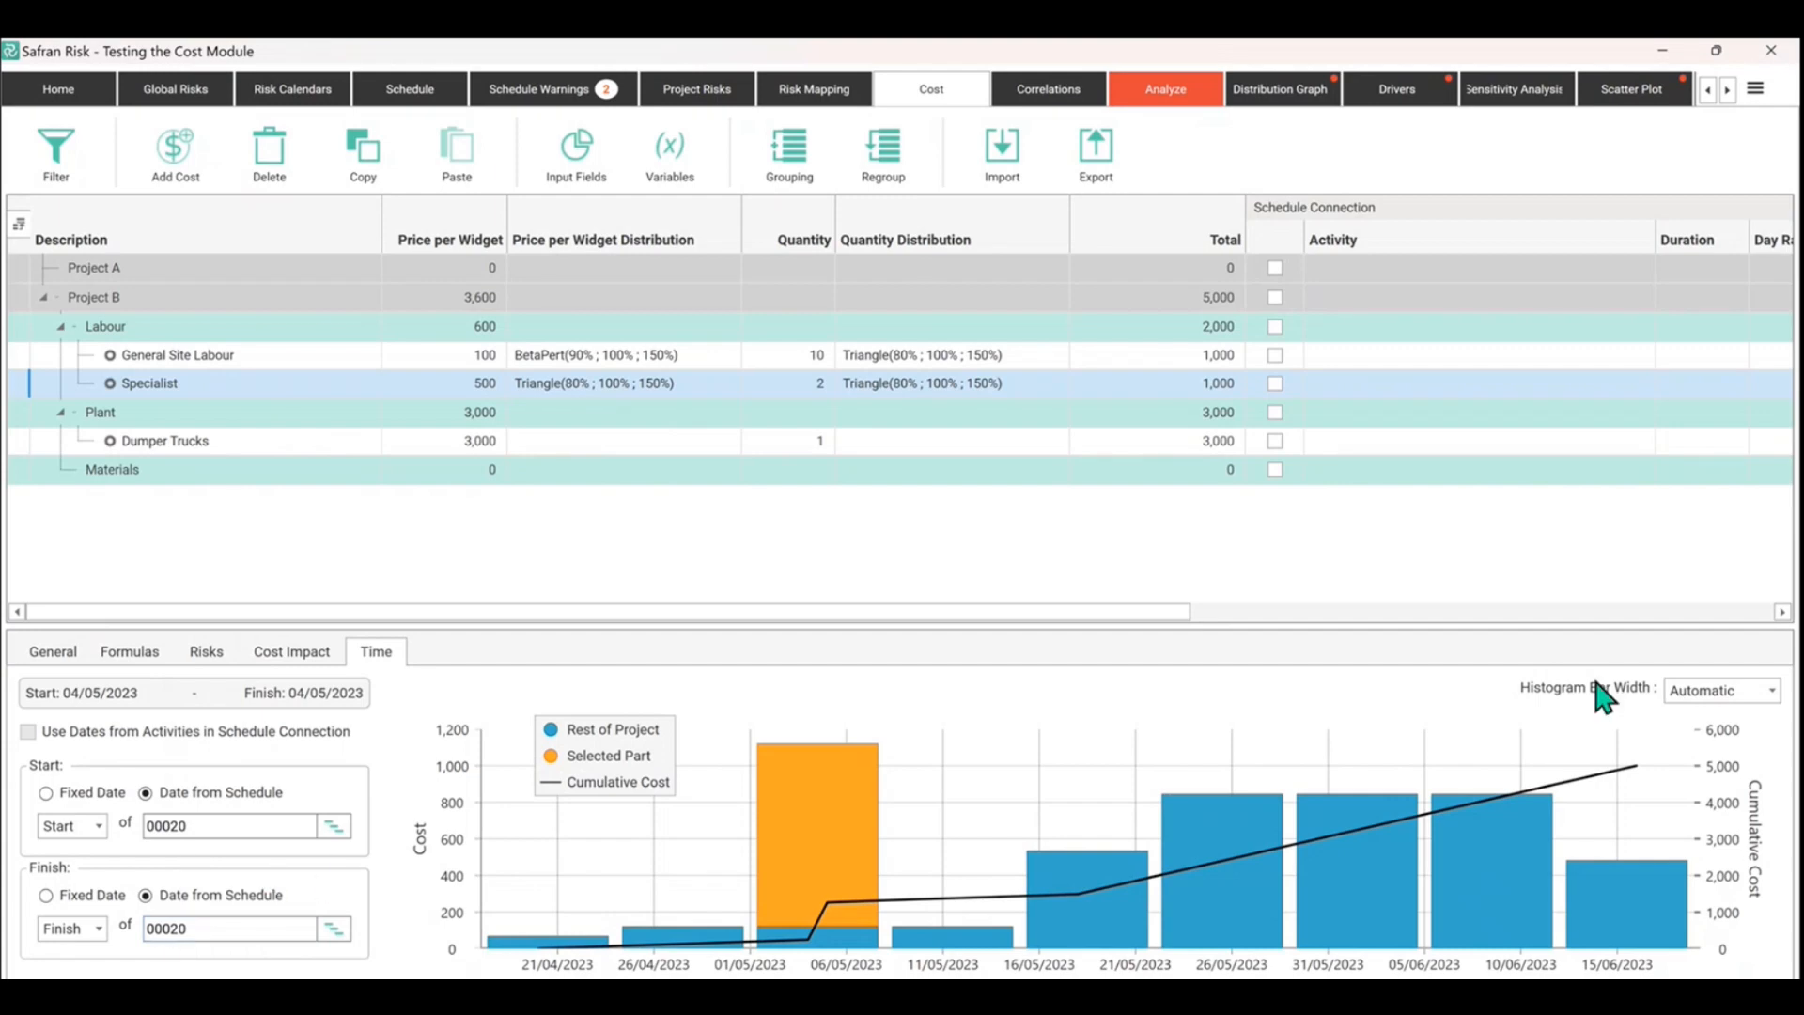
Step: Switch the histogram bar width to Week, then Month, then Day
left_click(1769, 691)
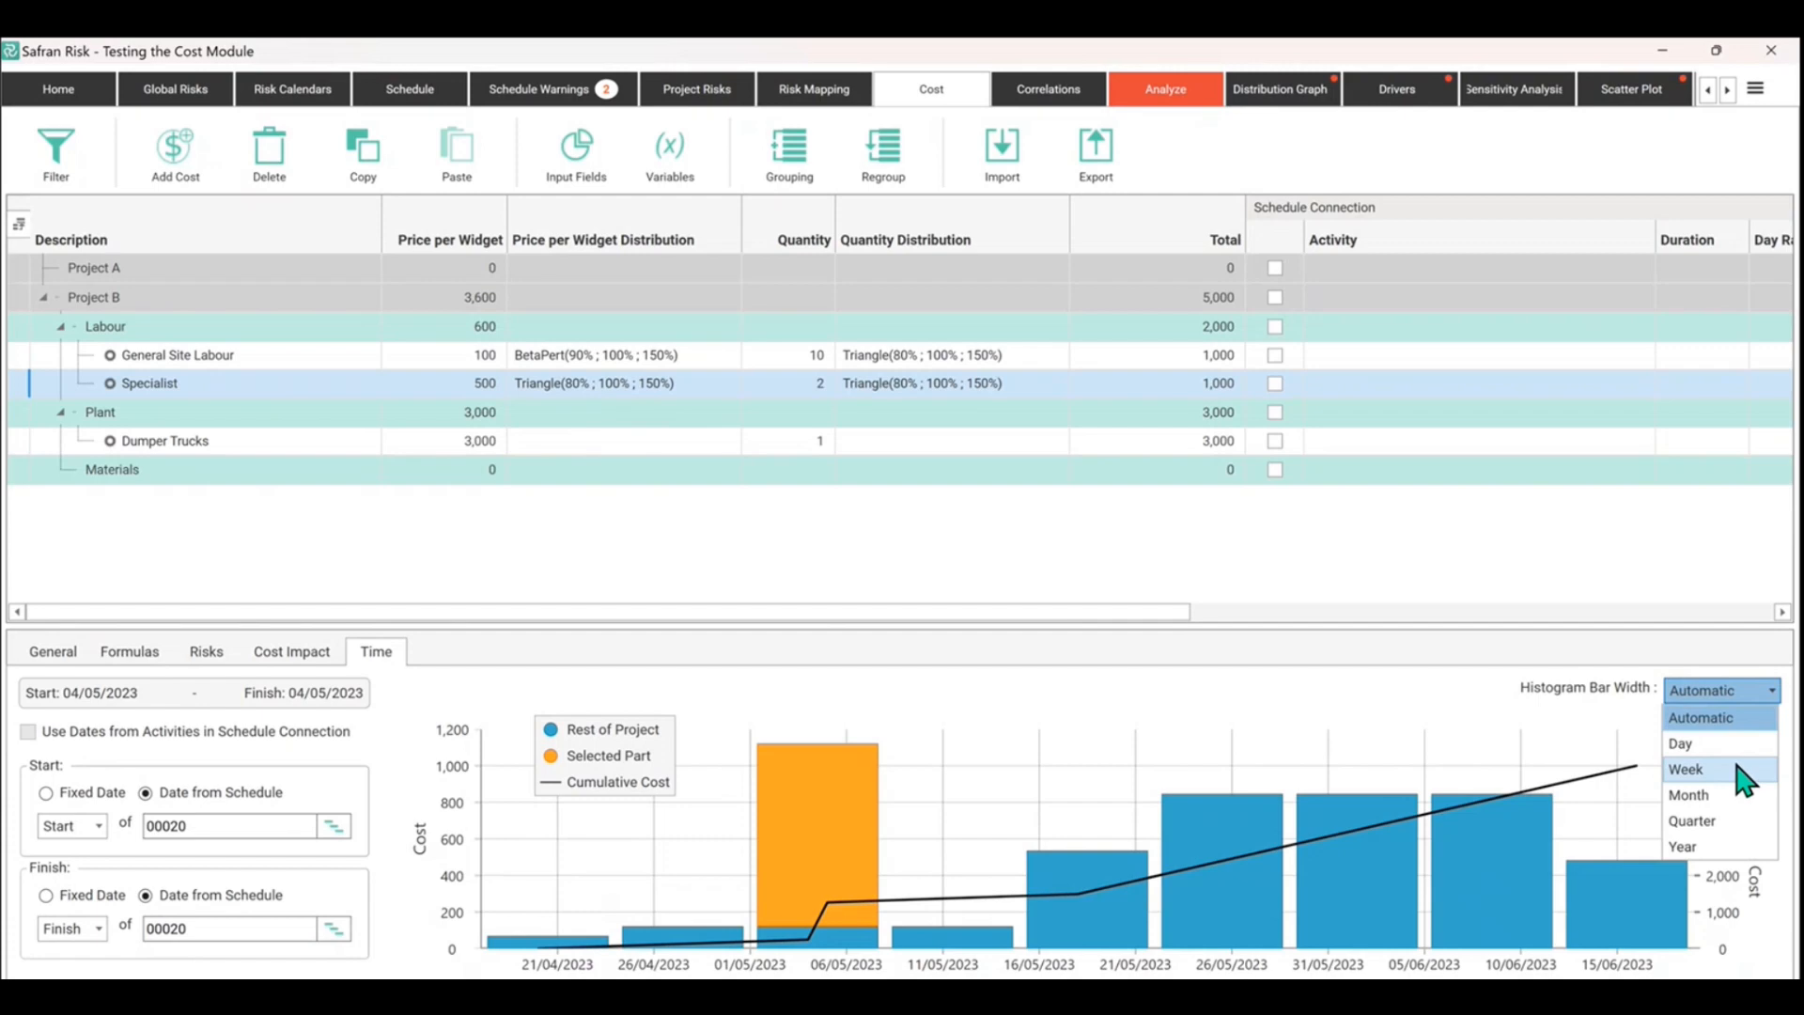
left_click(1686, 769)
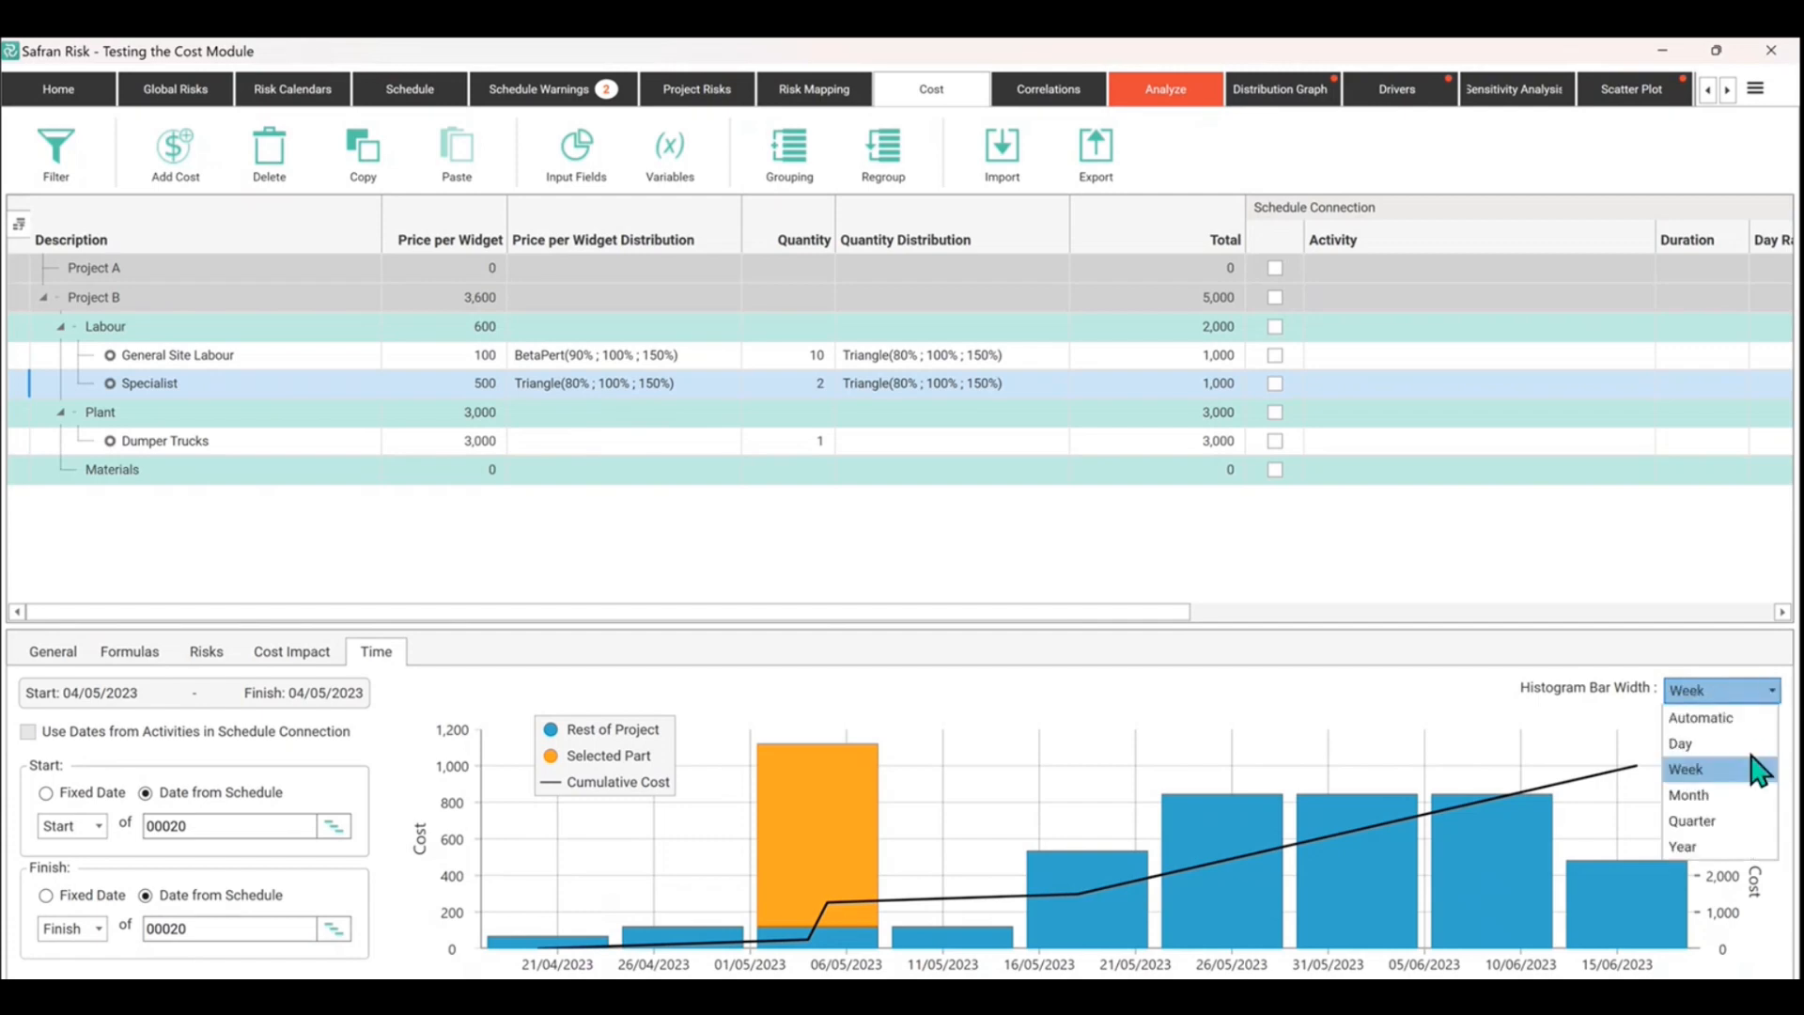
left_click(1690, 795)
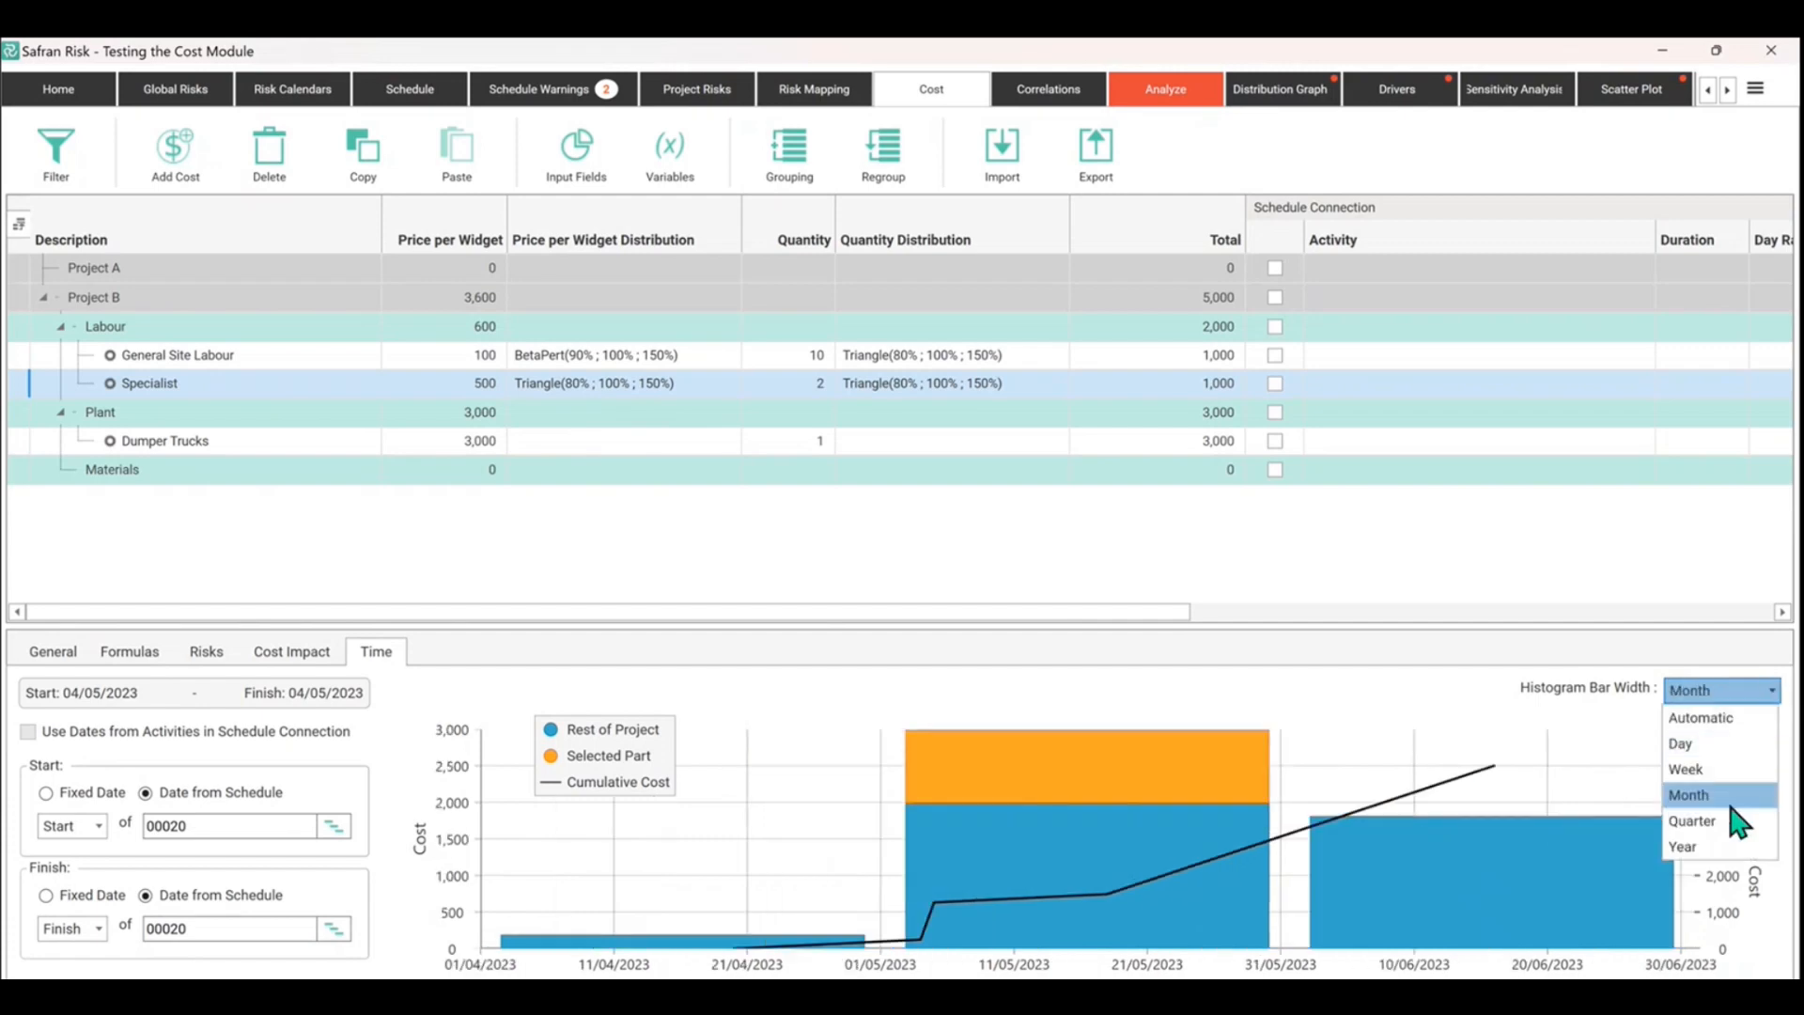
left_click(1692, 820)
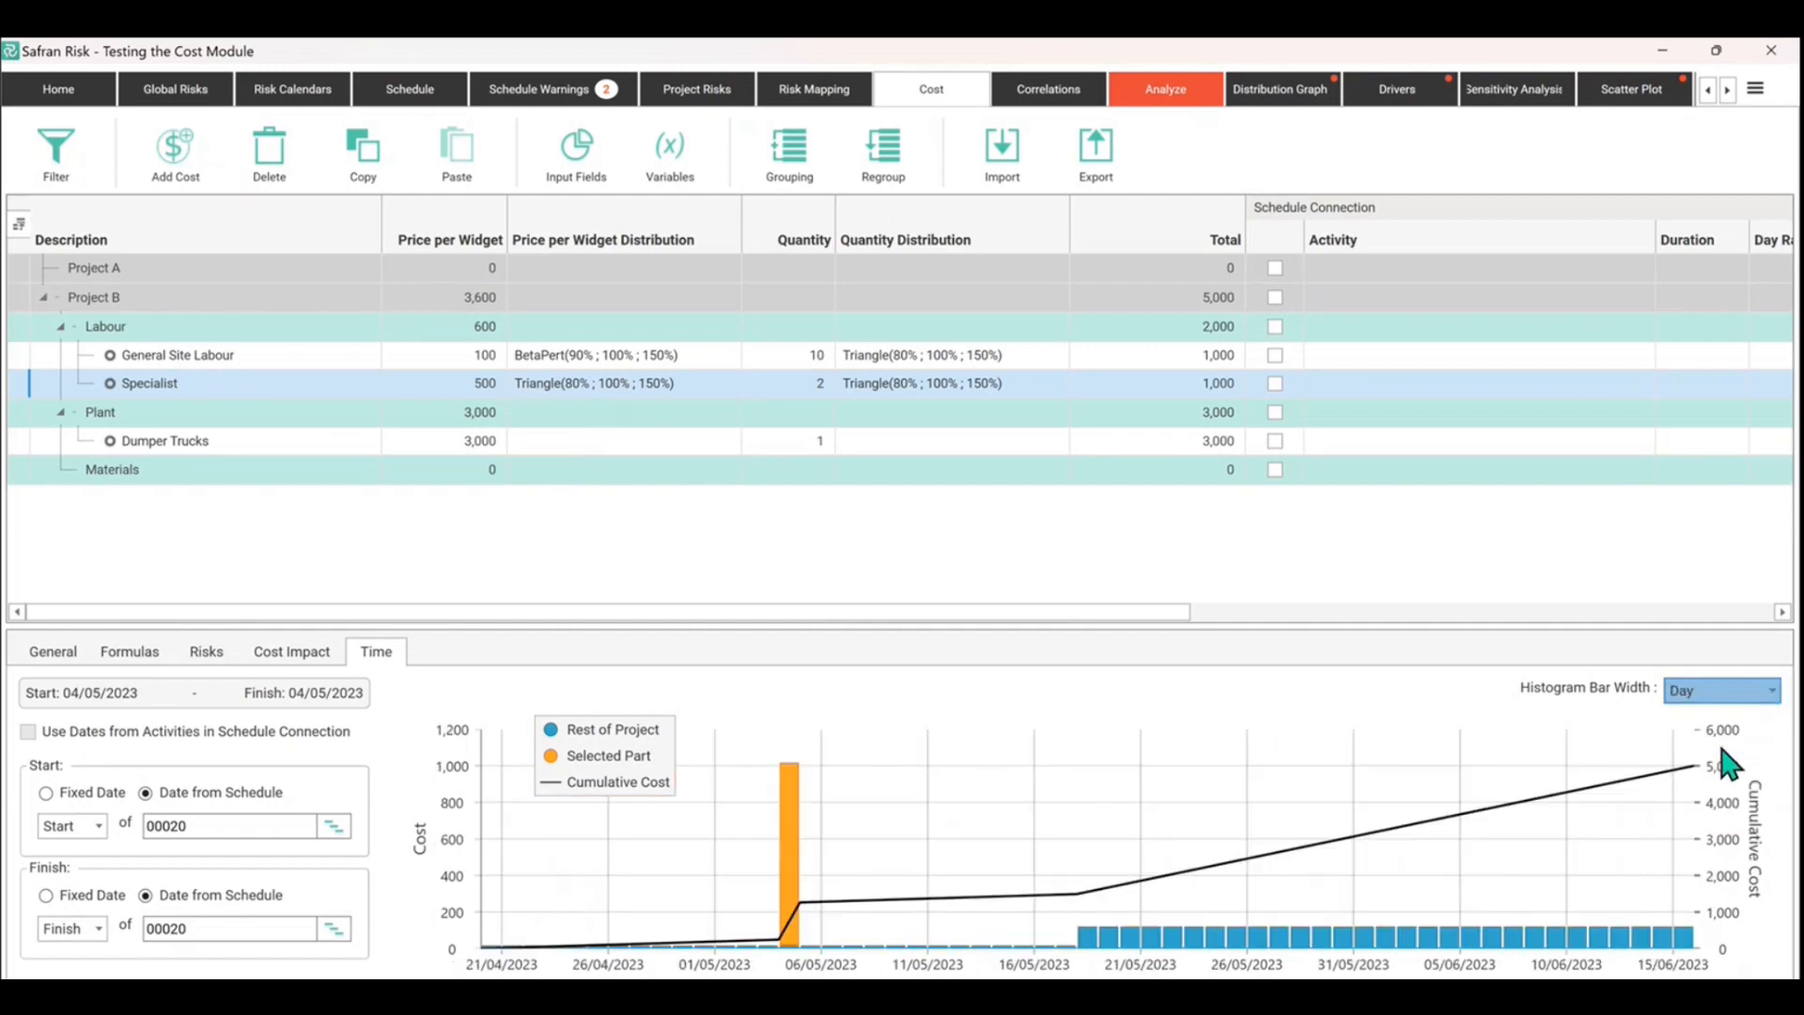
left_click(1762, 690)
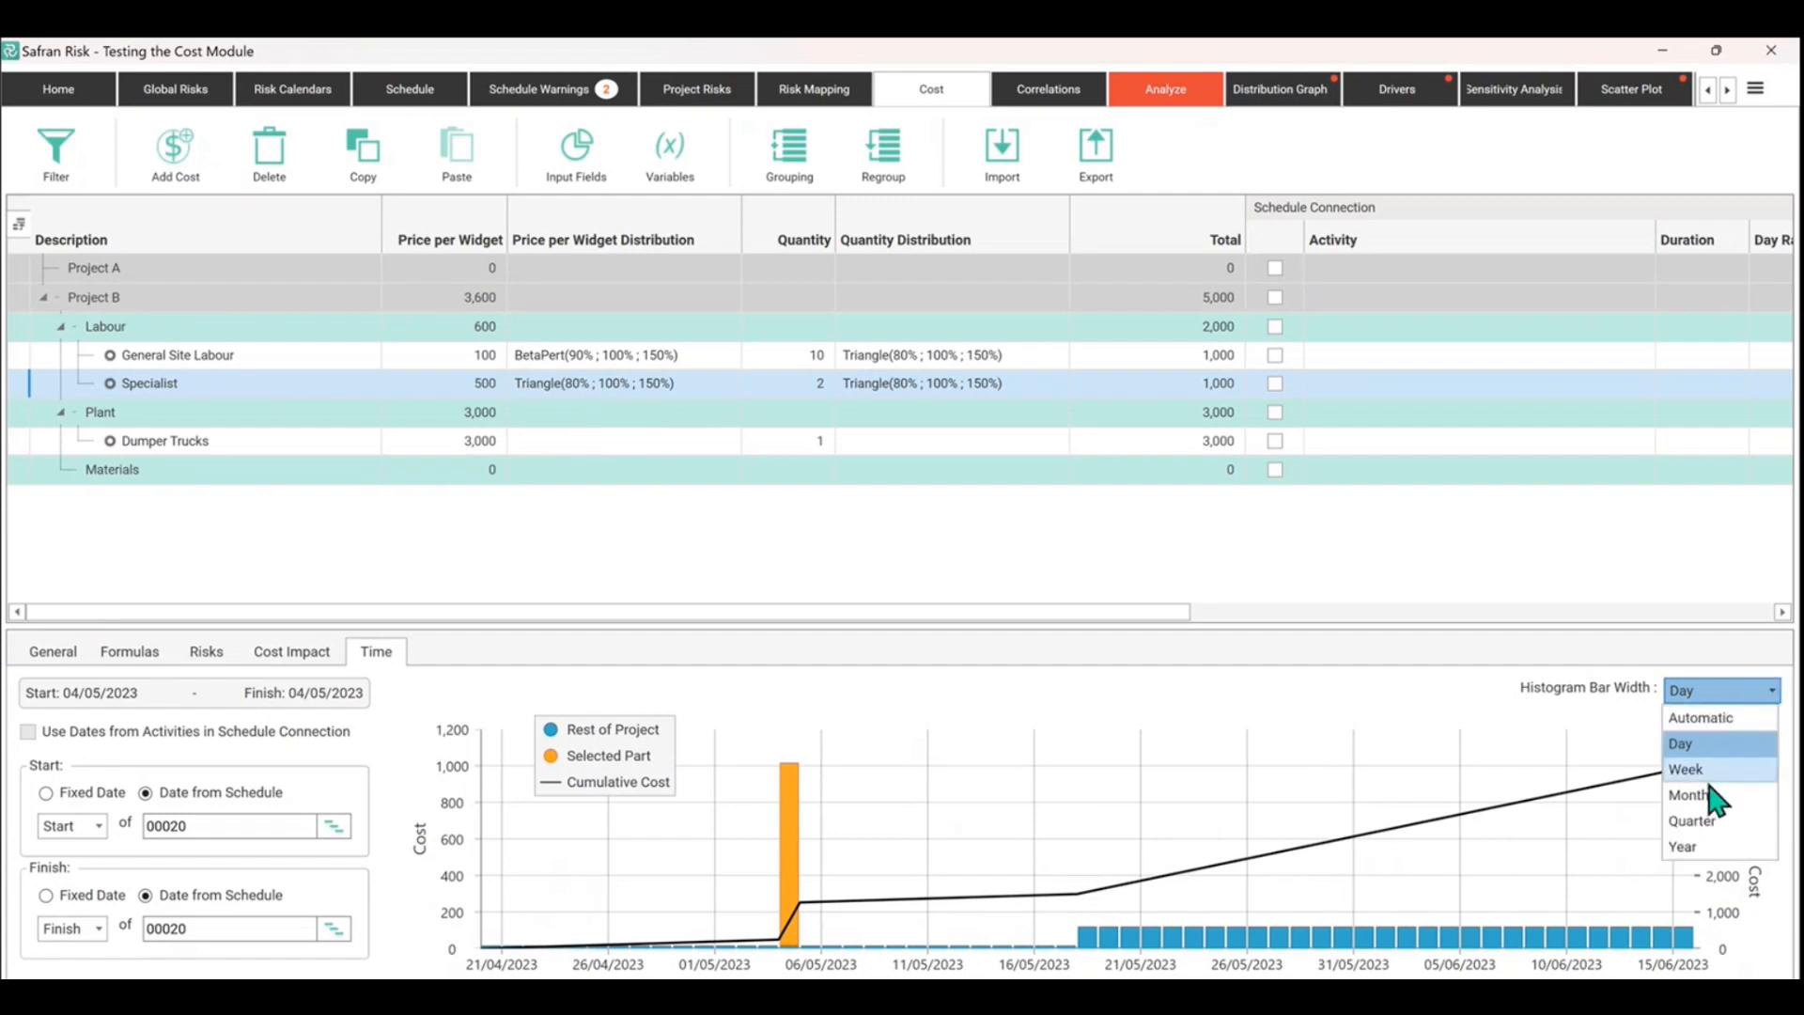